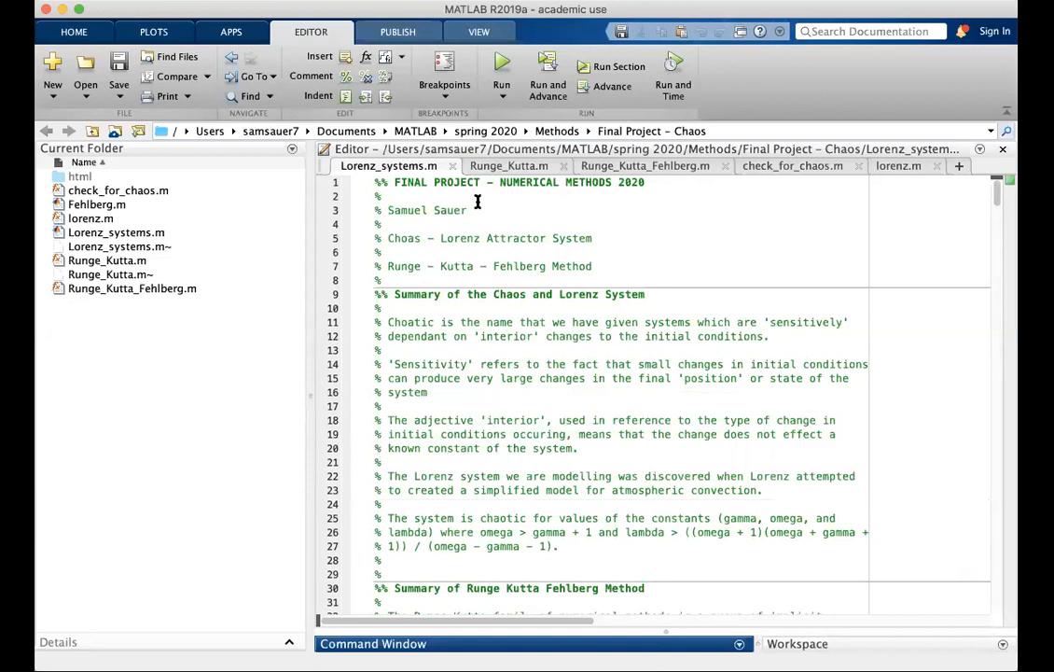
# Step: Review Lorenz_systems.m's initial values x0 = [1; 0; 20] and the Beta1 parameter vector
pyautogui.scroll(-3)
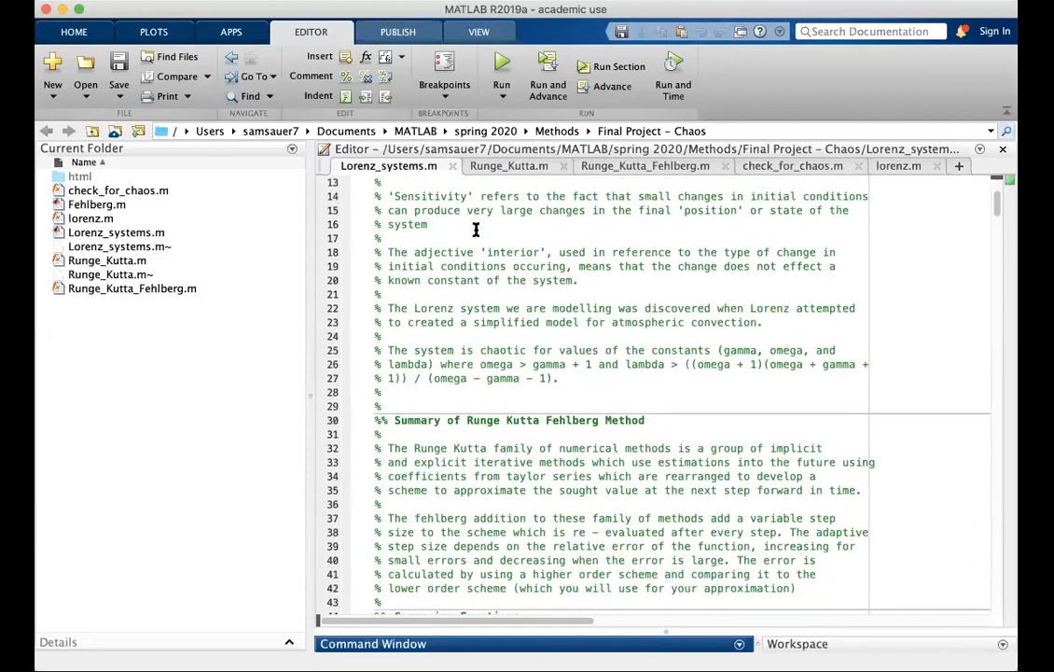
pyautogui.scroll(-3)
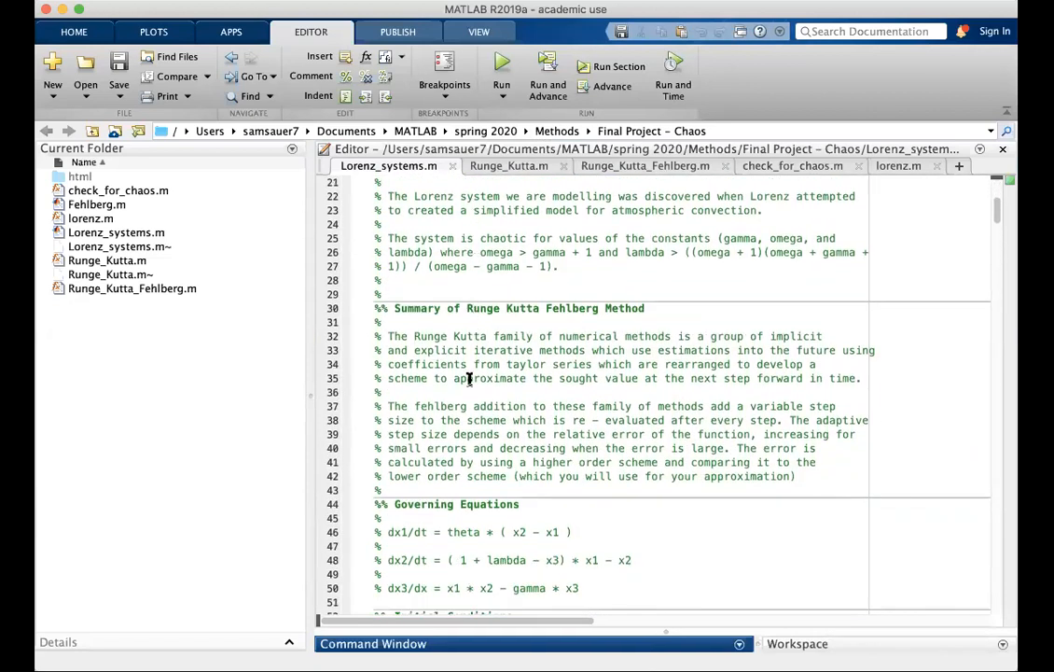
pyautogui.scroll(-3)
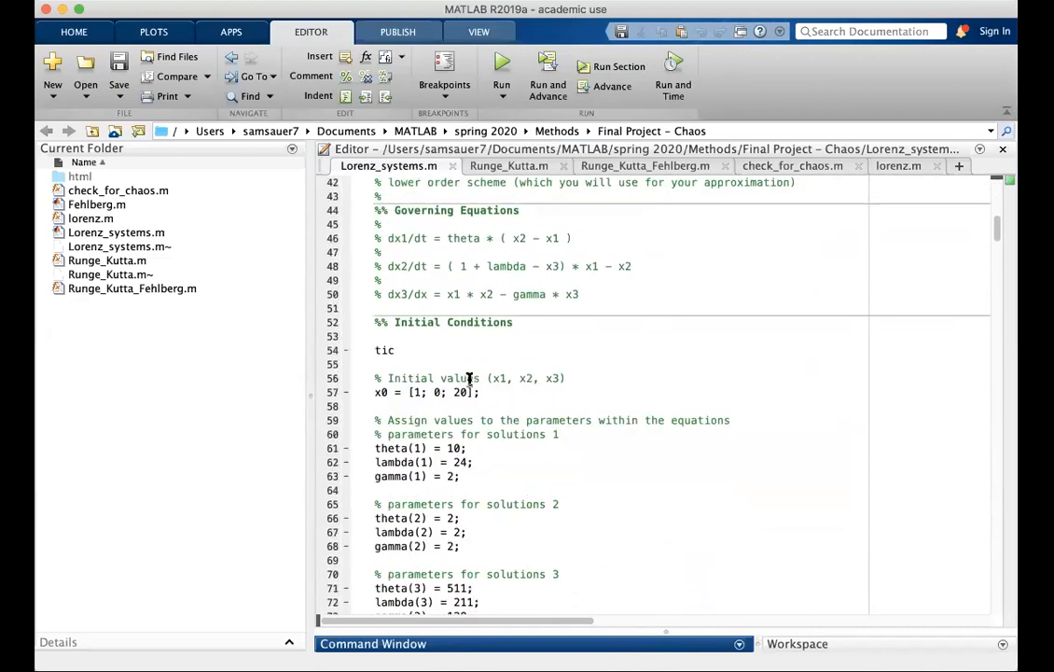
pyautogui.scroll(-3)
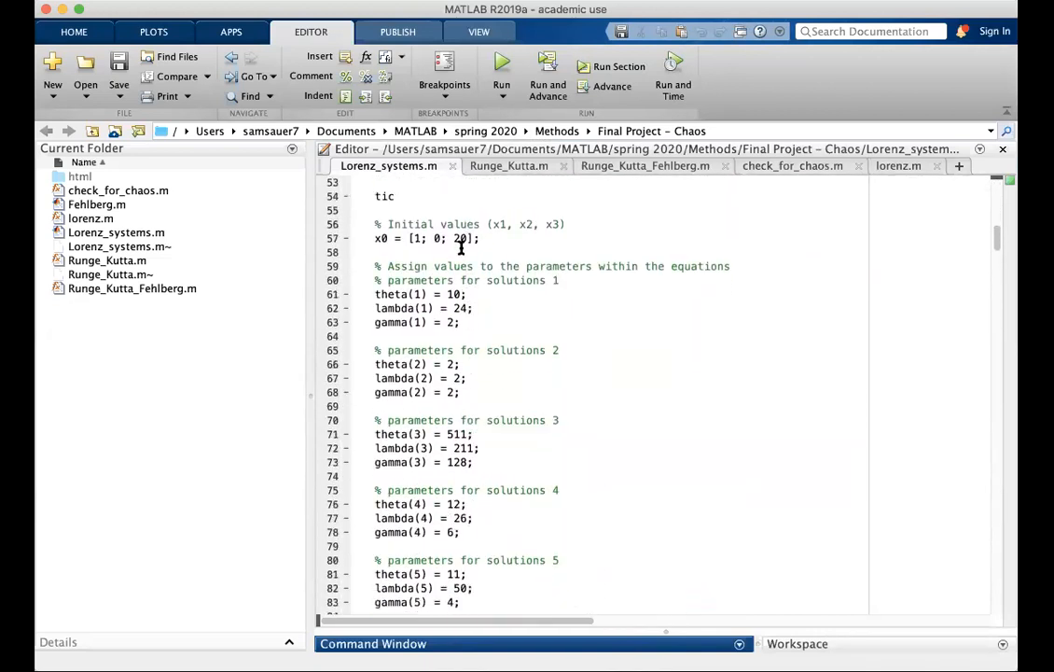
pyautogui.tripleClick(425, 238)
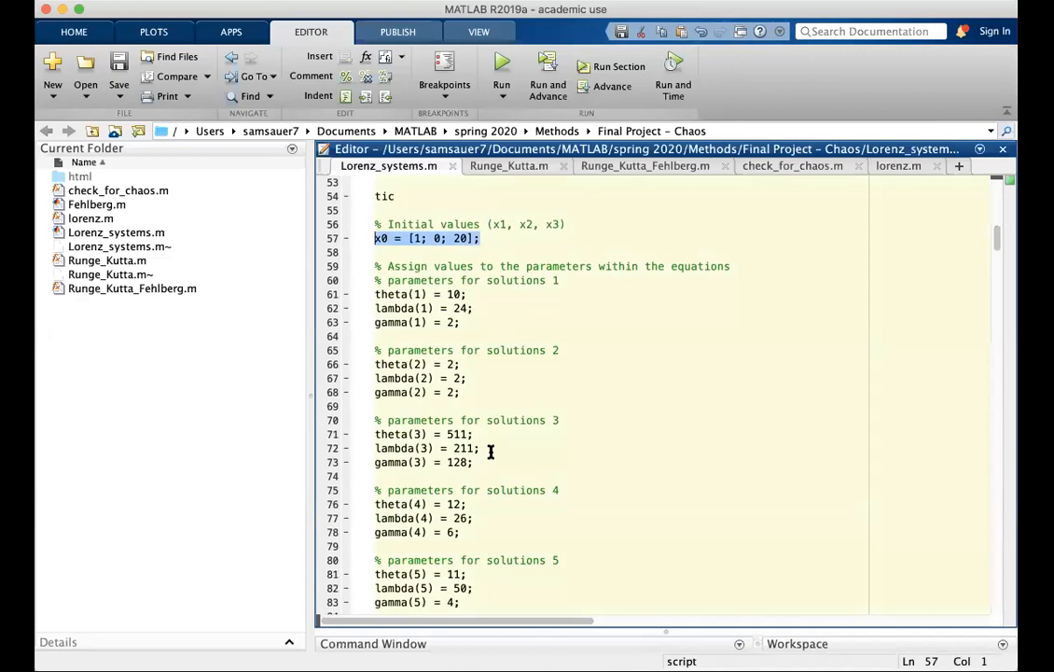
pyautogui.scroll(-3)
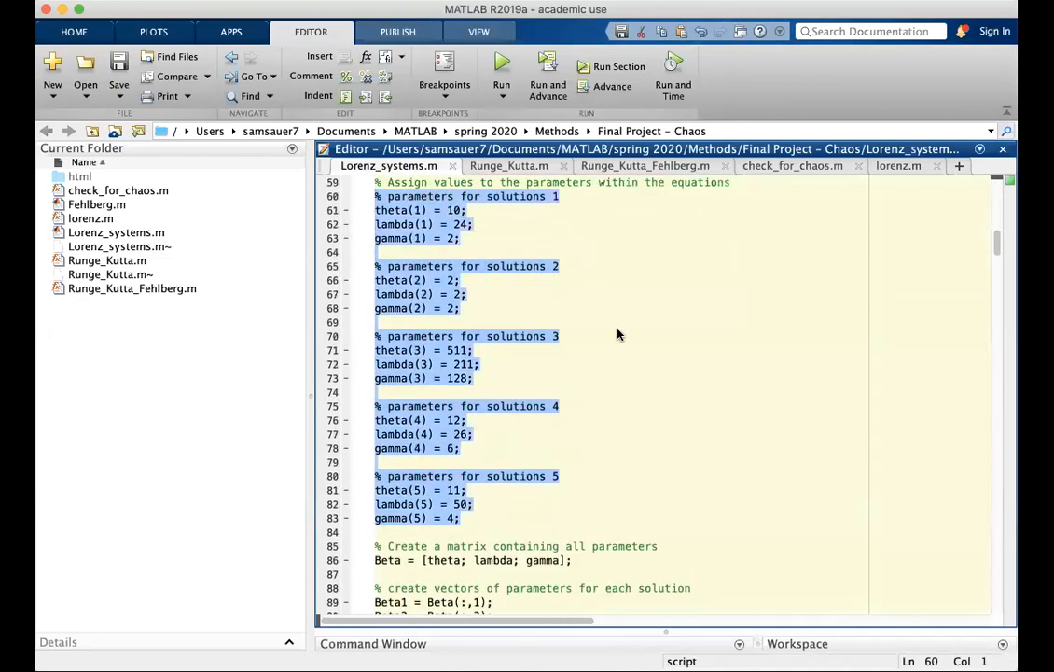
pyautogui.scroll(-3)
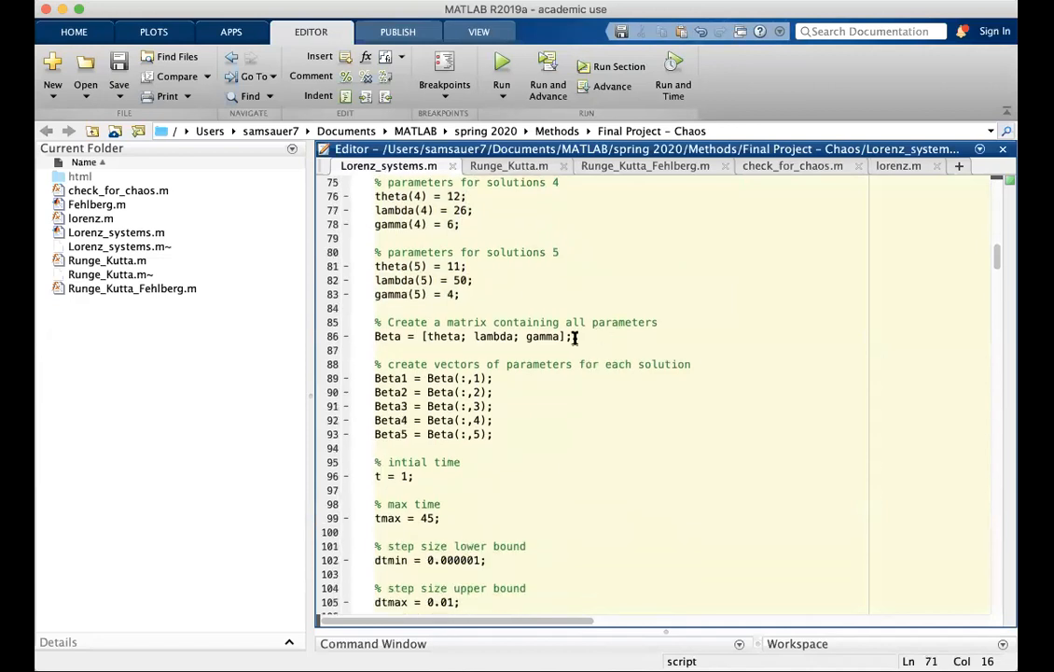
pyautogui.click(493, 433)
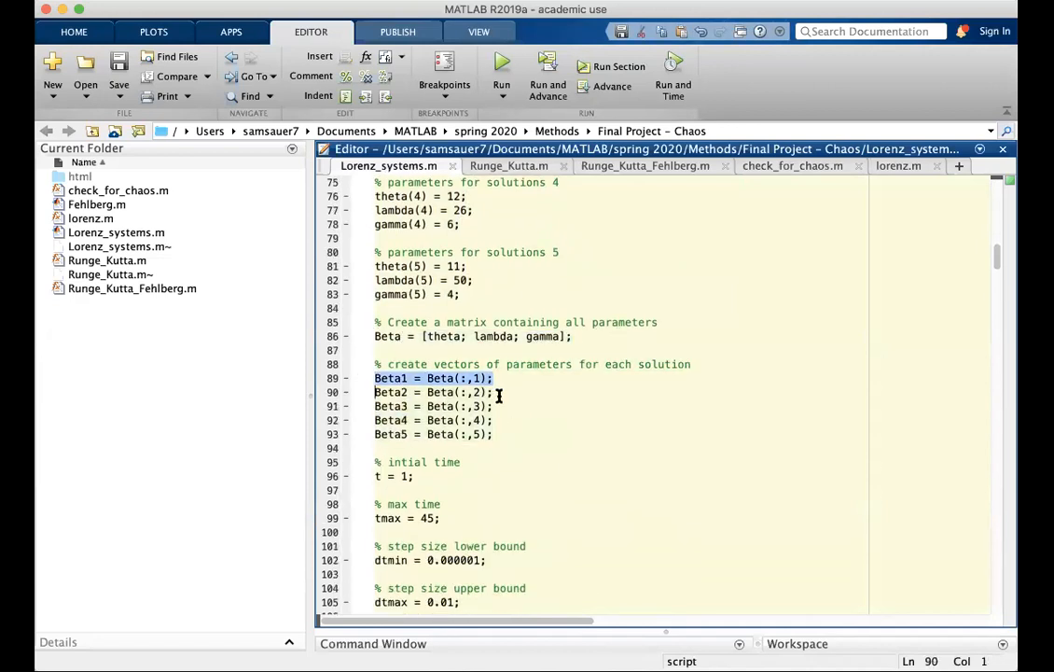
# Step: Scroll to the solver line and select the Runge_Kutta_Fehlberg call
pyautogui.scroll(-3)
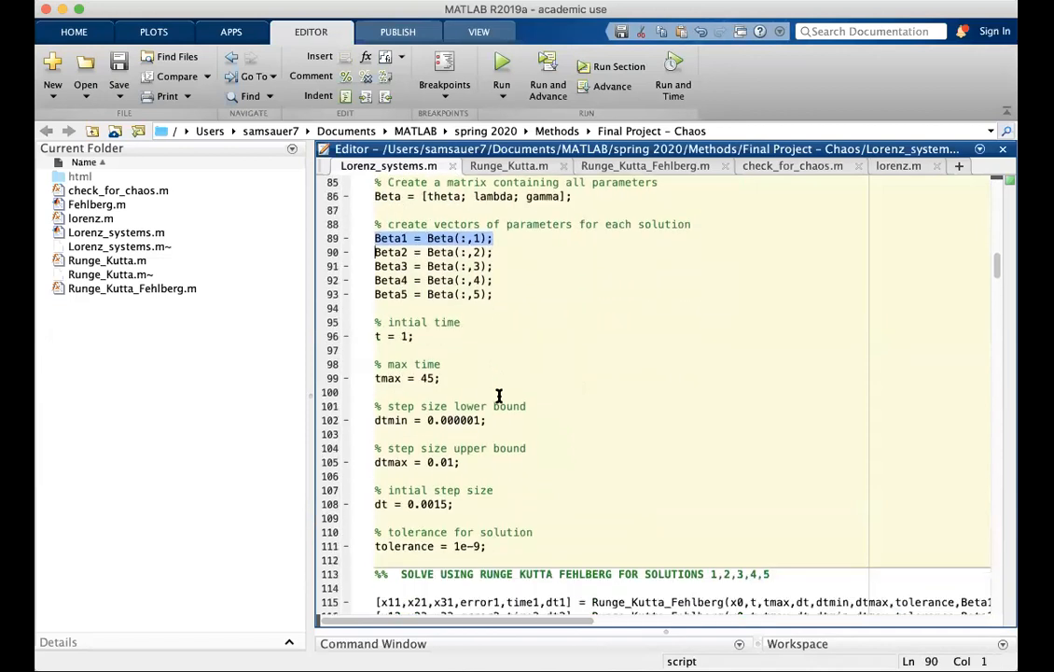
pyautogui.scroll(-3)
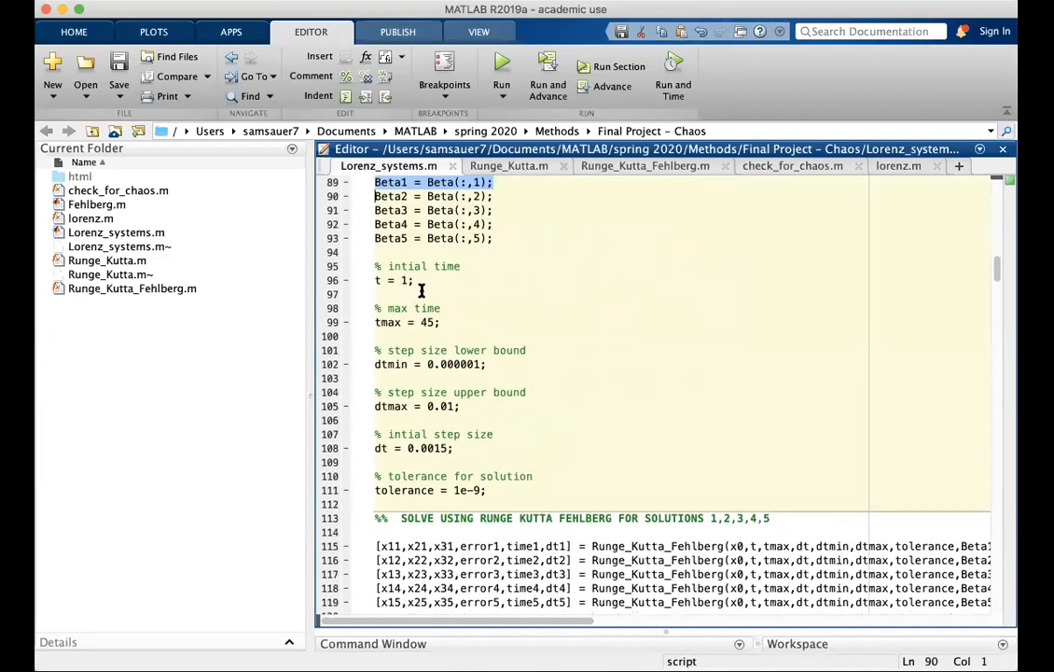
pyautogui.scroll(-3)
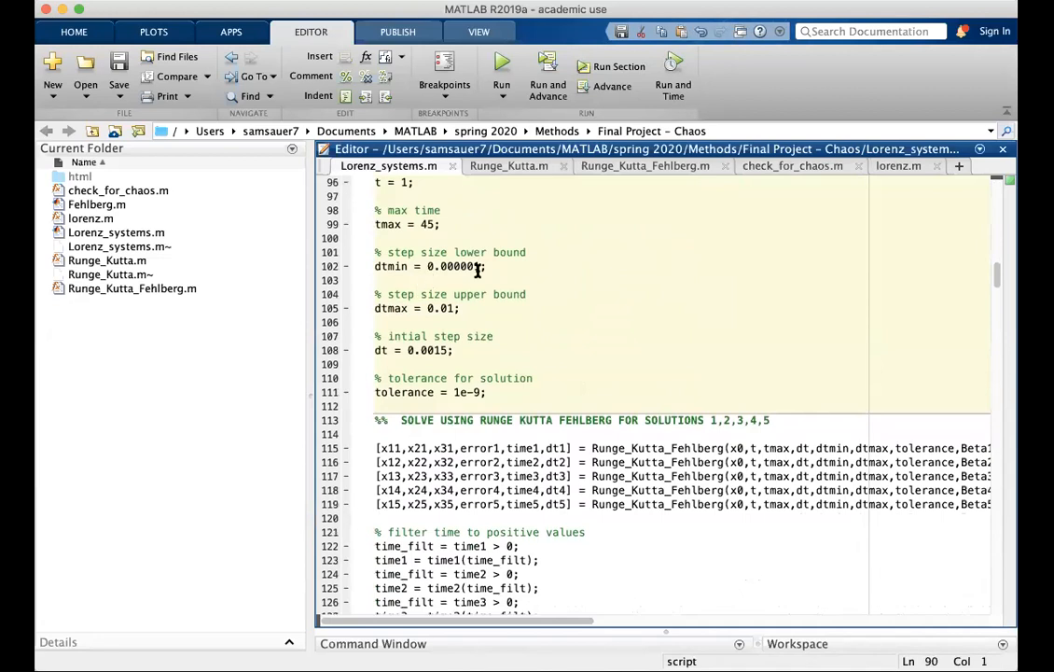
pyautogui.scroll(-3)
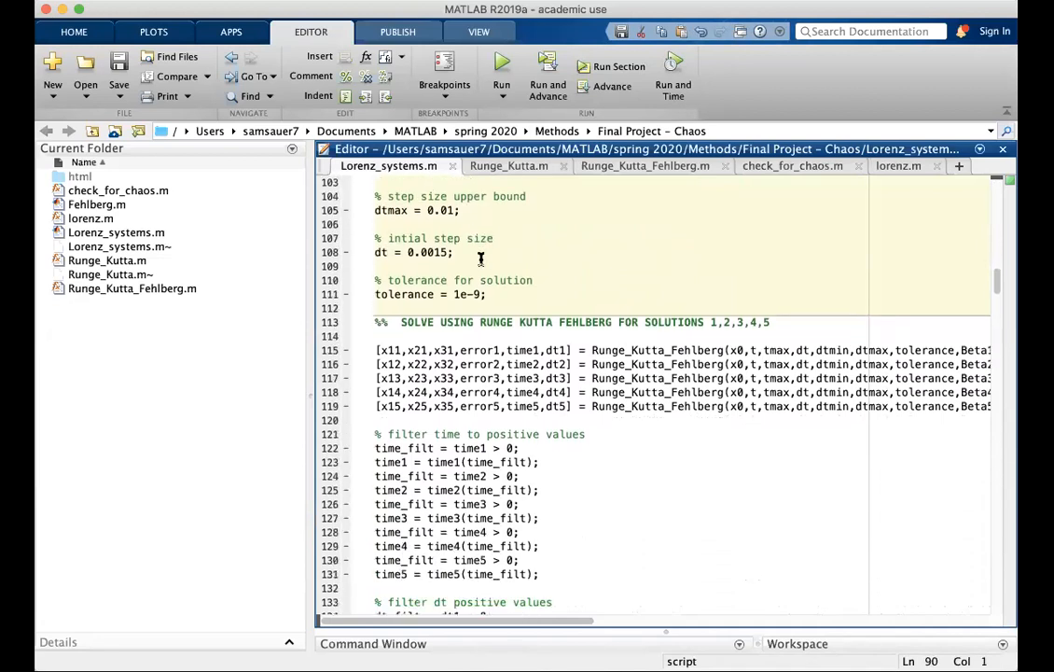
pyautogui.scroll(-3)
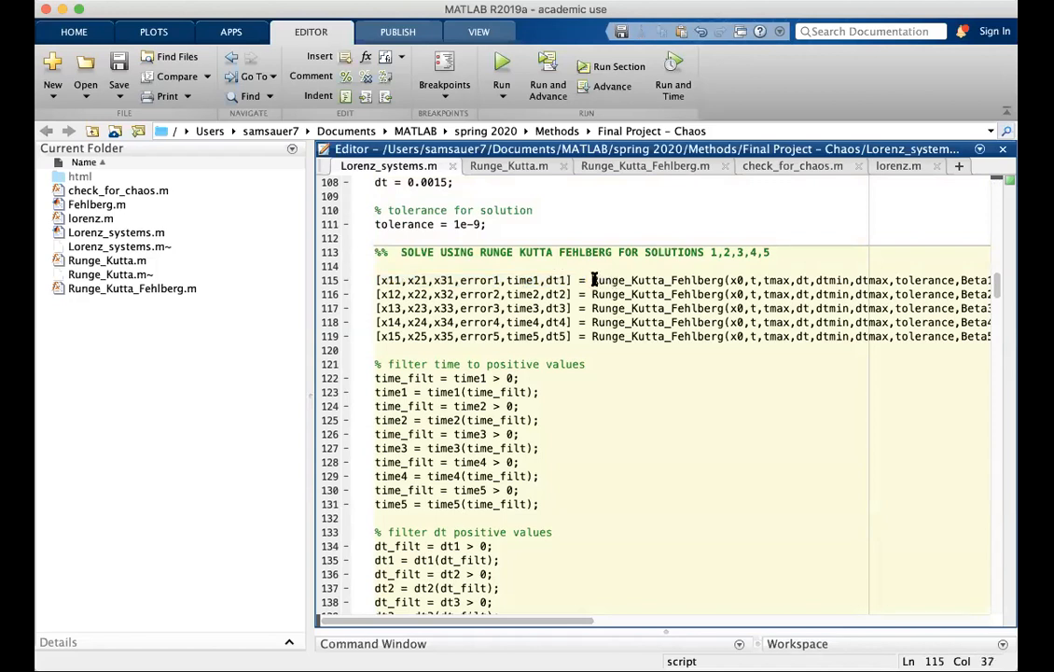
pyautogui.doubleClick(656, 280)
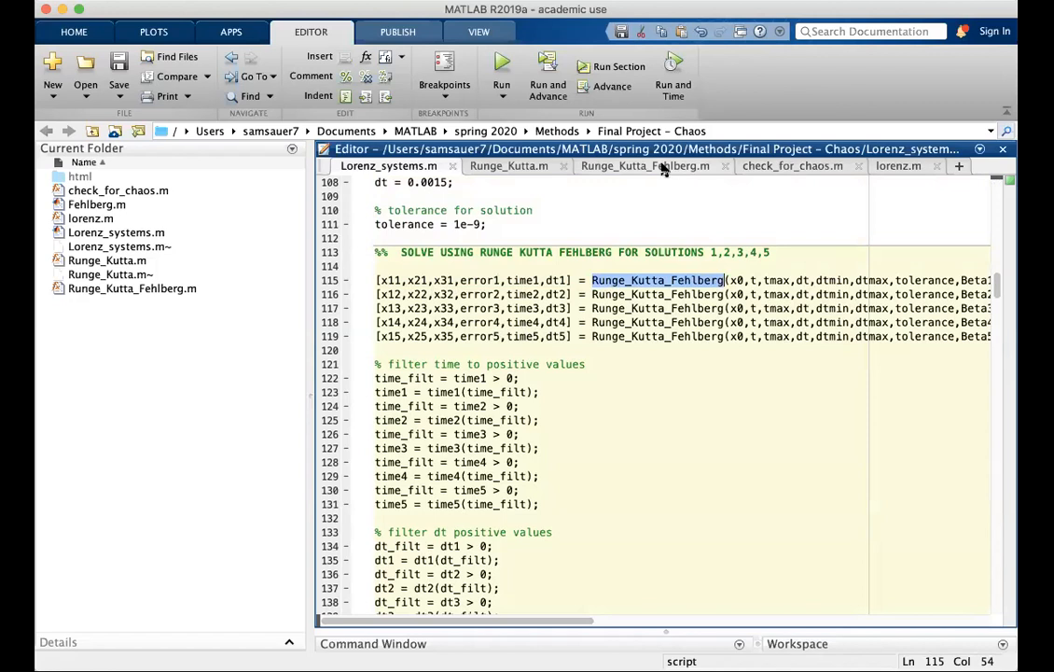
# Step: In Runge_Kutta_Fehlberg.m, note step_scale 0.008, scroll the adaptive loop and highlight the error variable
pyautogui.click(646, 164)
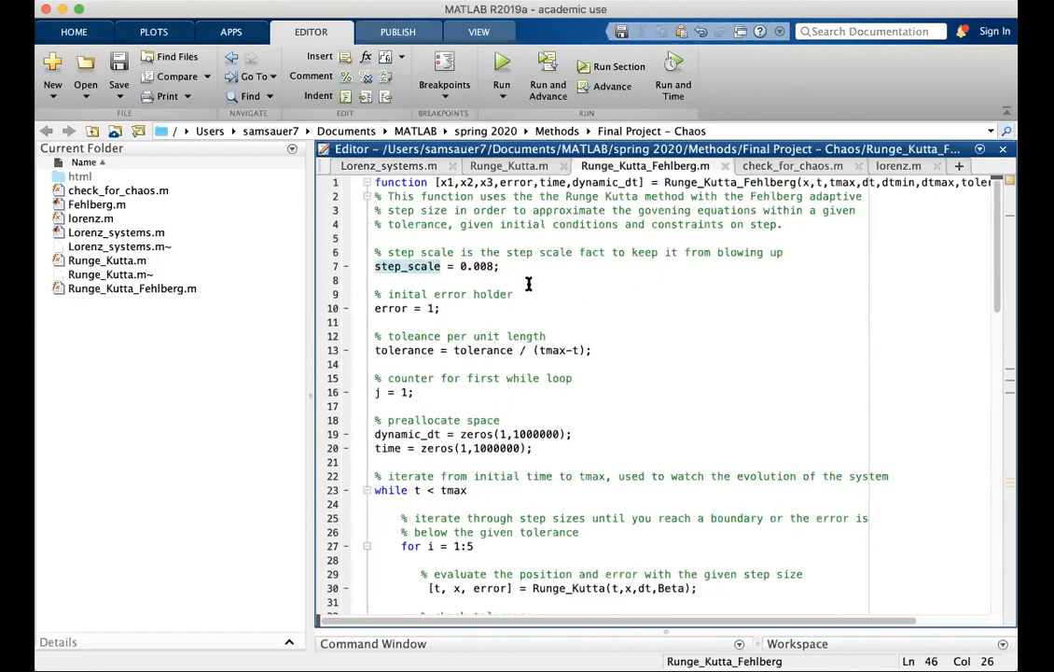
pyautogui.click(500, 264)
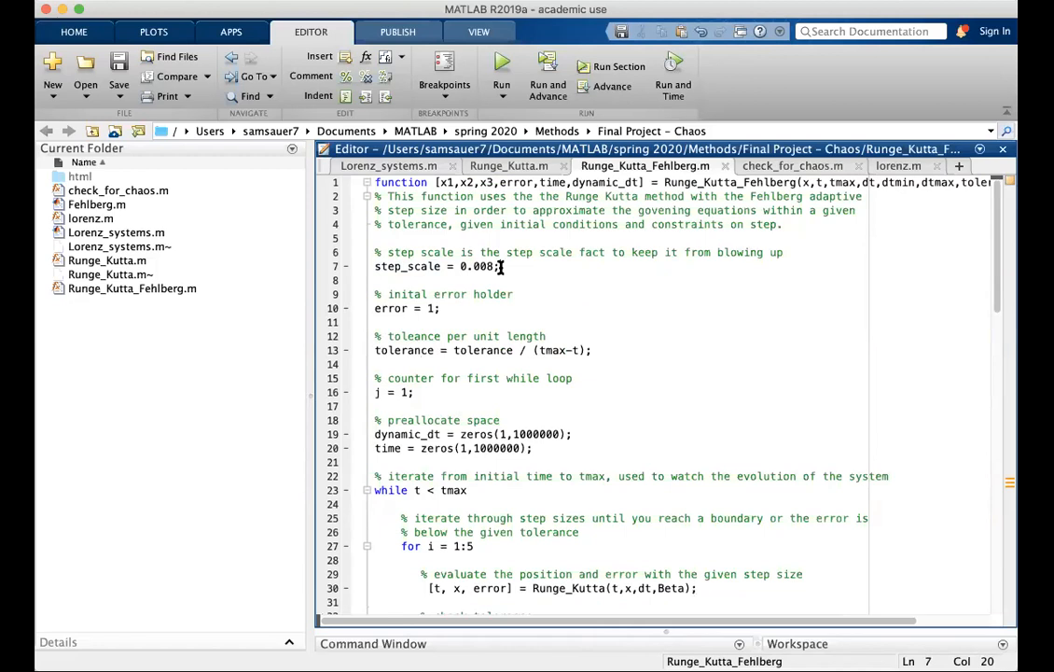
pyautogui.scroll(-3)
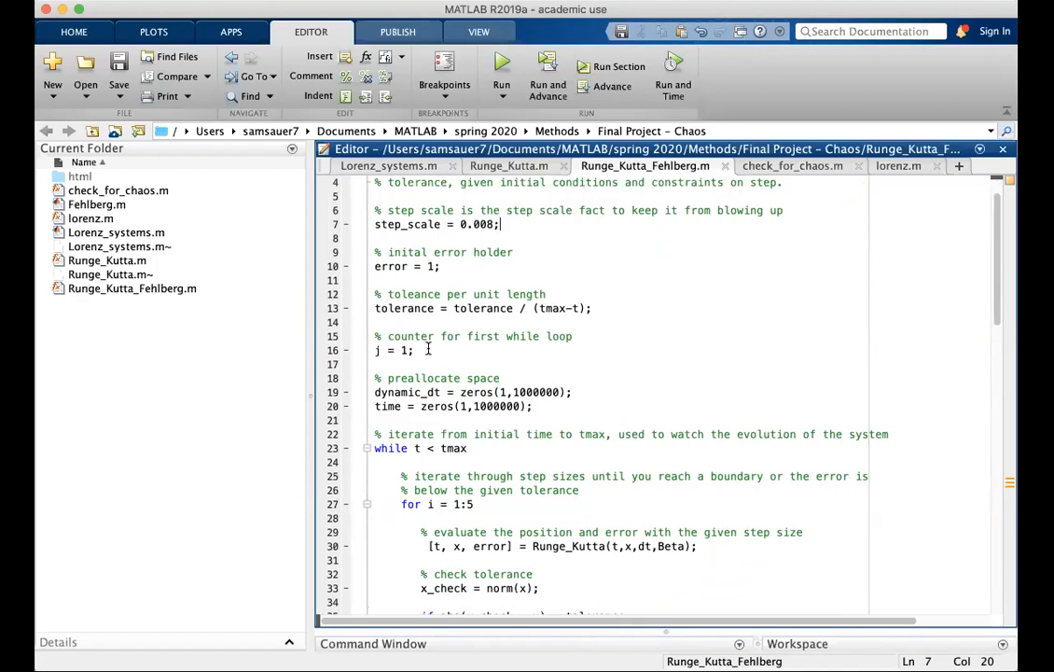
pyautogui.scroll(-3)
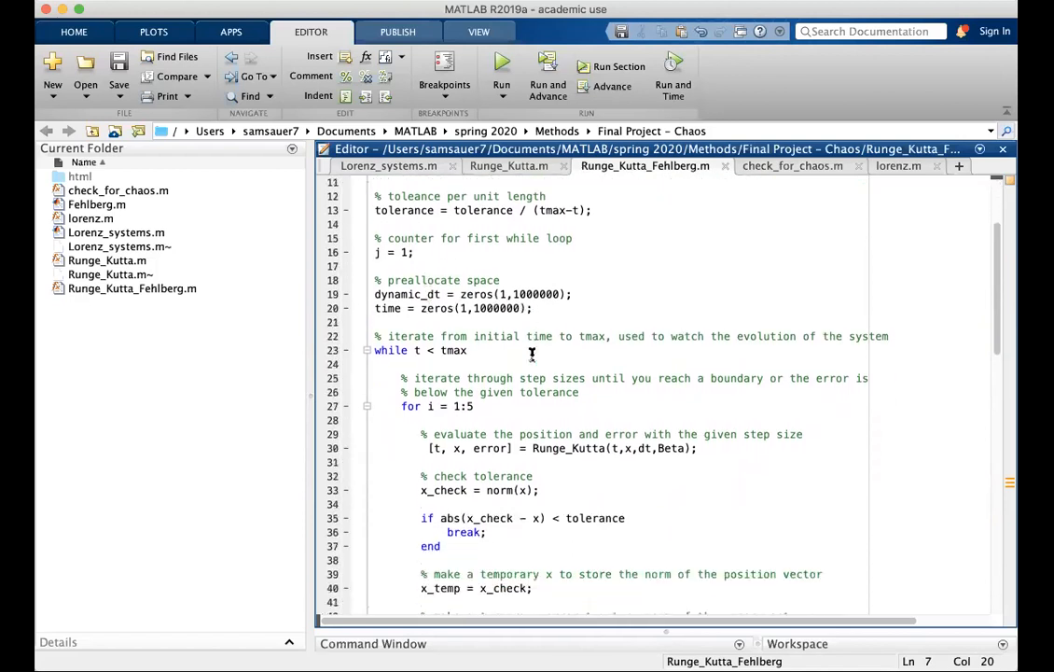
pyautogui.scroll(-3)
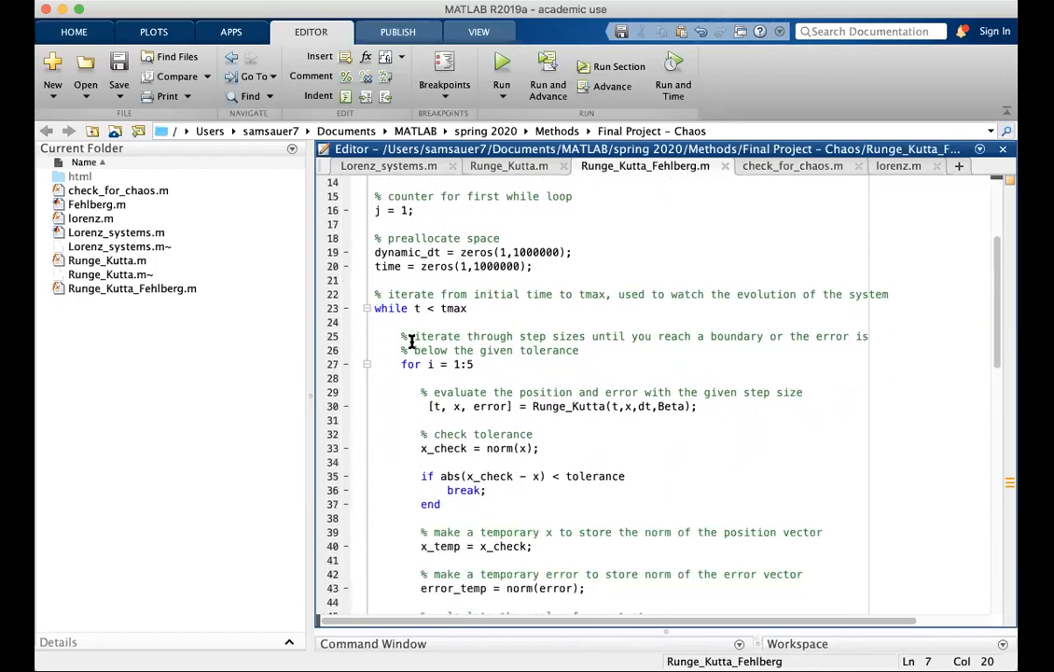
pyautogui.scroll(-3)
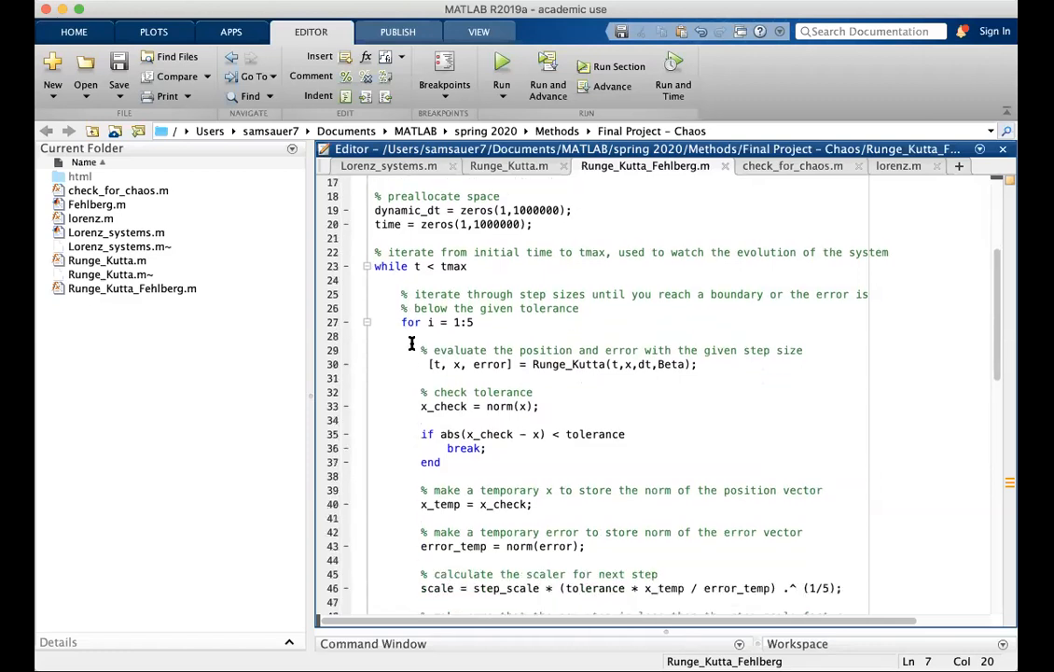
pyautogui.moveTo(485, 321)
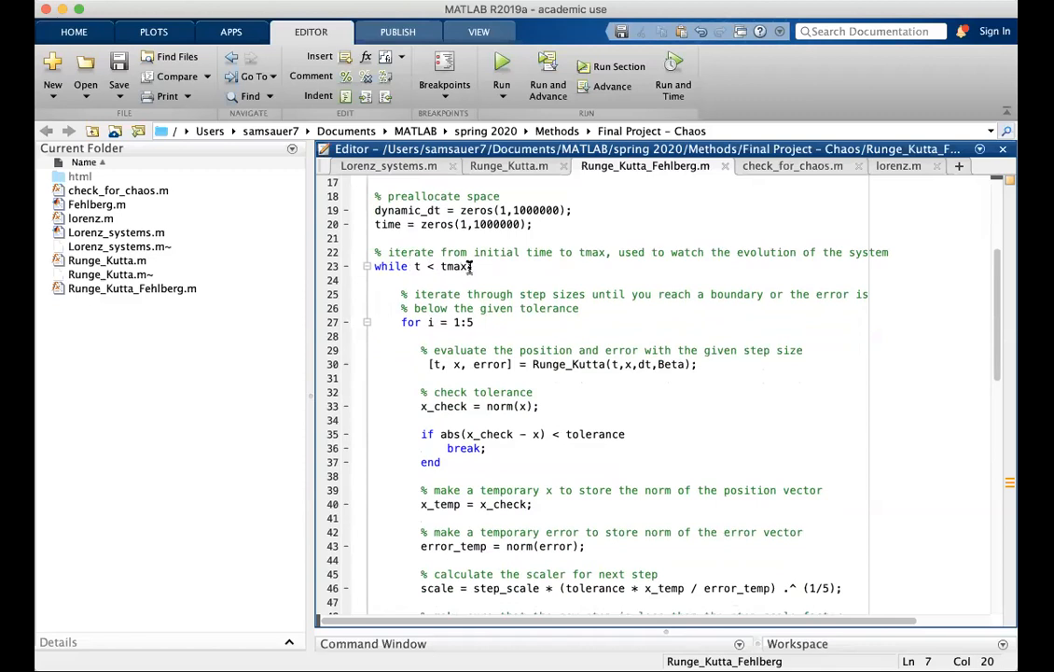
pyautogui.scroll(-3)
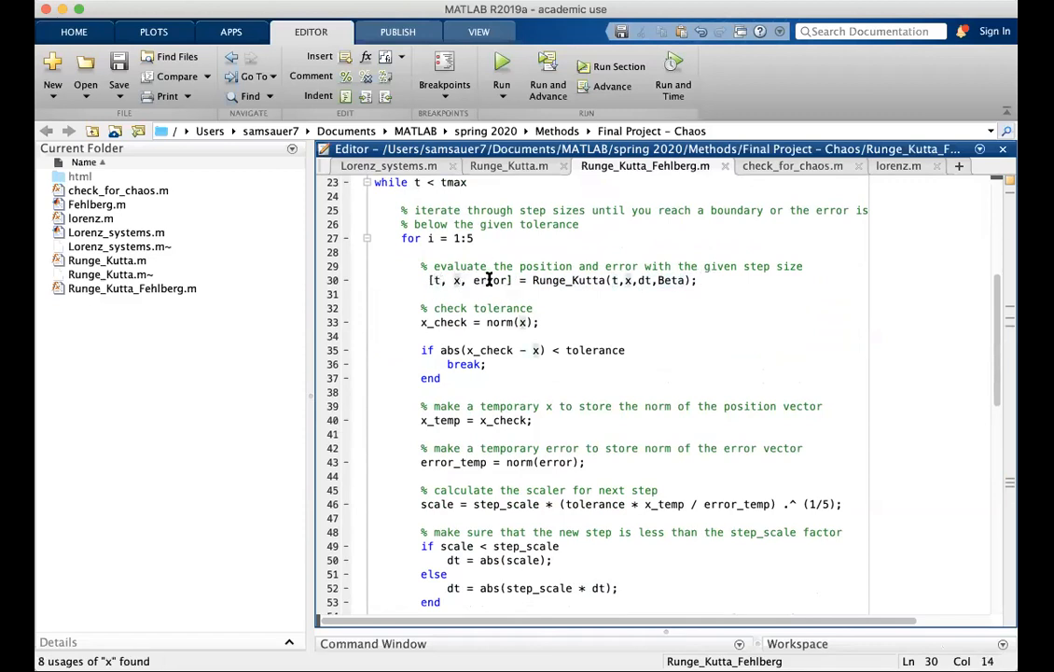
pyautogui.doubleClick(489, 280)
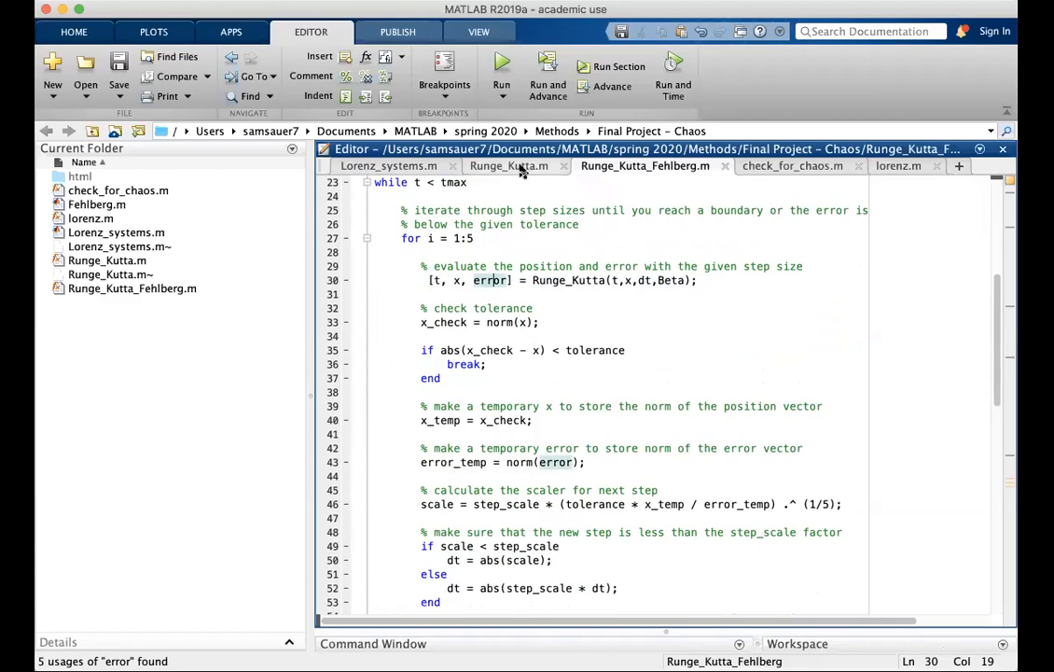
pyautogui.moveTo(508, 164)
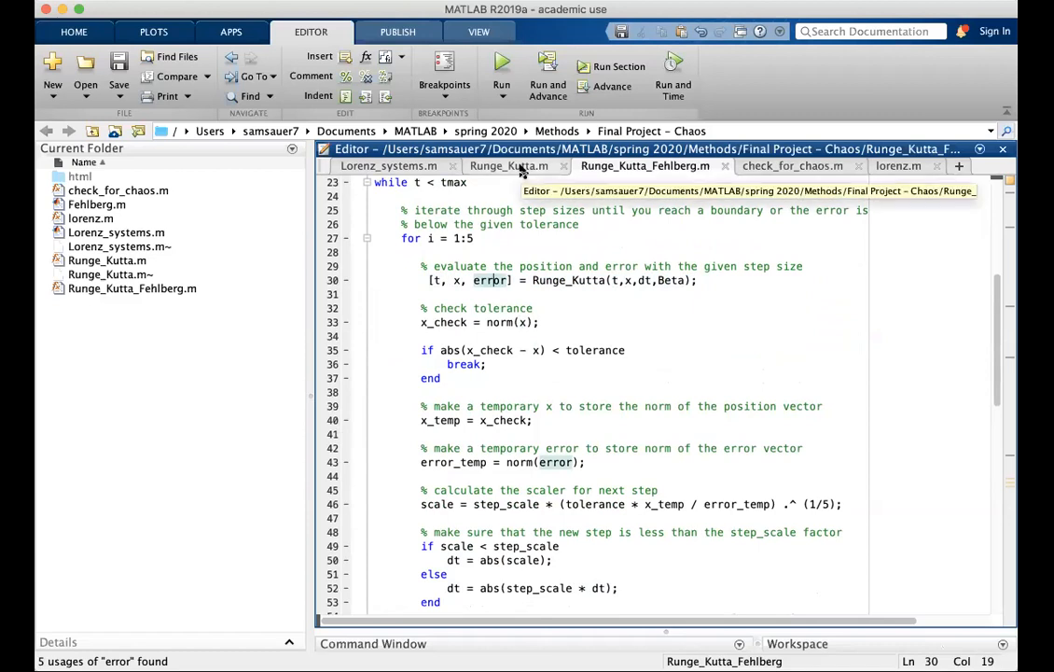
pyautogui.click(507, 164)
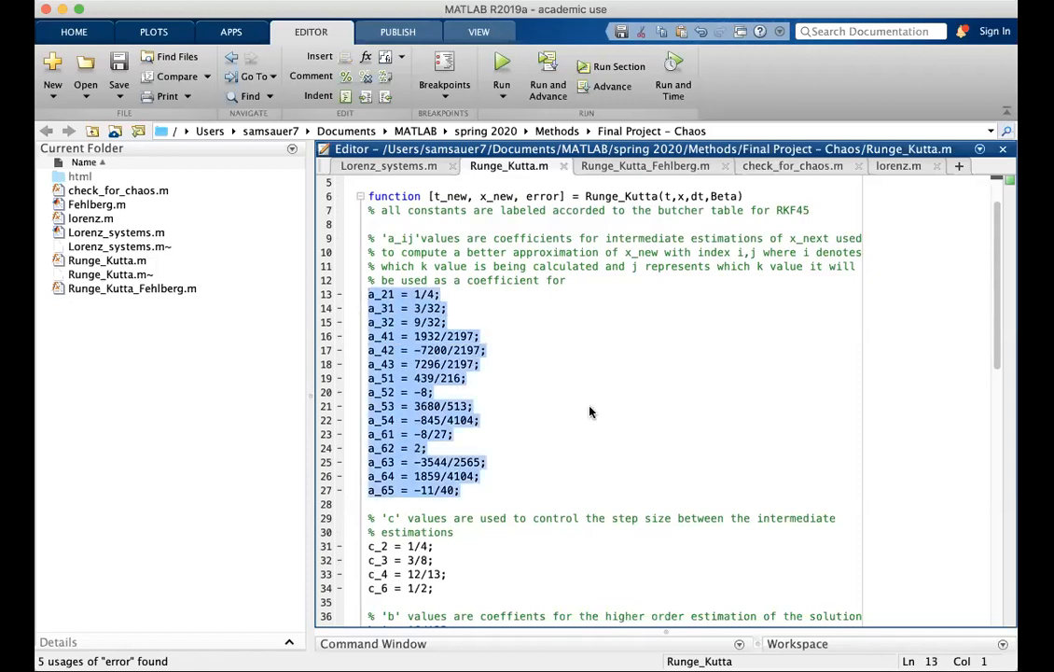
pyautogui.scroll(-3)
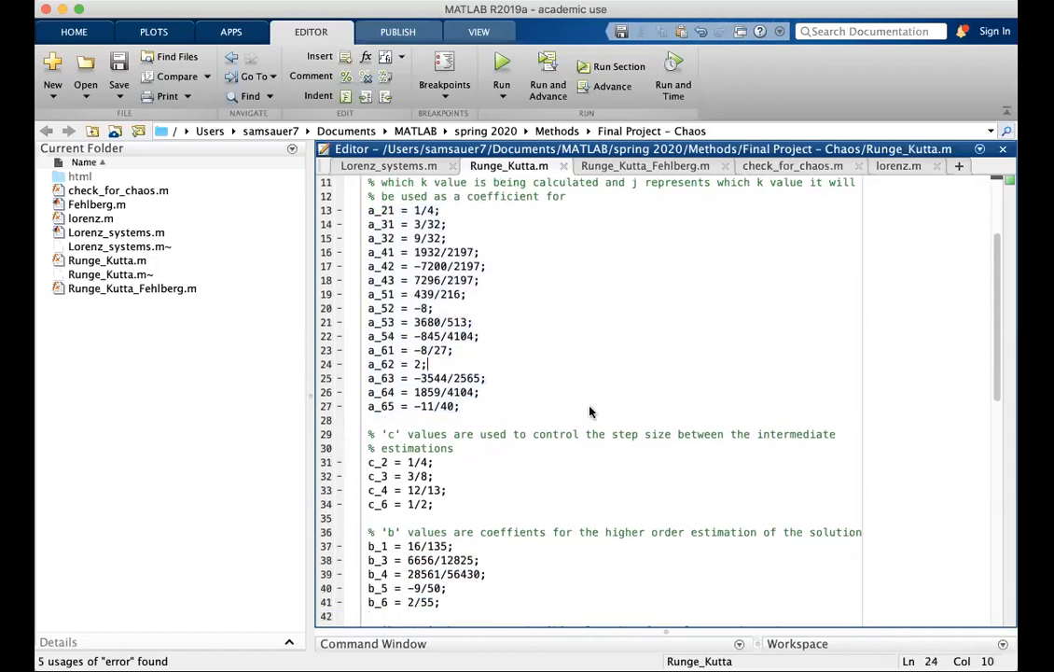
pyautogui.scroll(3)
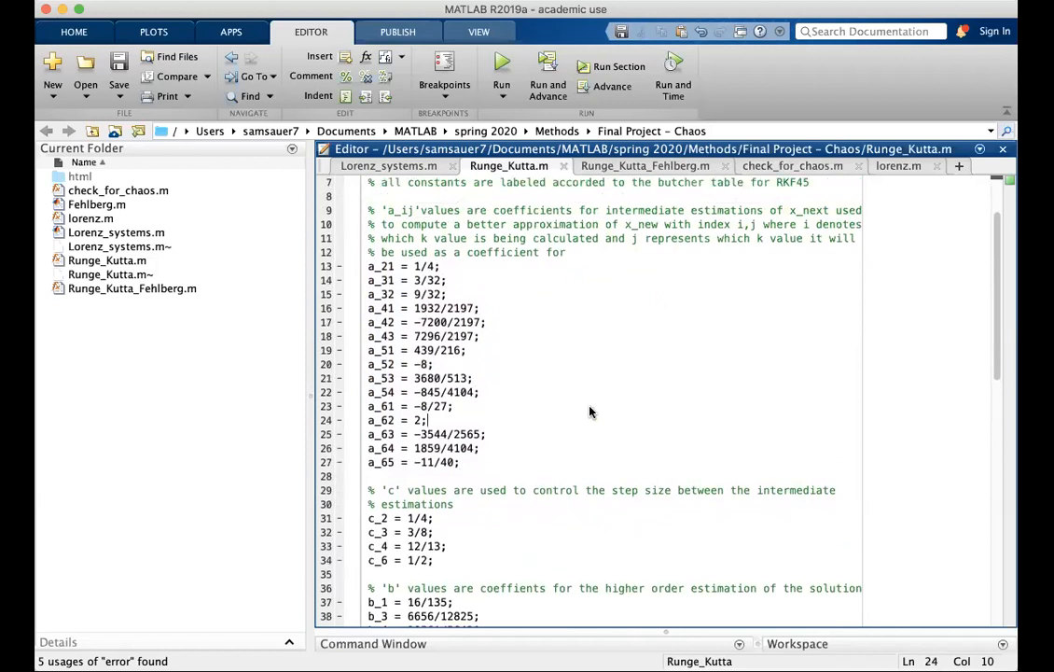
pyautogui.scroll(-3)
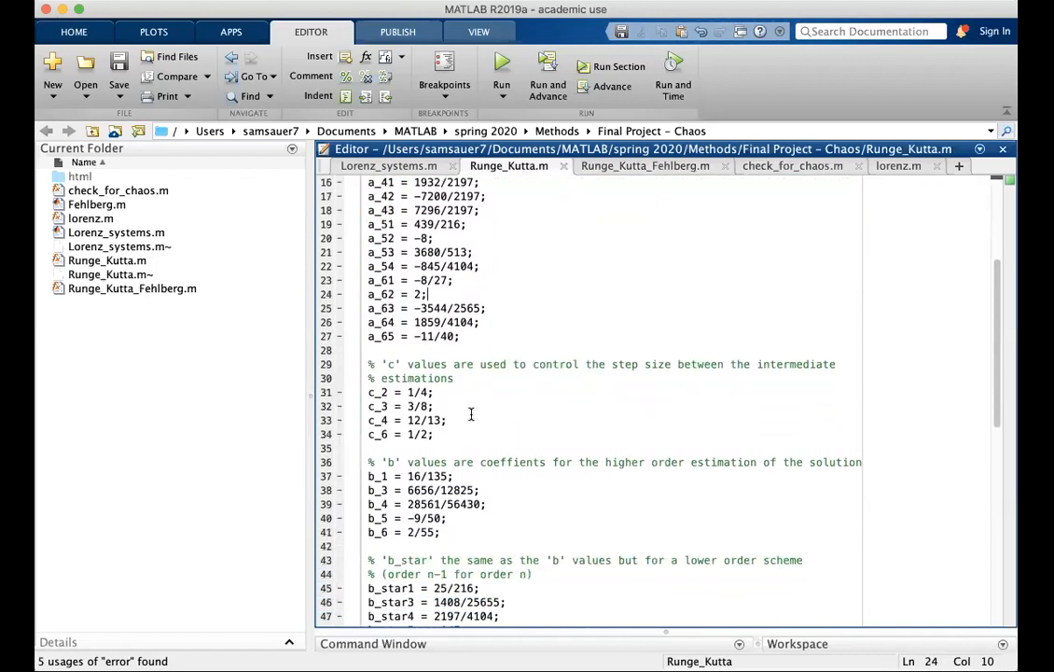
pyautogui.moveTo(370, 391); pyautogui.dragTo(433, 433)
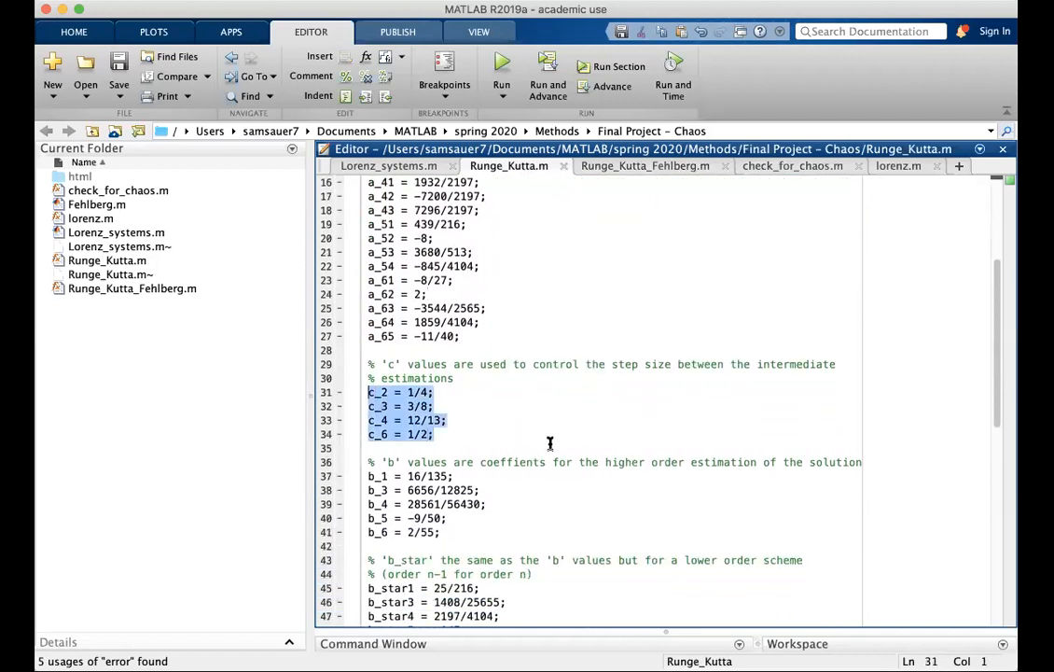
pyautogui.scroll(-3)
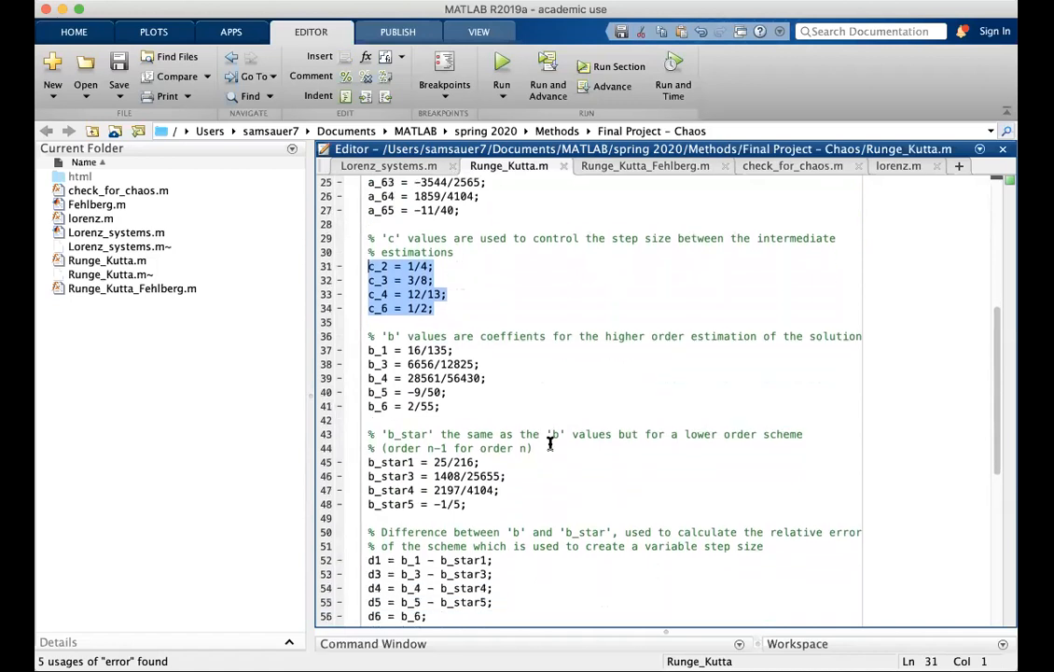
pyautogui.moveTo(451, 298)
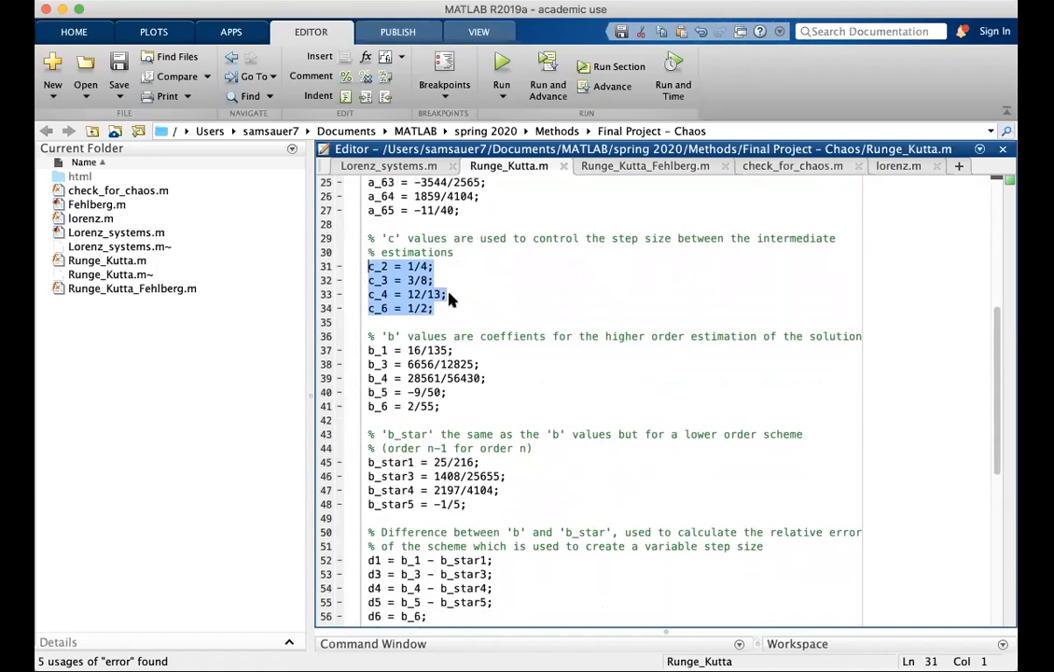
pyautogui.click(432, 308)
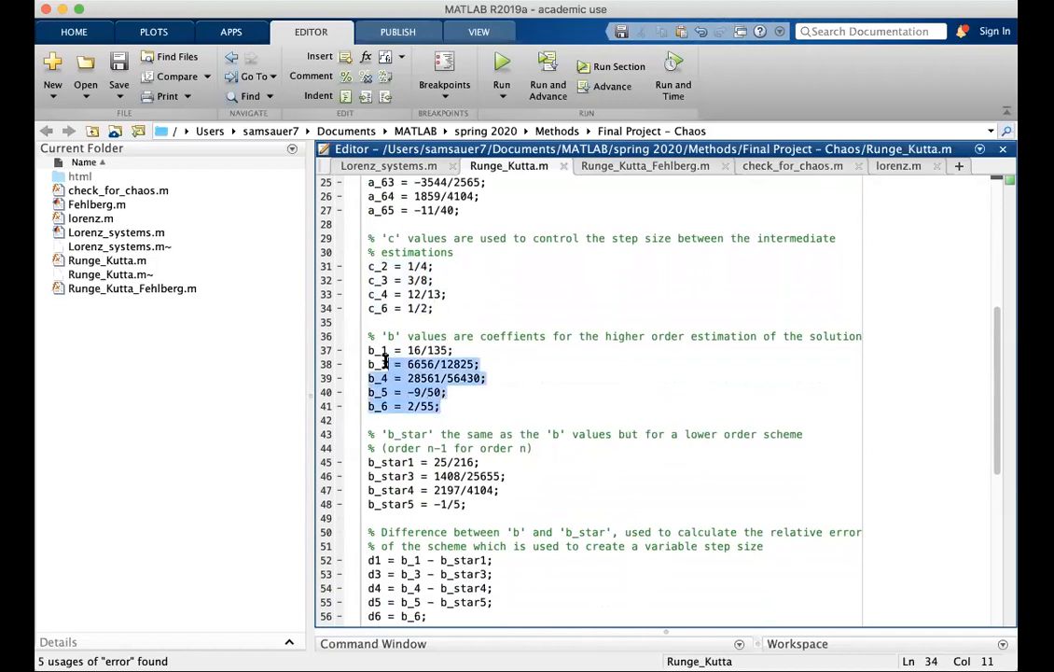
pyautogui.click(369, 350)
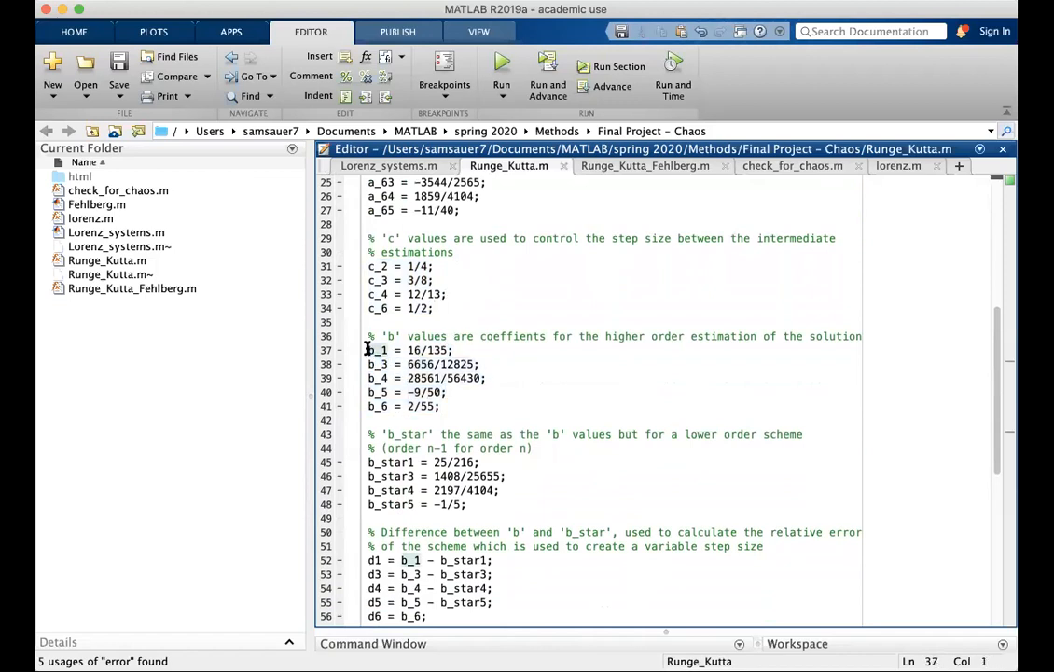
pyautogui.moveTo(367, 351); pyautogui.dragTo(489, 406)
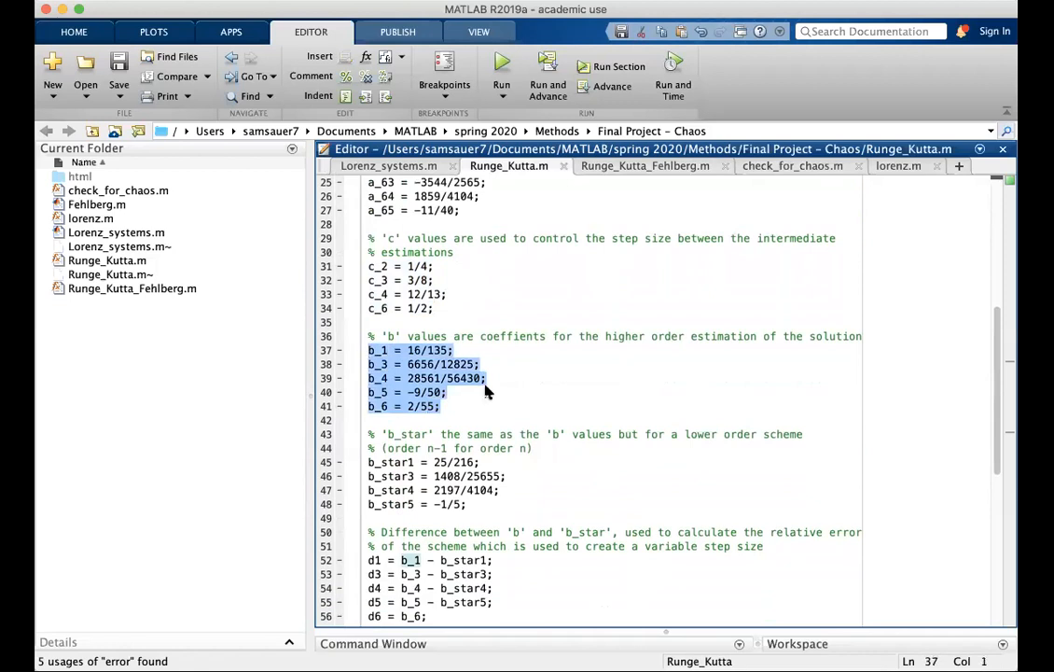
pyautogui.moveTo(541, 388)
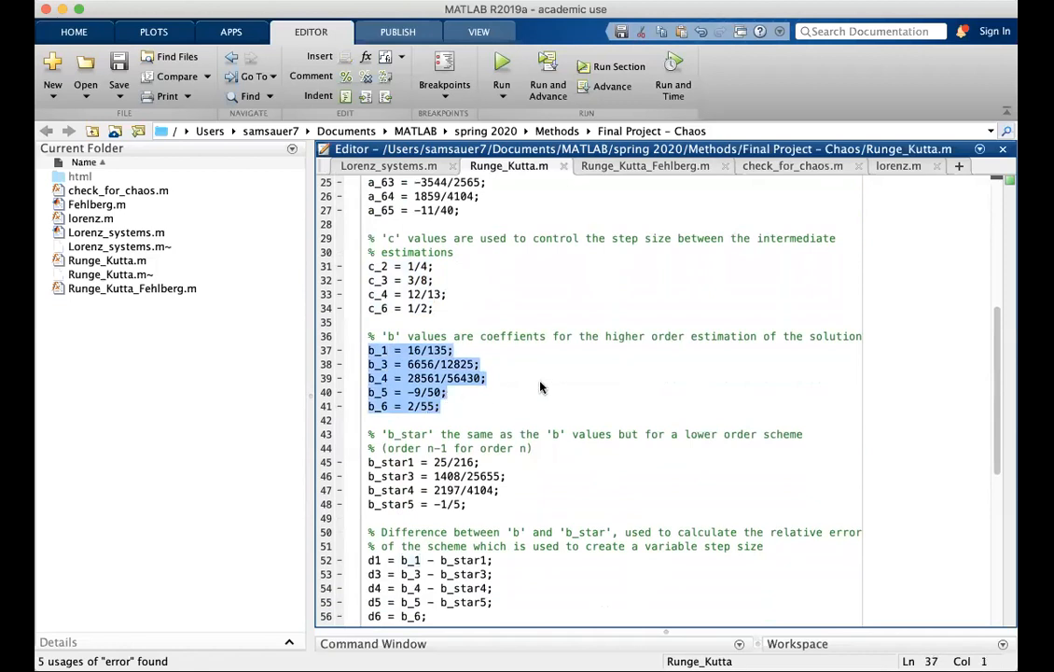
pyautogui.scroll(-3)
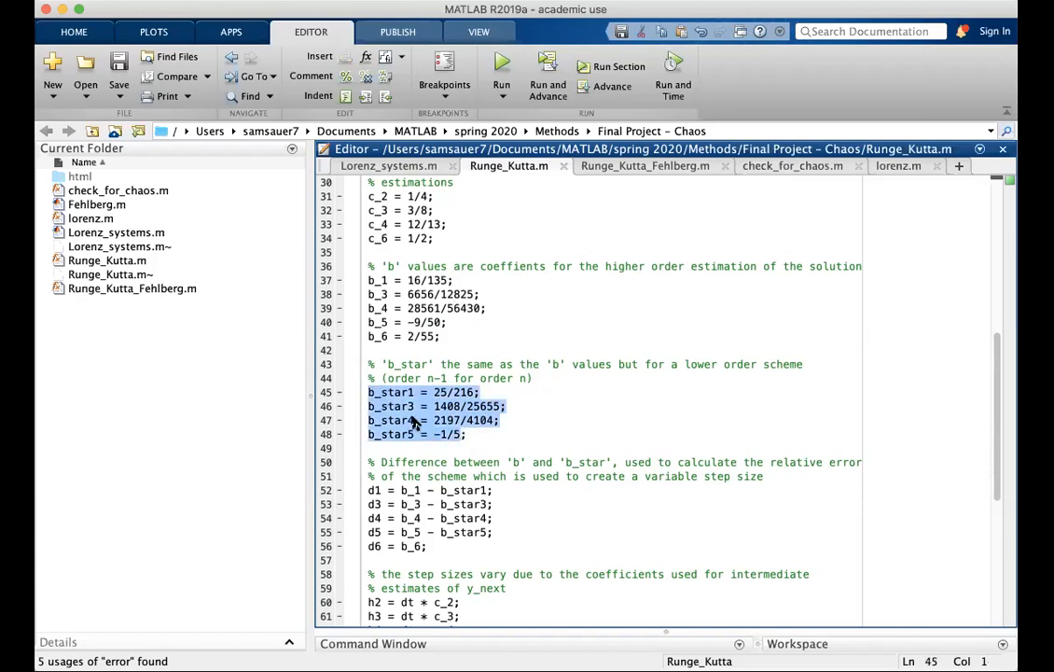
pyautogui.scroll(-3)
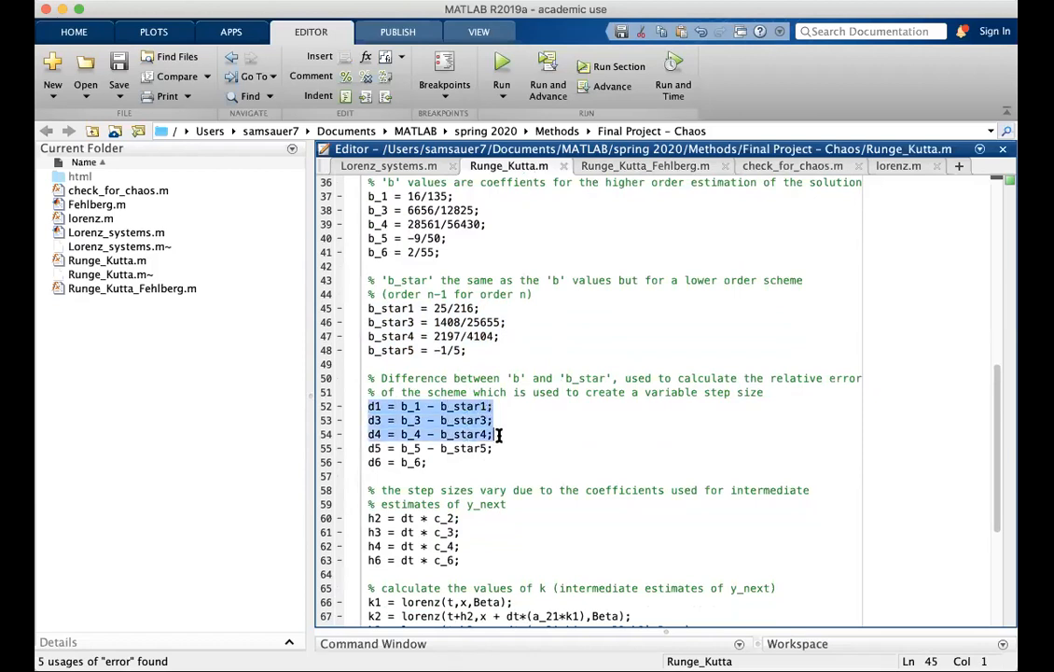
pyautogui.click(455, 462)
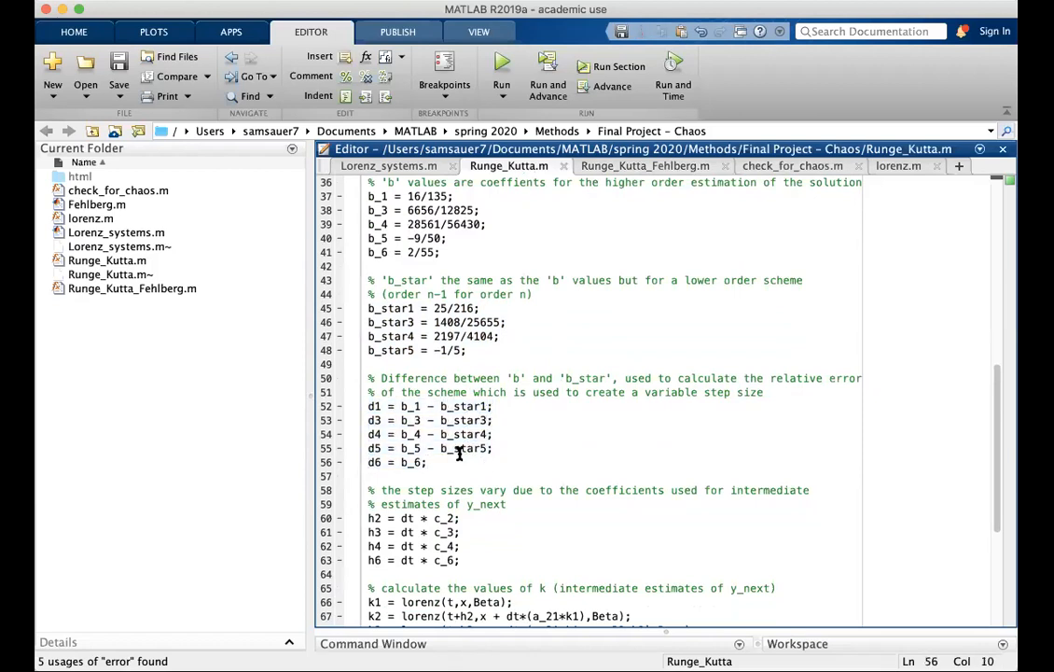
pyautogui.scroll(-3)
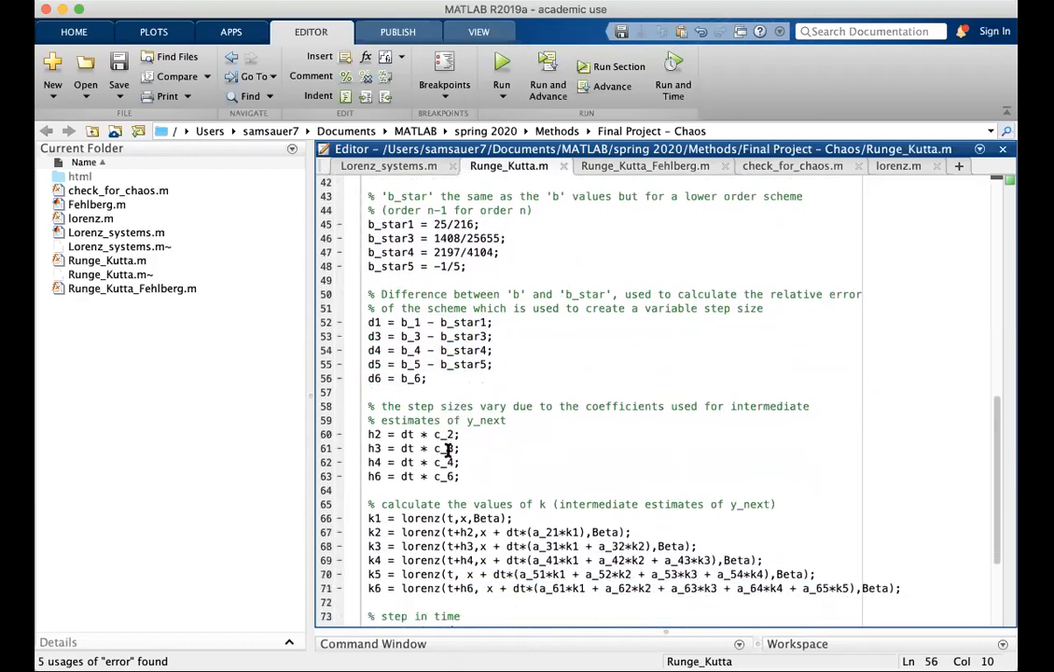
pyautogui.scroll(-3)
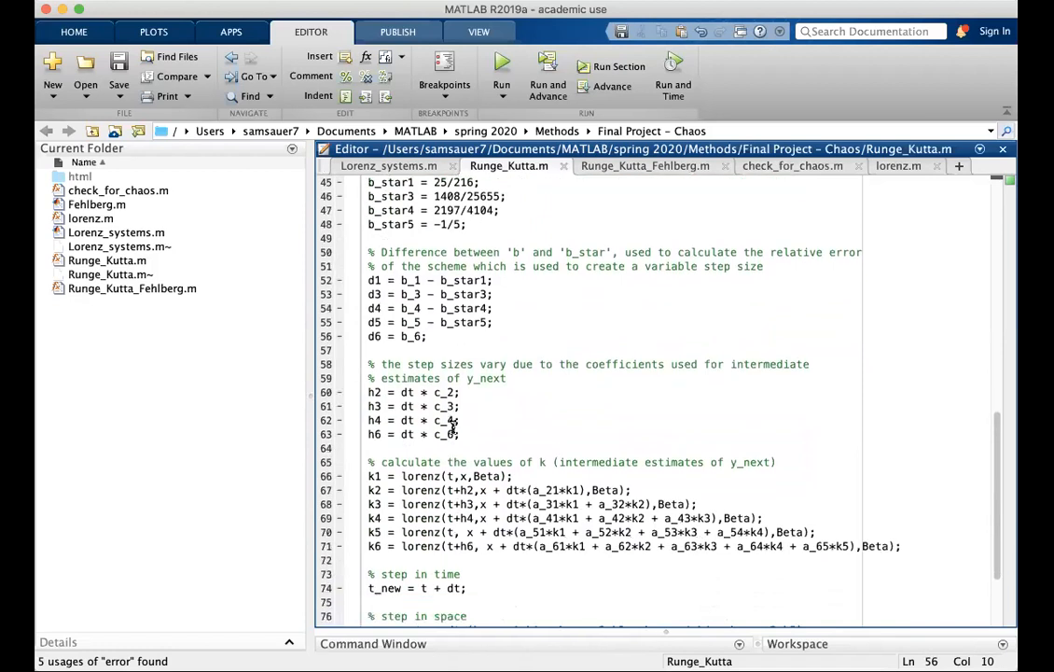
pyautogui.moveTo(365, 407); pyautogui.dragTo(459, 419)
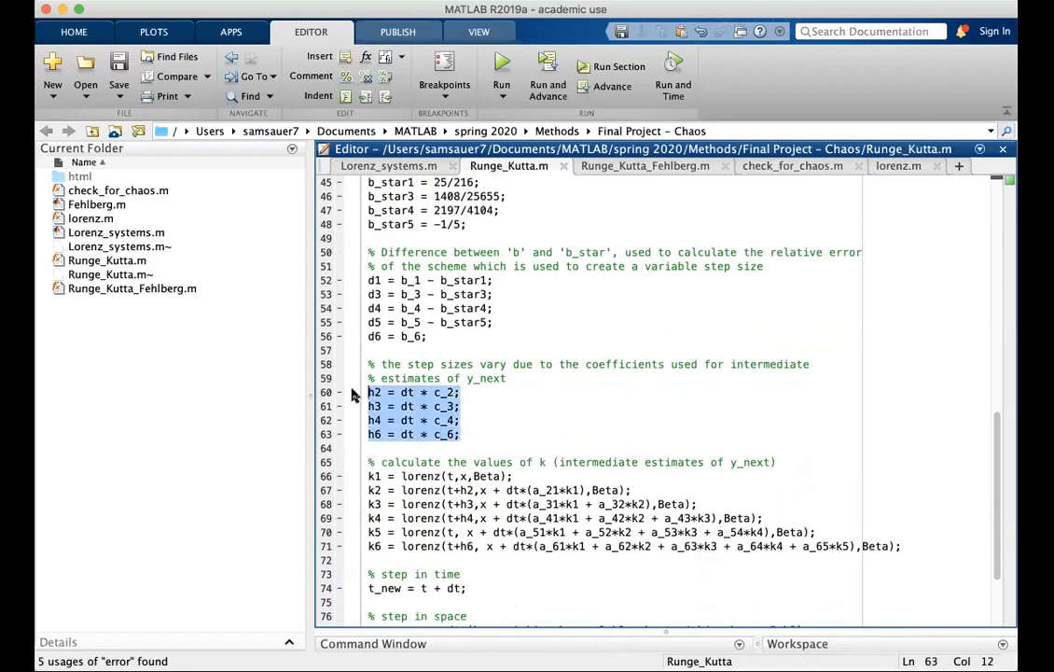
pyautogui.scroll(-3)
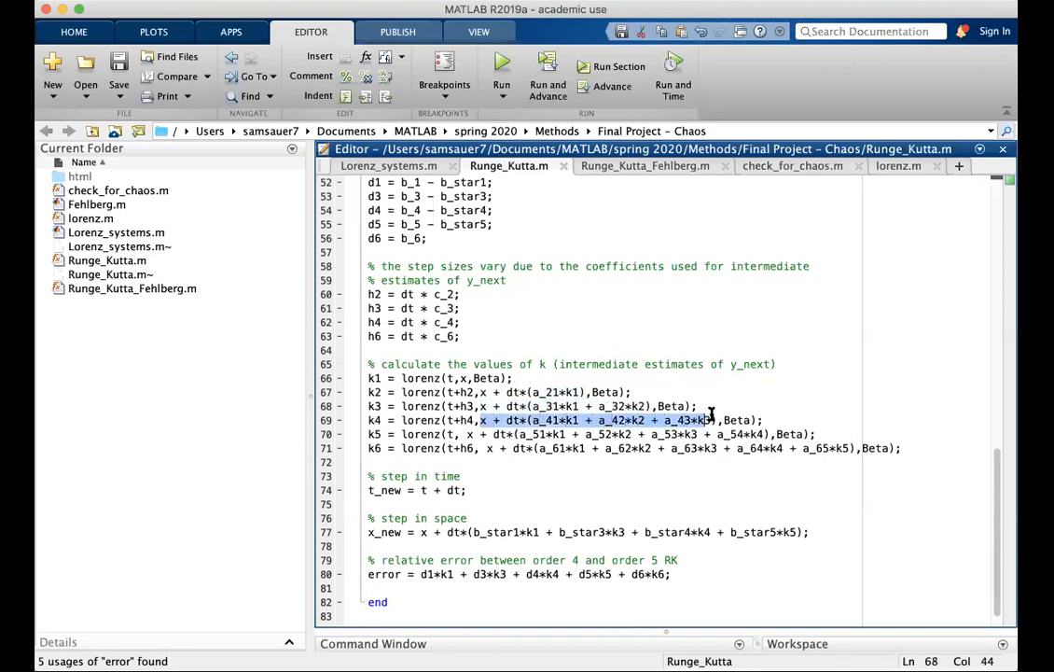
pyautogui.click(737, 420)
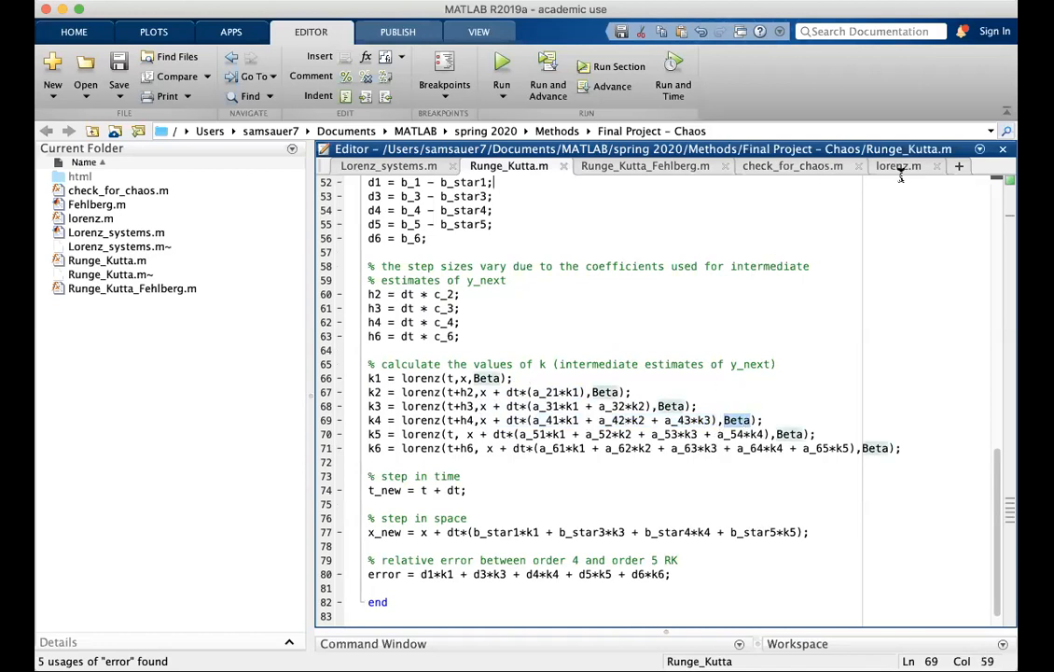
pyautogui.click(899, 164)
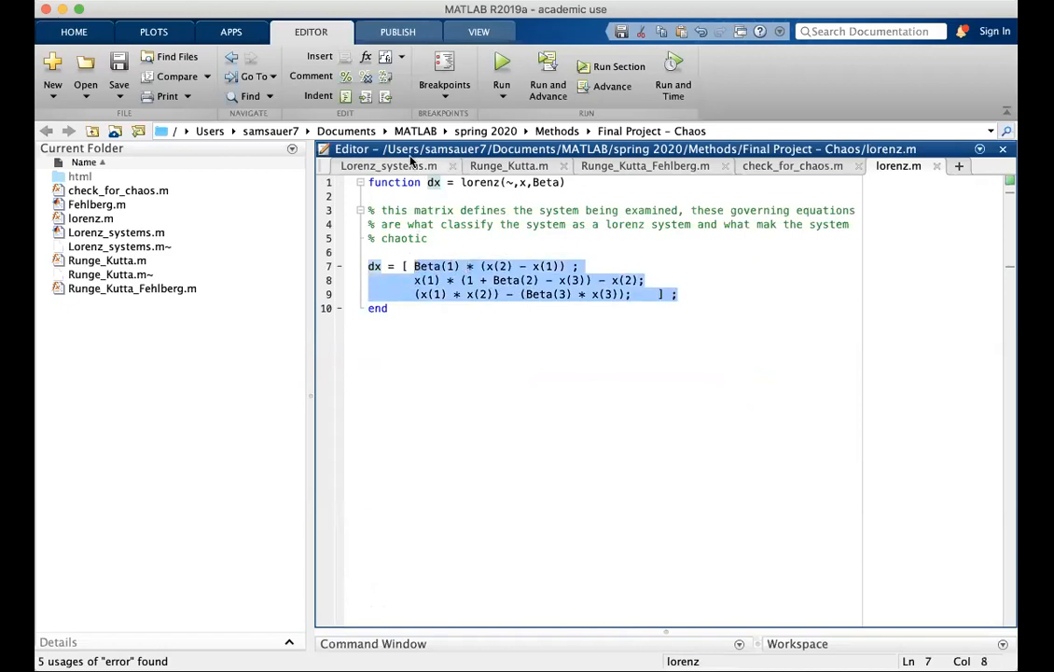
pyautogui.click(388, 164)
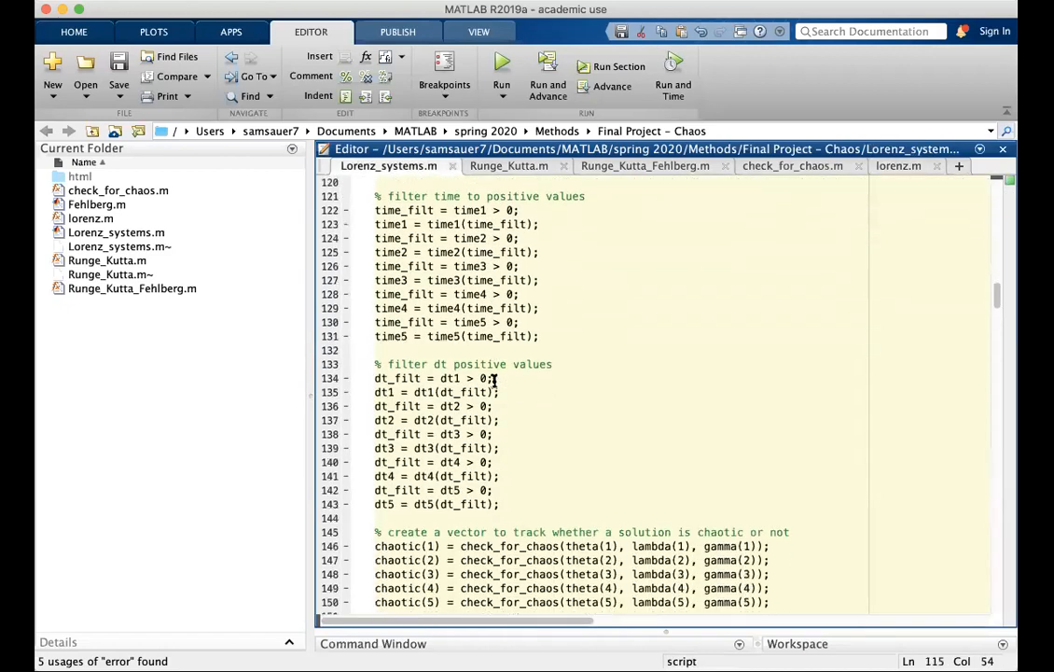
pyautogui.scroll(-3)
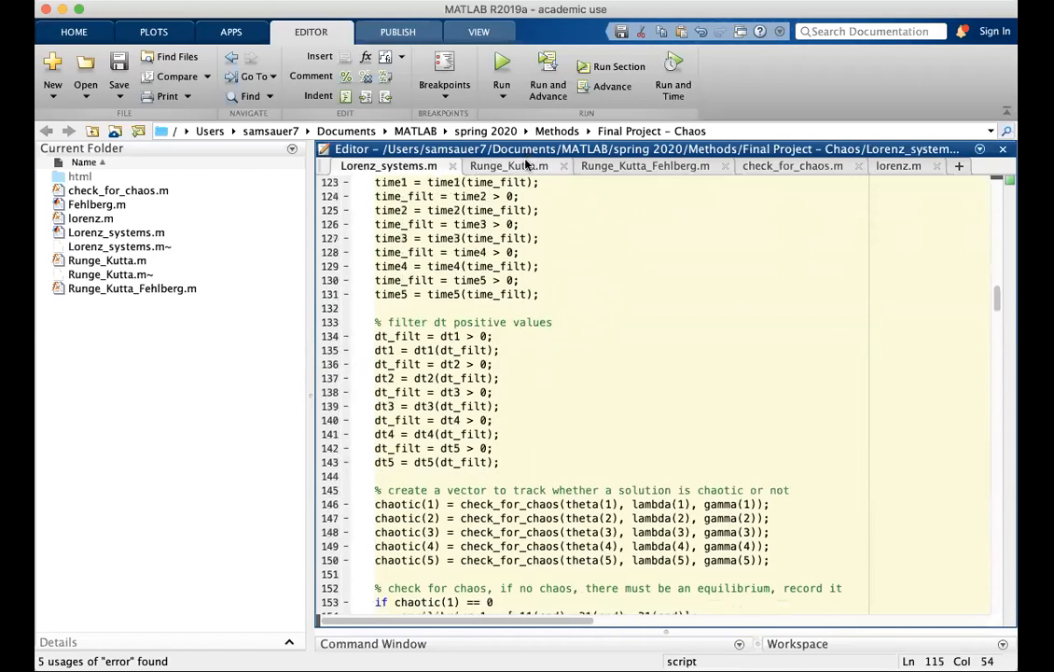
pyautogui.click(508, 164)
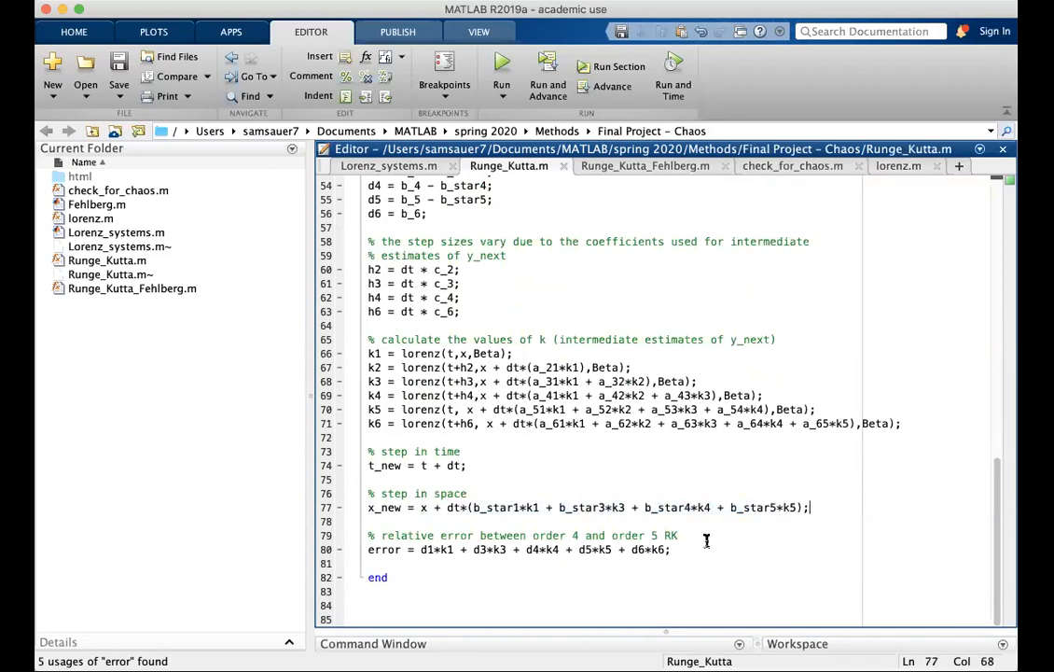
pyautogui.moveTo(474, 558)
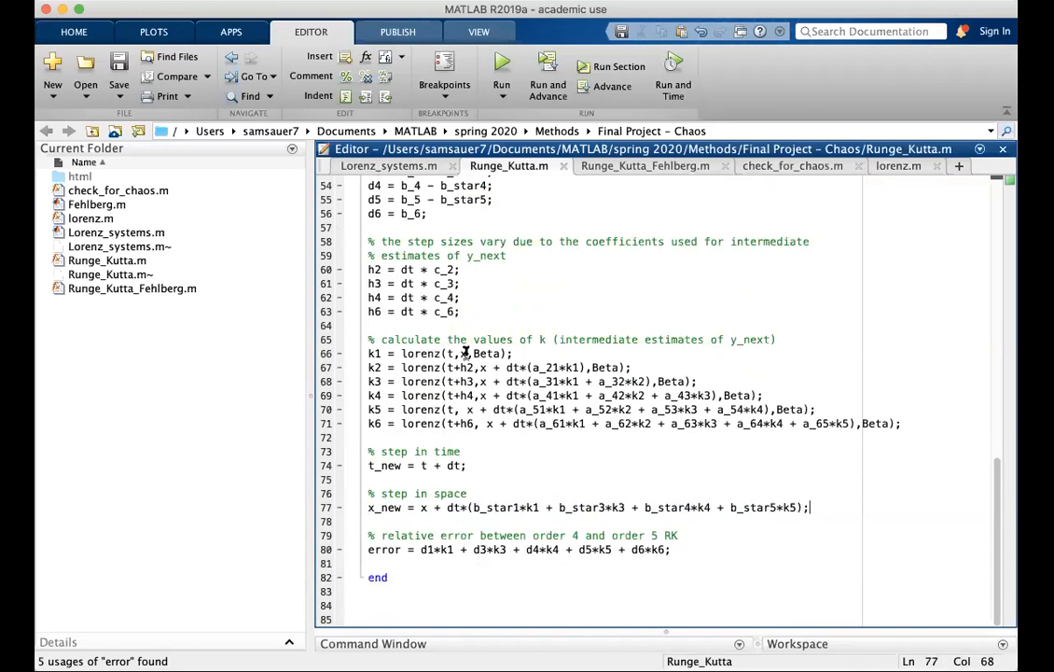
pyautogui.scroll(3)
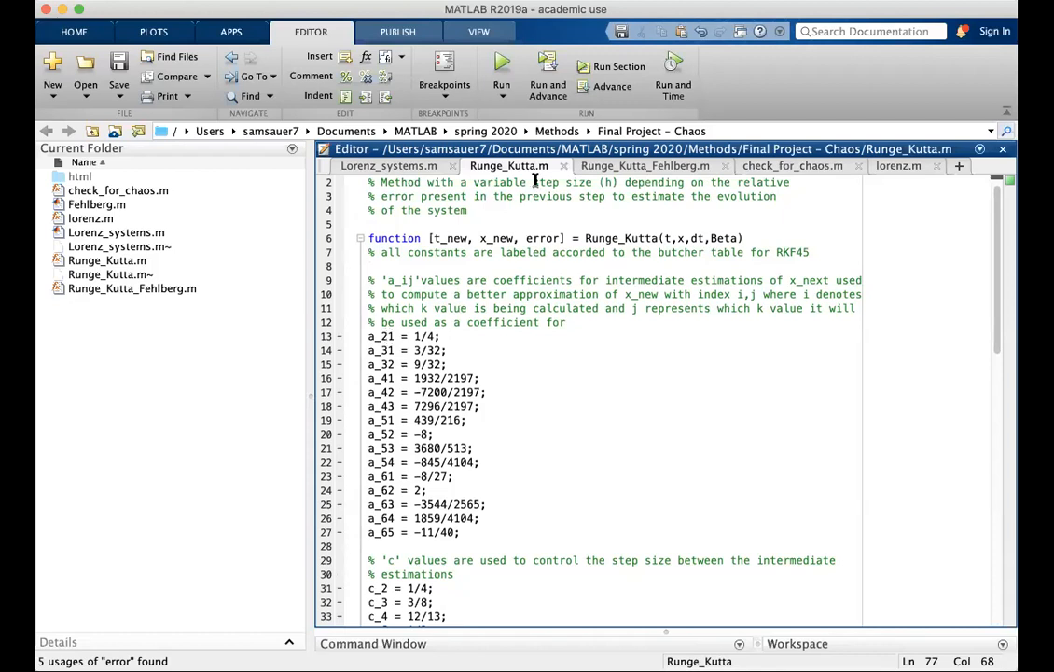
pyautogui.click(645, 164)
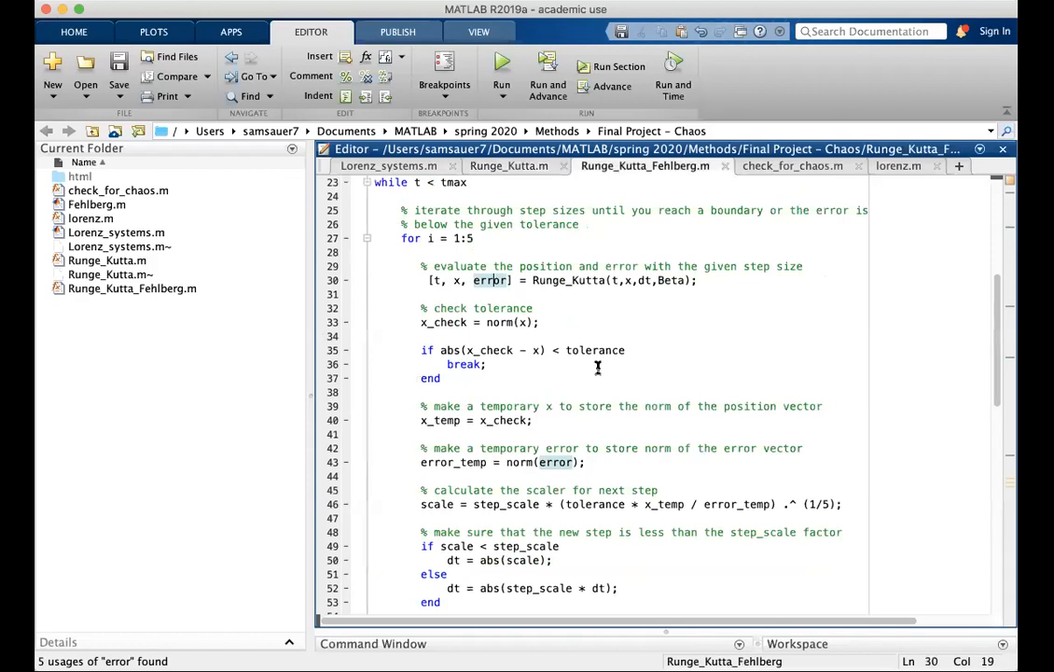
pyautogui.scroll(-3)
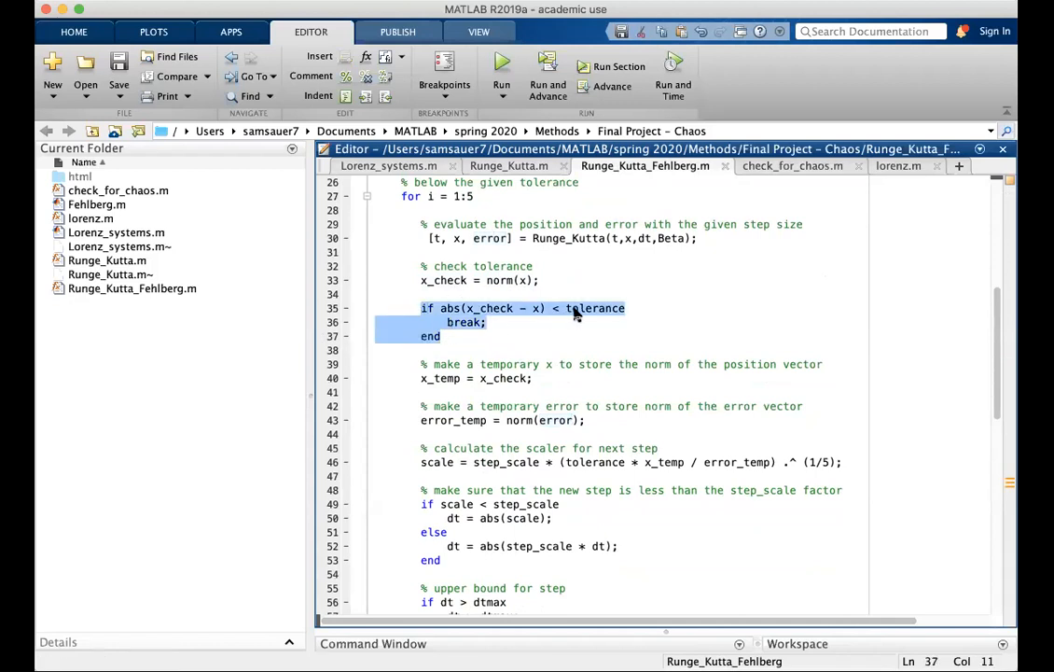
pyautogui.click(470, 320)
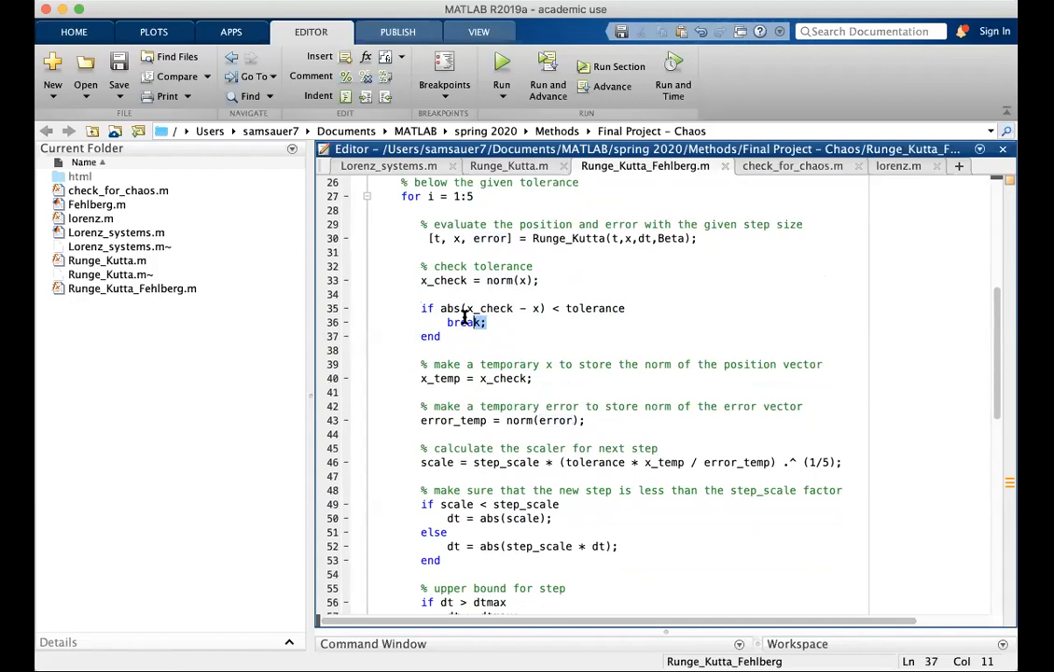
pyautogui.scroll(-3)
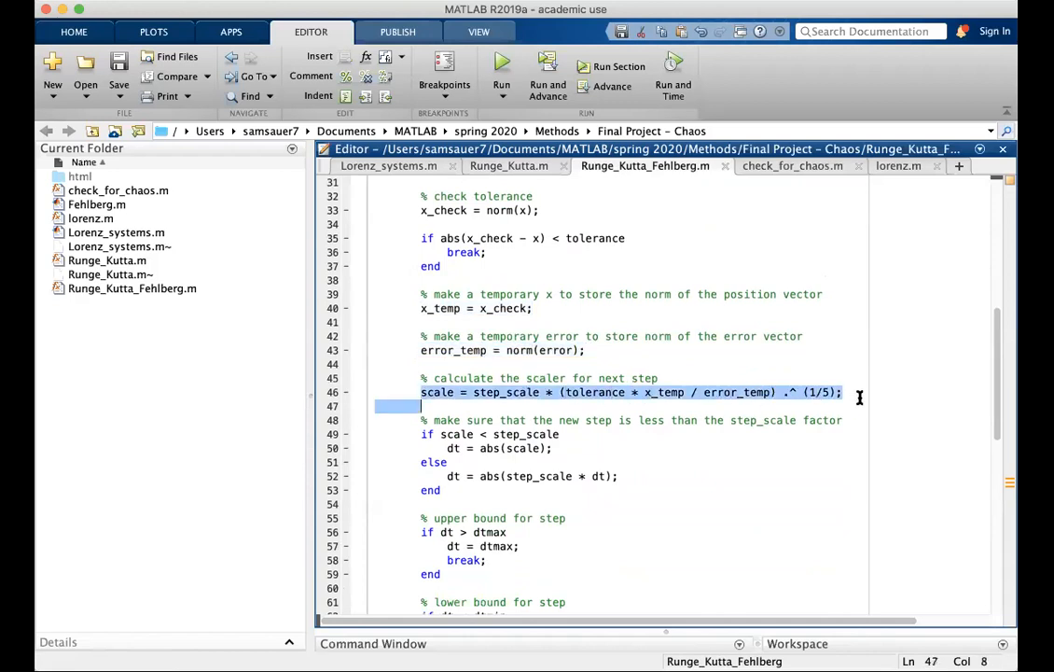
pyautogui.click(644, 392)
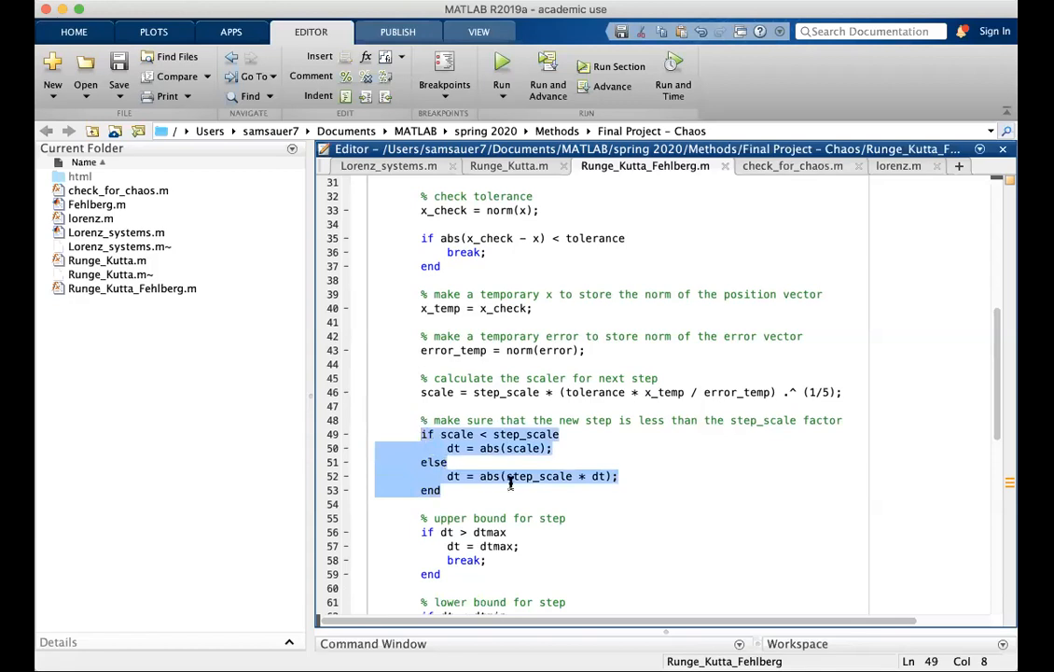
pyautogui.scroll(-3)
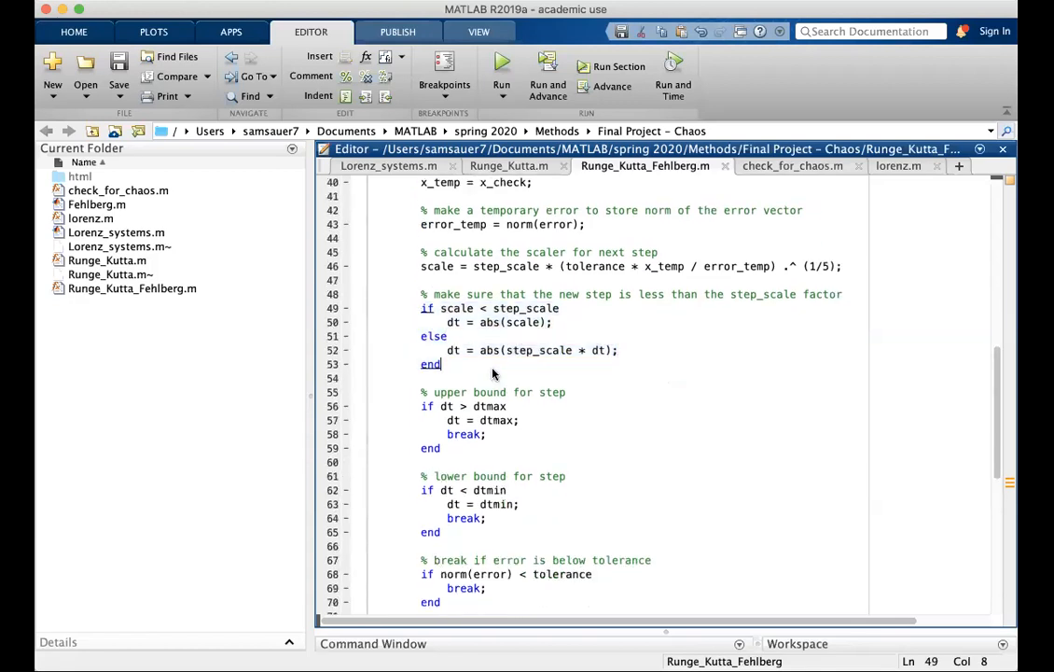
pyautogui.scroll(-3)
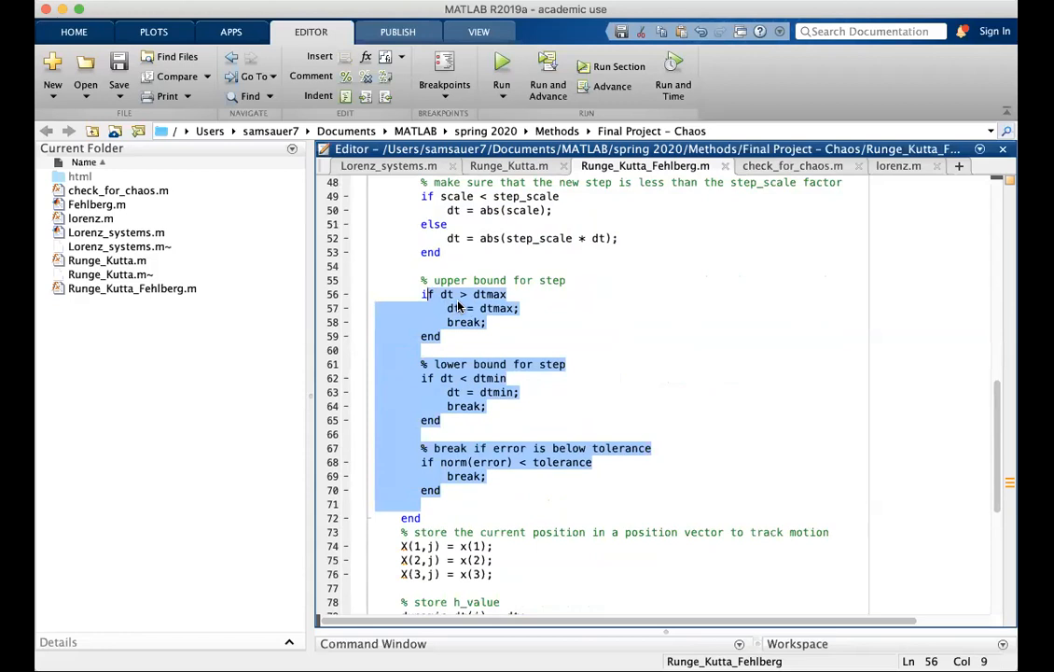
pyautogui.click(473, 476)
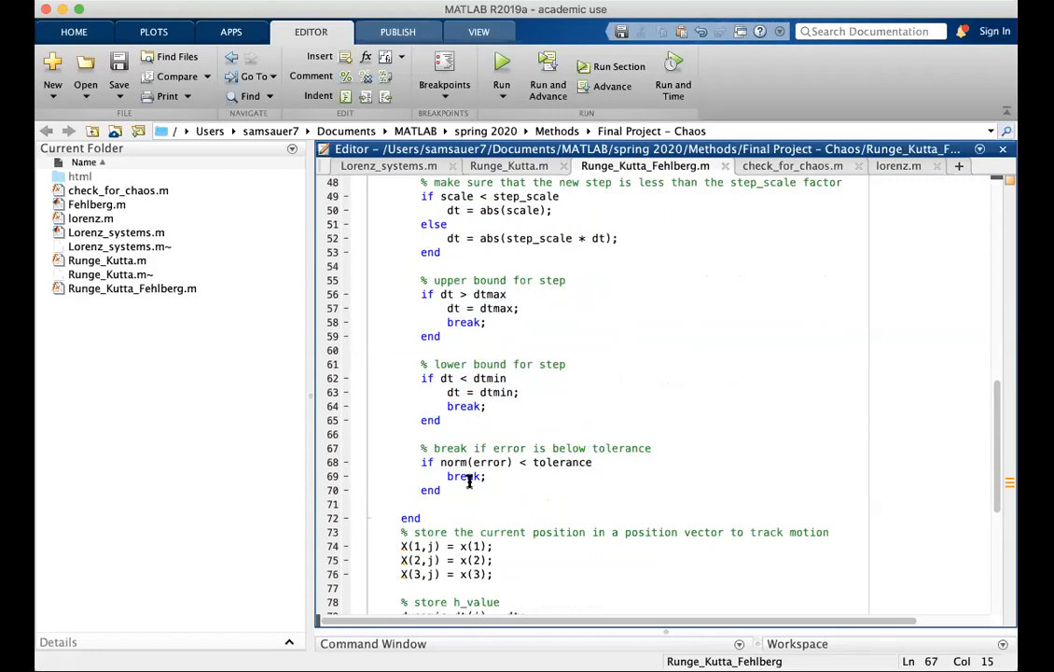
pyautogui.scroll(-3)
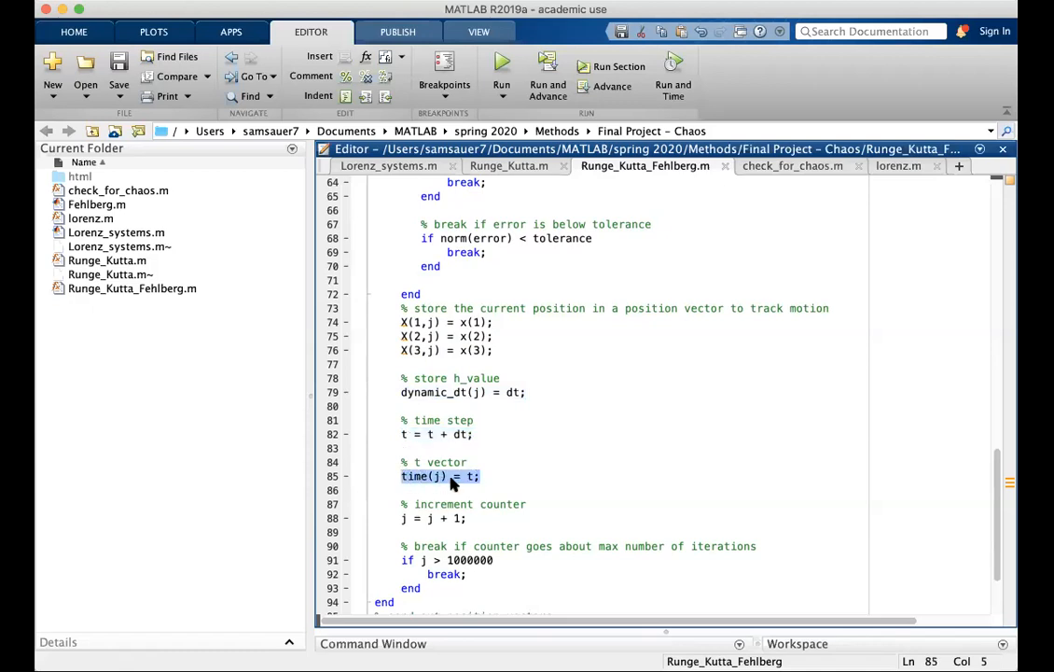
pyautogui.scroll(-3)
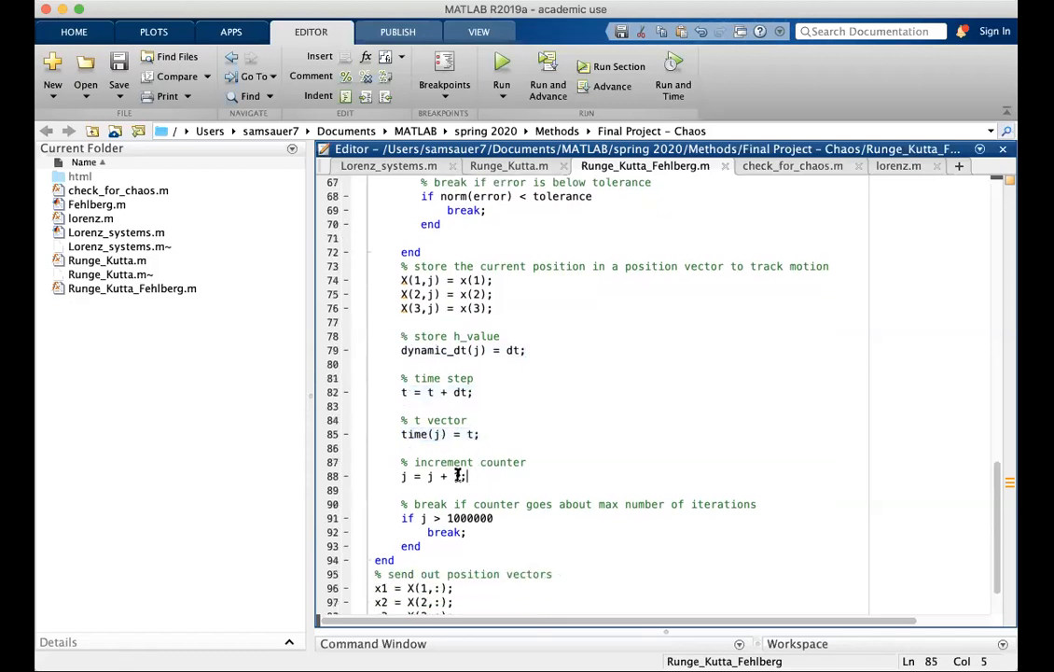
pyautogui.click(422, 544)
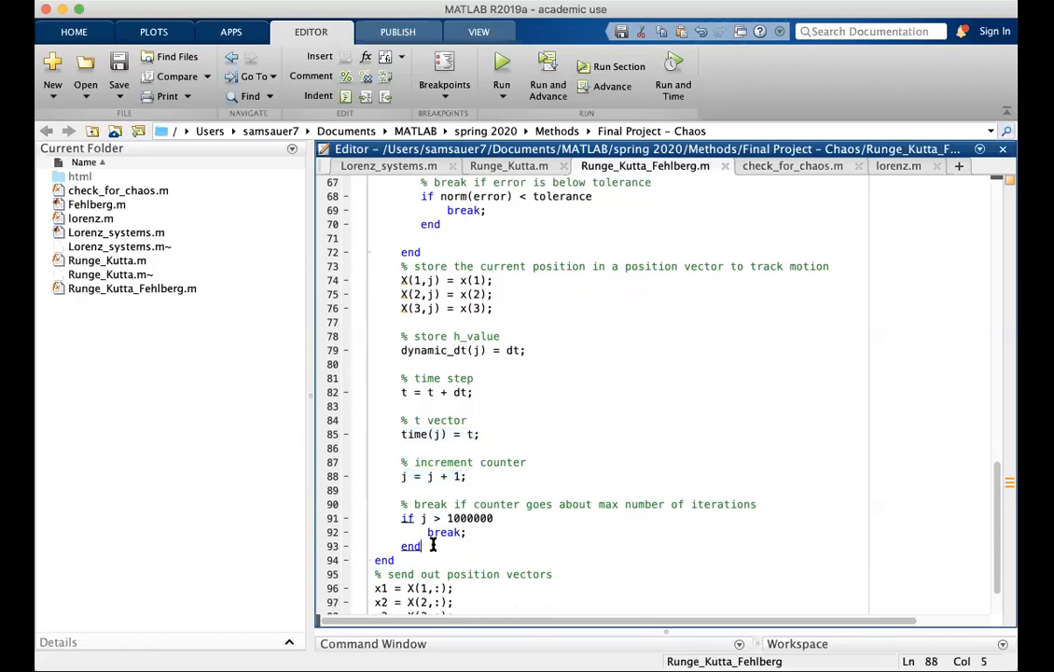
pyautogui.scroll(-3)
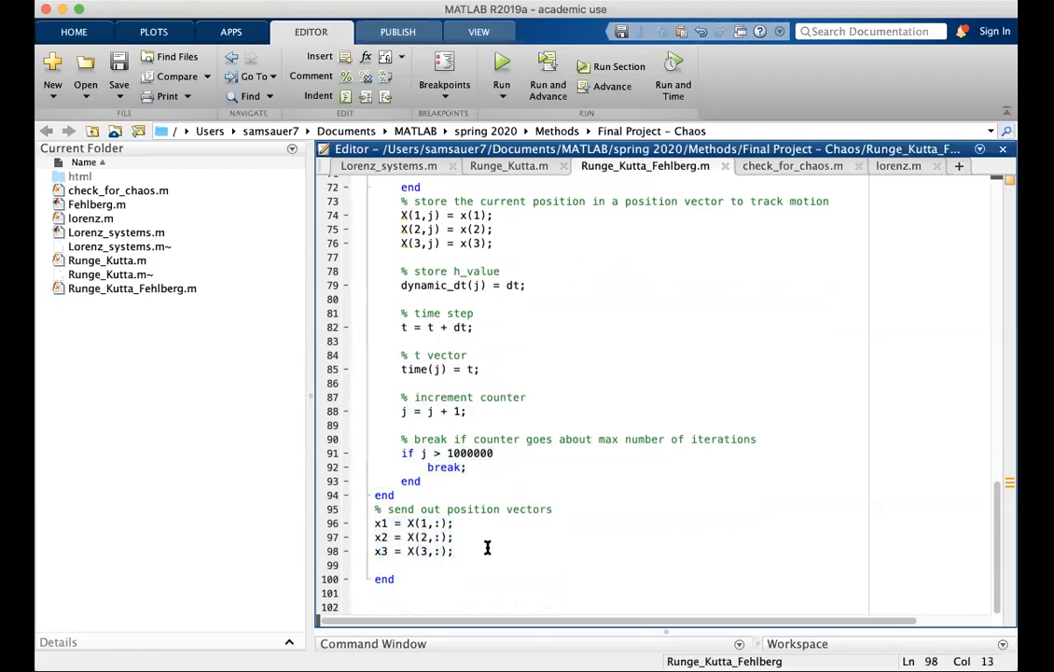
pyautogui.moveTo(415, 164)
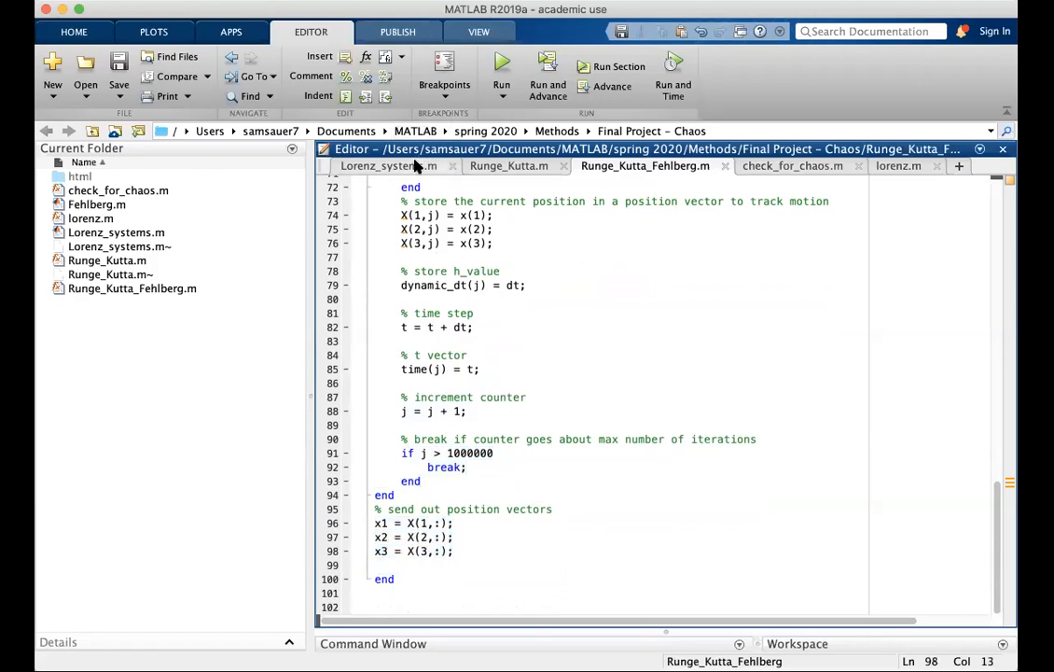
# Step: Return to Lorenz_systems.m and scroll to the time/dt filters and check_for_chaos calls
pyautogui.click(388, 164)
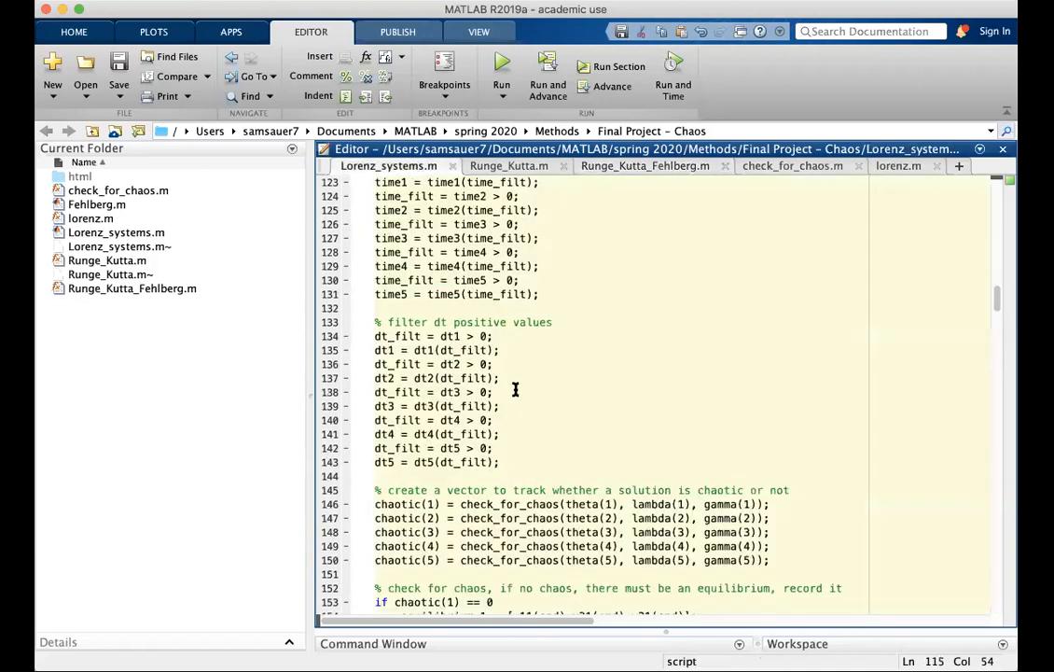
pyautogui.scroll(3)
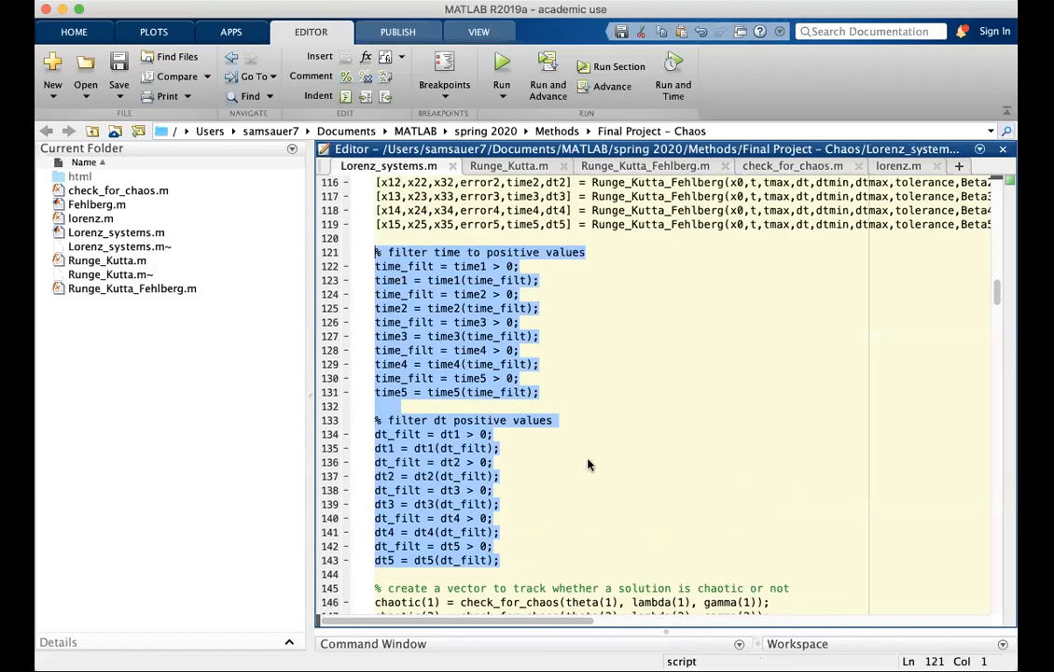
pyautogui.click(494, 463)
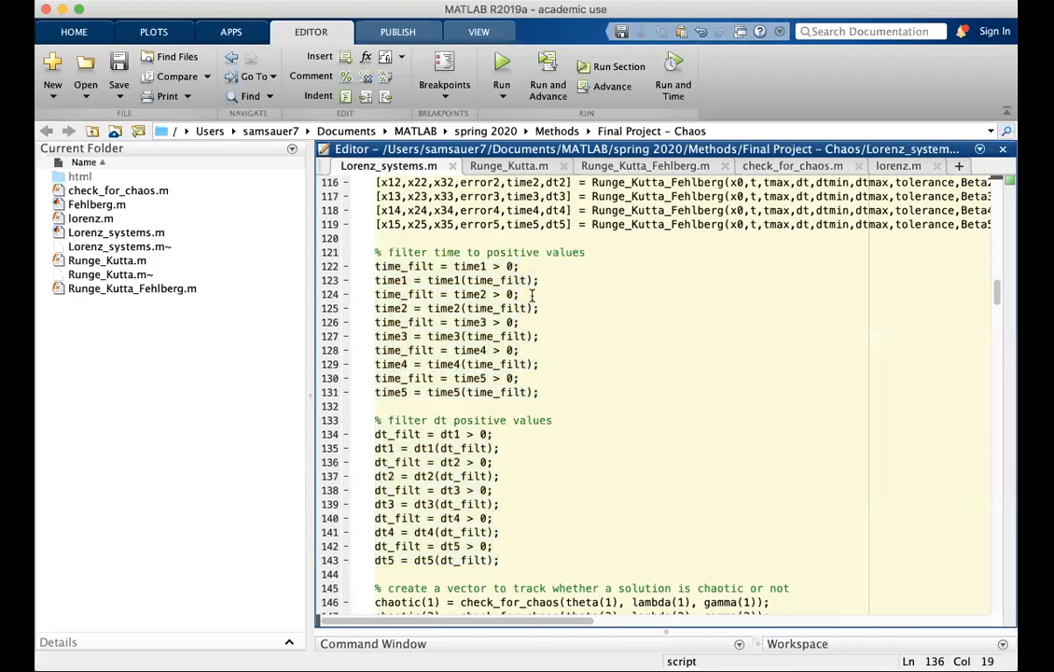
pyautogui.moveTo(582, 337)
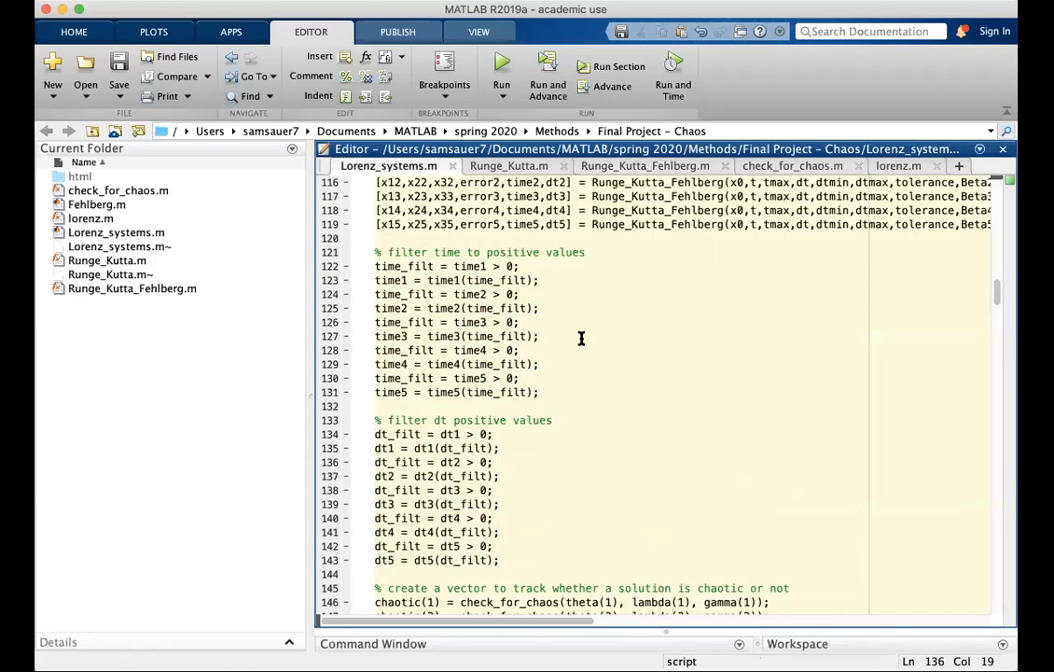
pyautogui.scroll(-3)
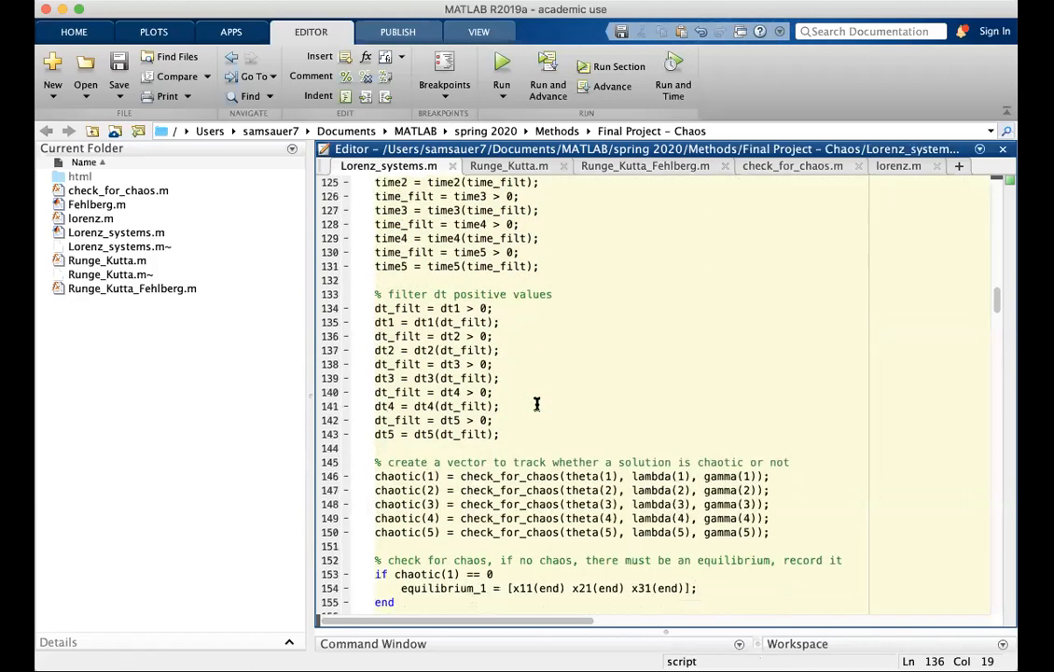
pyautogui.scroll(-3)
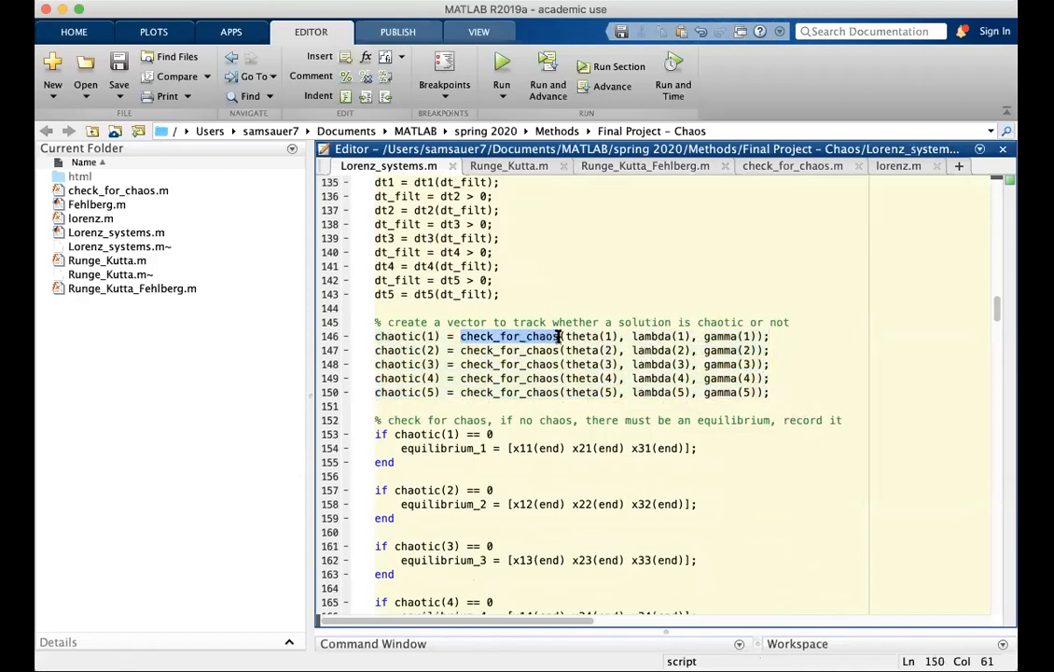
# Step: Review the condition in check_for_chaos.m, then come back to Lorenz_systems.m
pyautogui.click(791, 164)
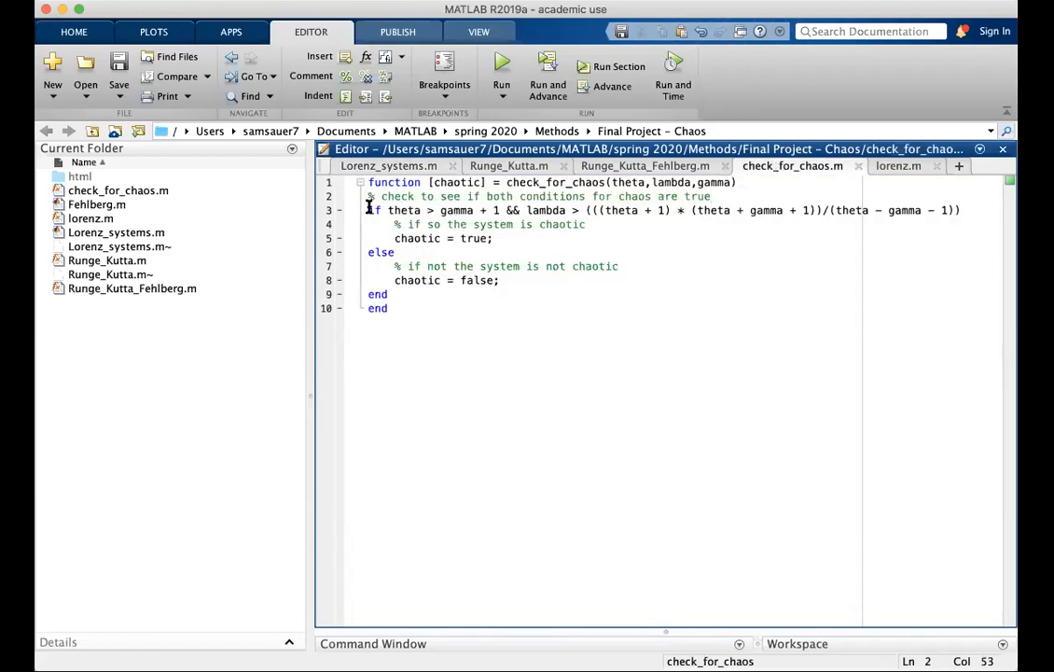
pyautogui.click(377, 295)
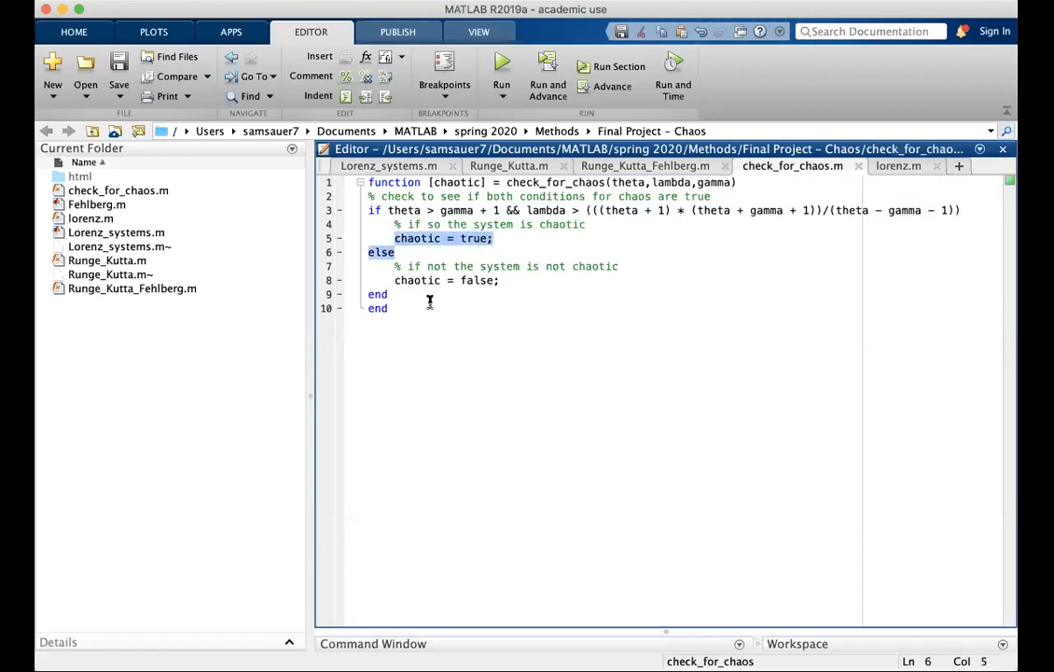
pyautogui.click(388, 164)
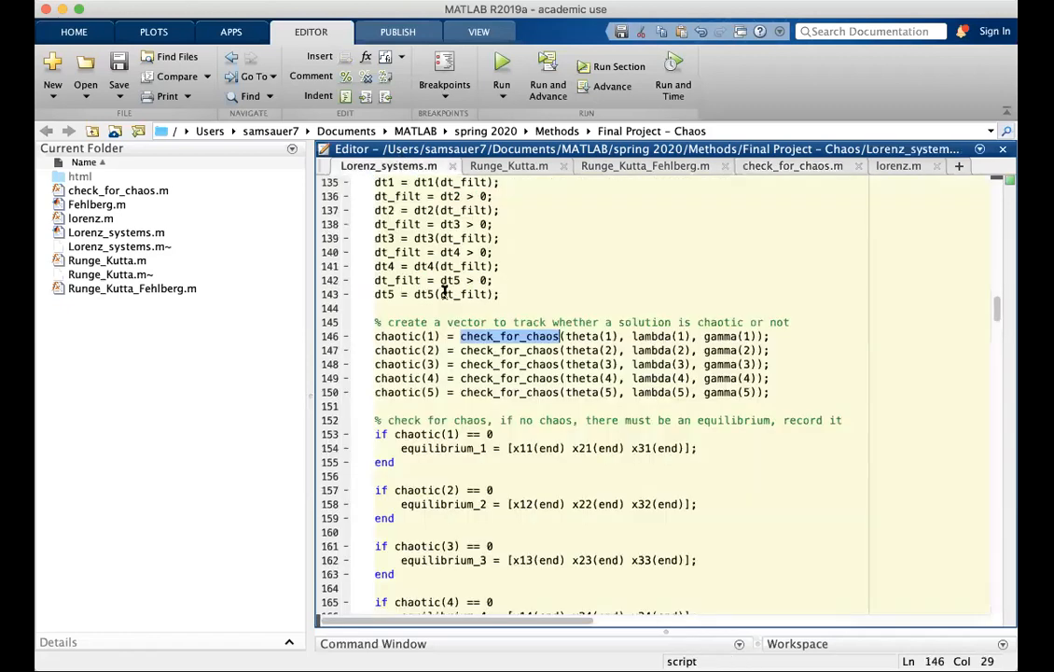
# Step: Read the plotting code and chaotic/non-chaotic Conclusion comments, then run Lorenz_systems.m
pyautogui.scroll(-3)
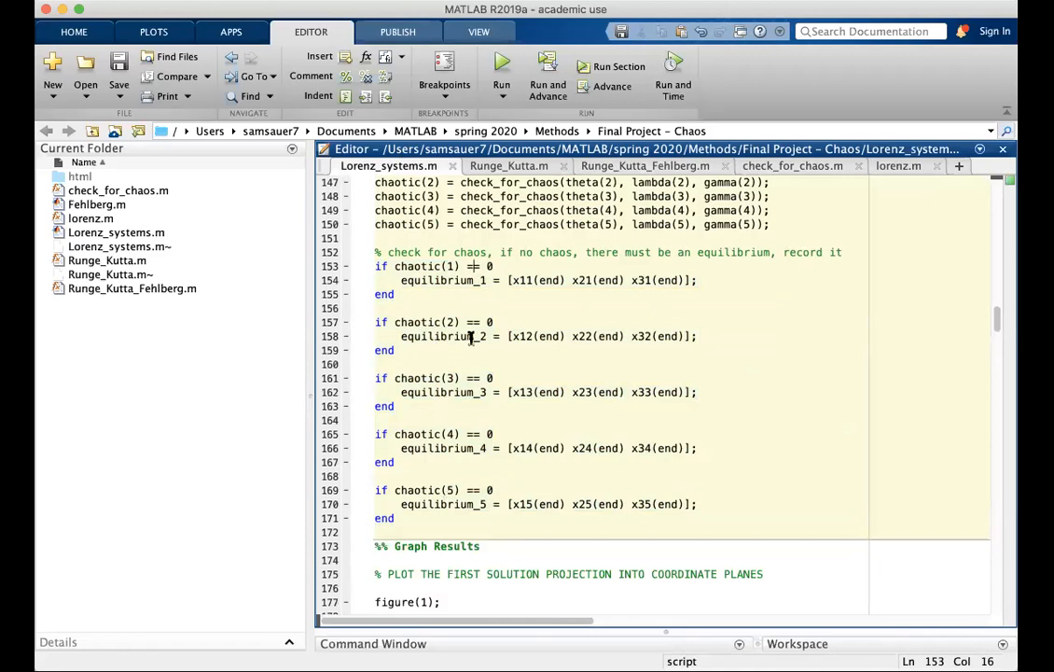
pyautogui.scroll(-3)
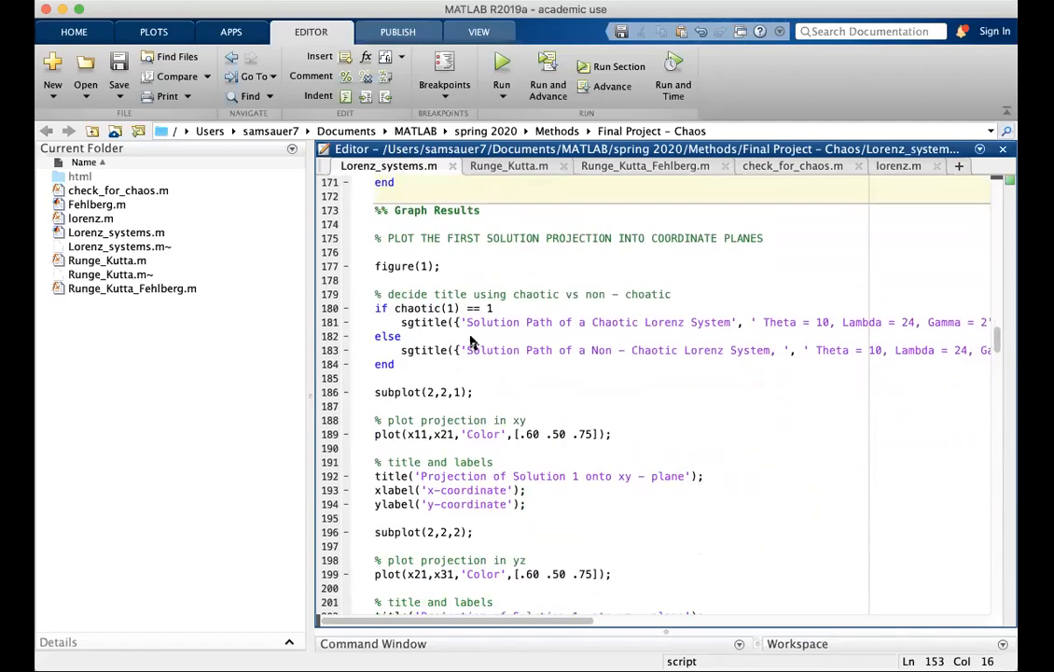
pyautogui.scroll(-3)
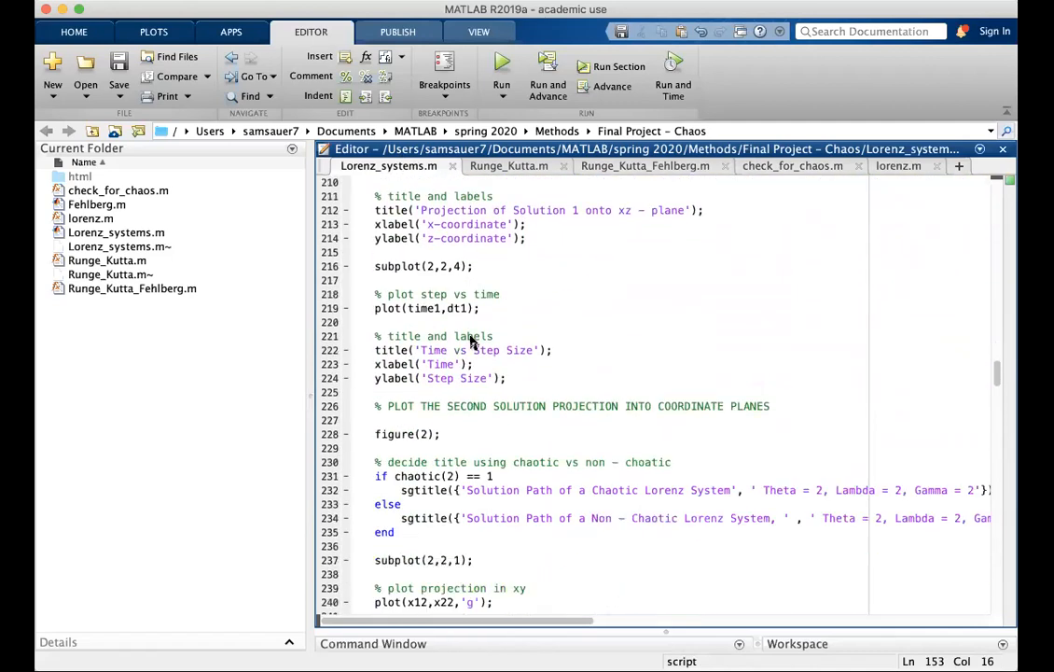
pyautogui.scroll(-3)
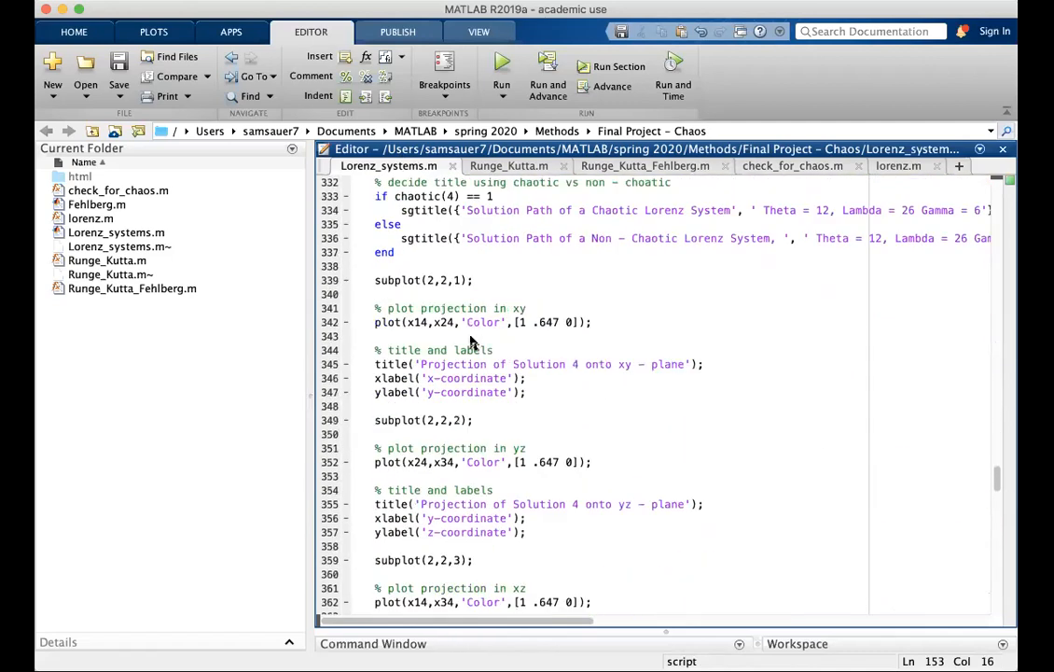
pyautogui.scroll(-3)
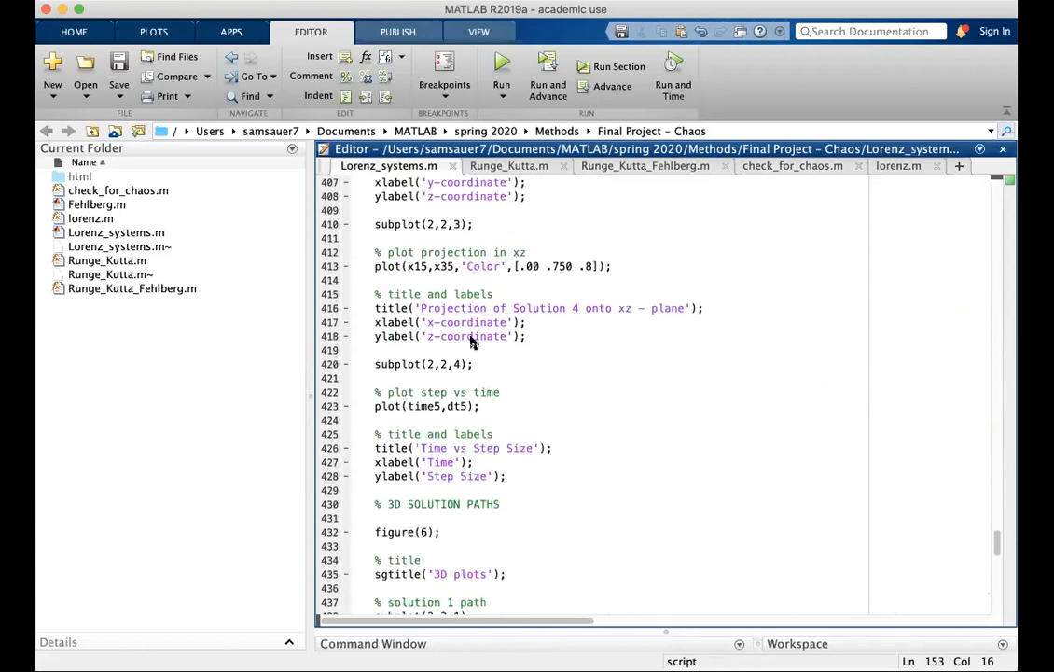
pyautogui.scroll(-3)
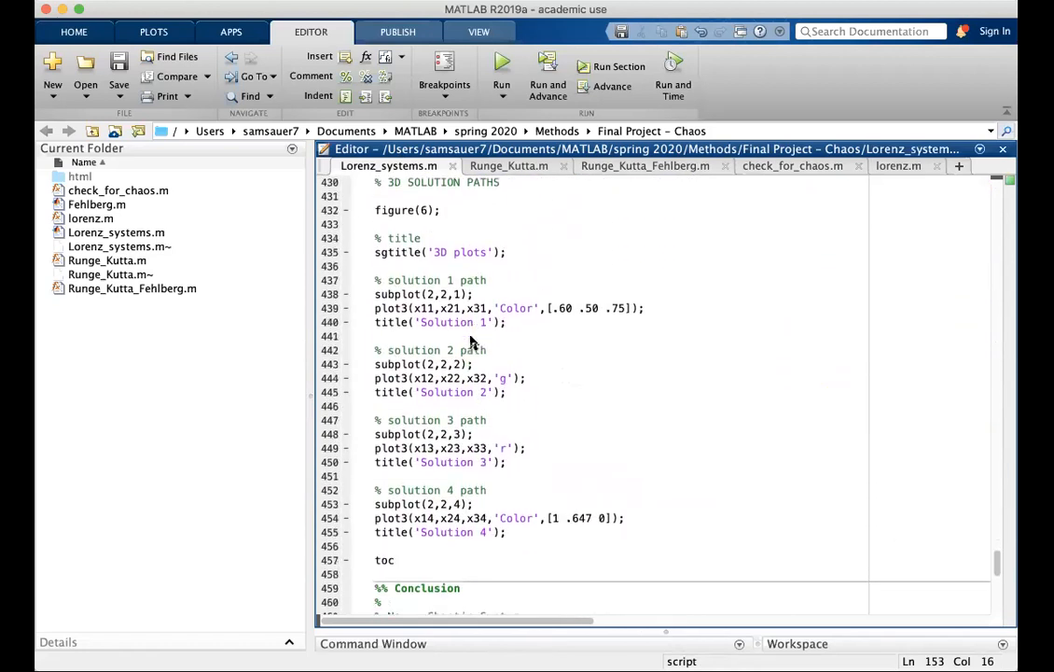
pyautogui.scroll(-3)
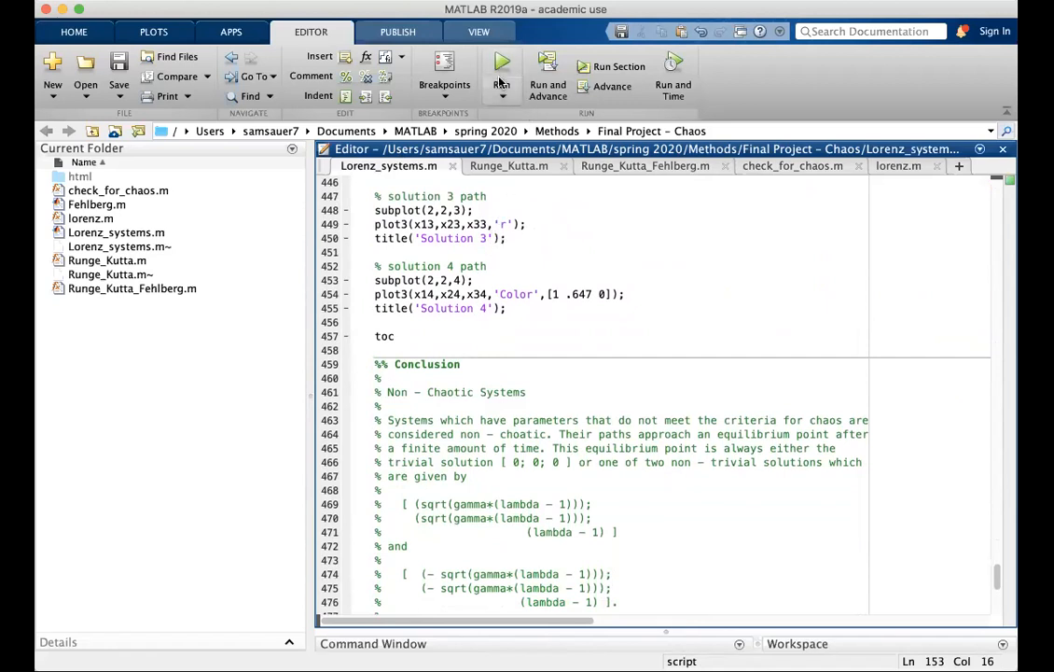
pyautogui.scroll(-3)
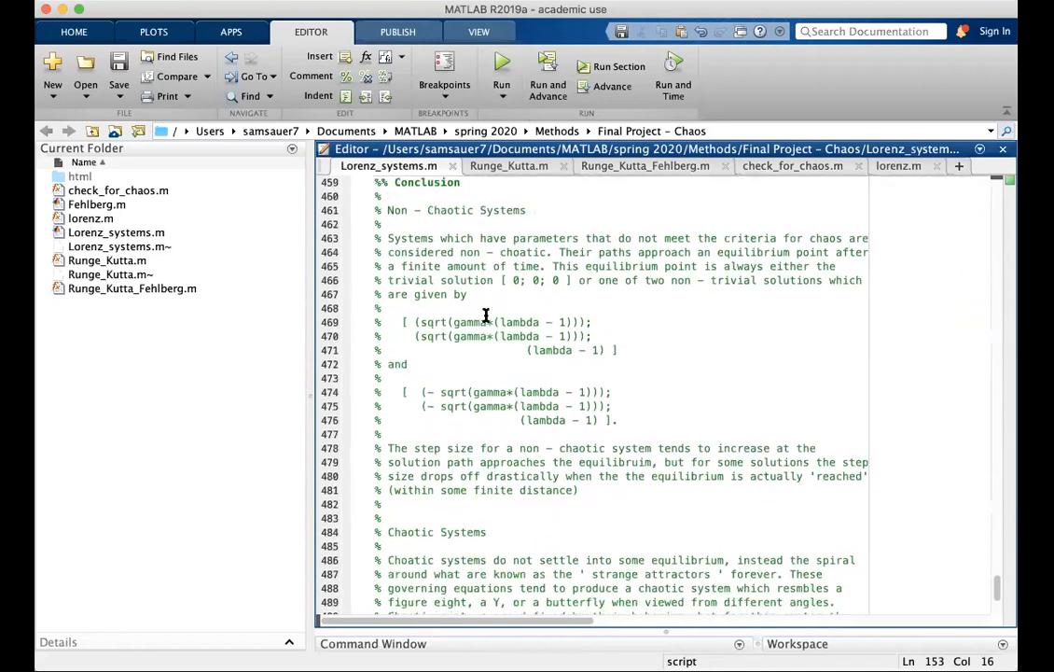
pyautogui.scroll(-3)
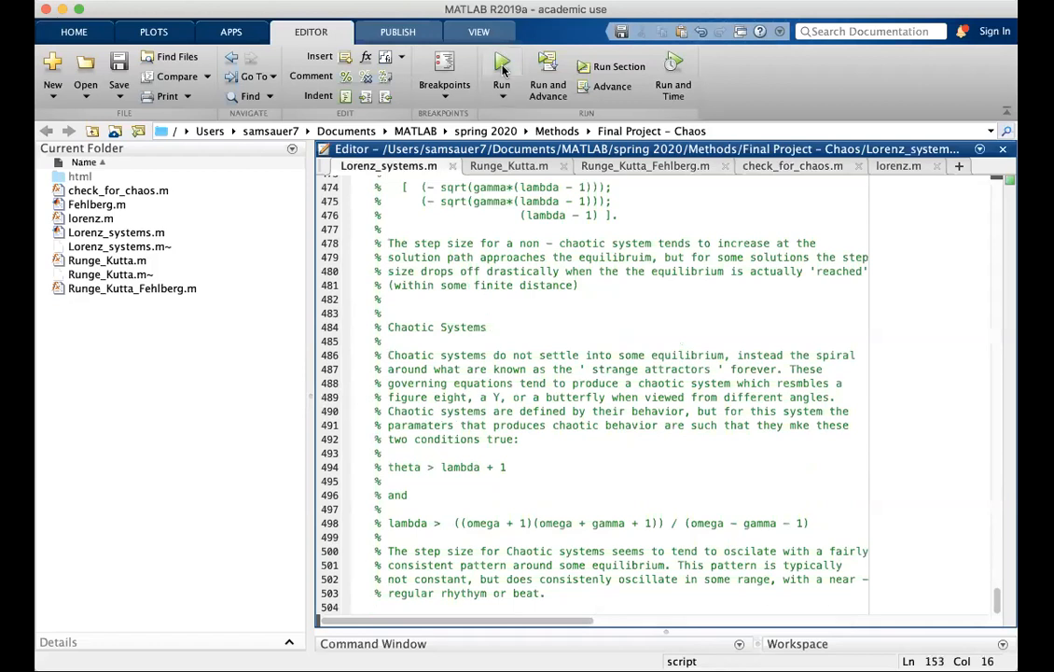
pyautogui.click(500, 71)
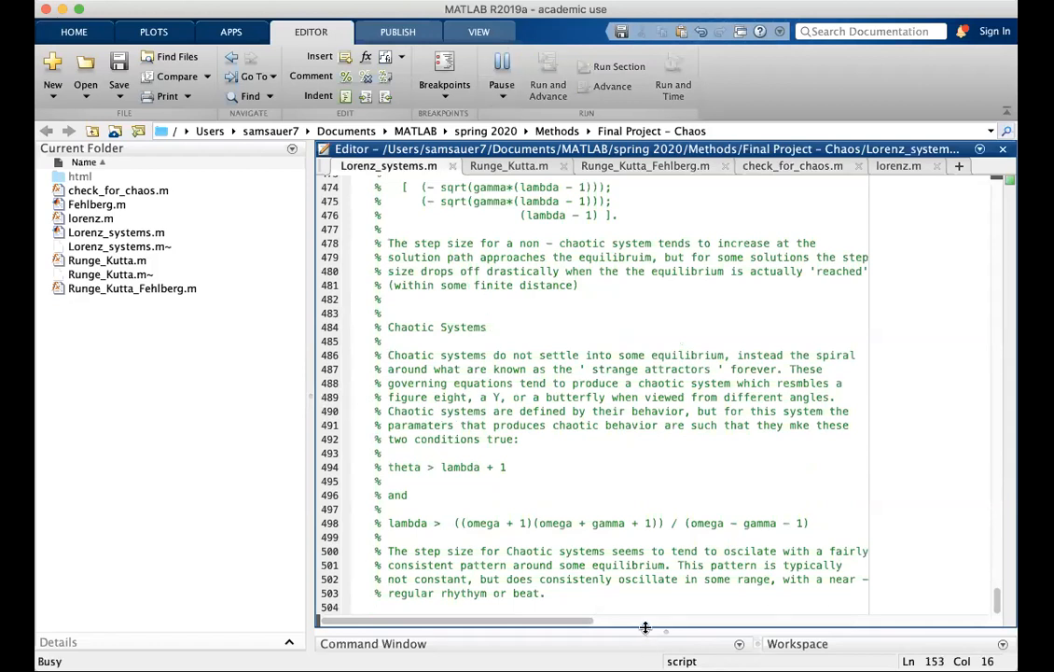
# Step: Enlarge the Command Window to watch the run finish with elapsed time ~12.4 s
pyautogui.moveTo(645, 627); pyautogui.dragTo(651, 391)
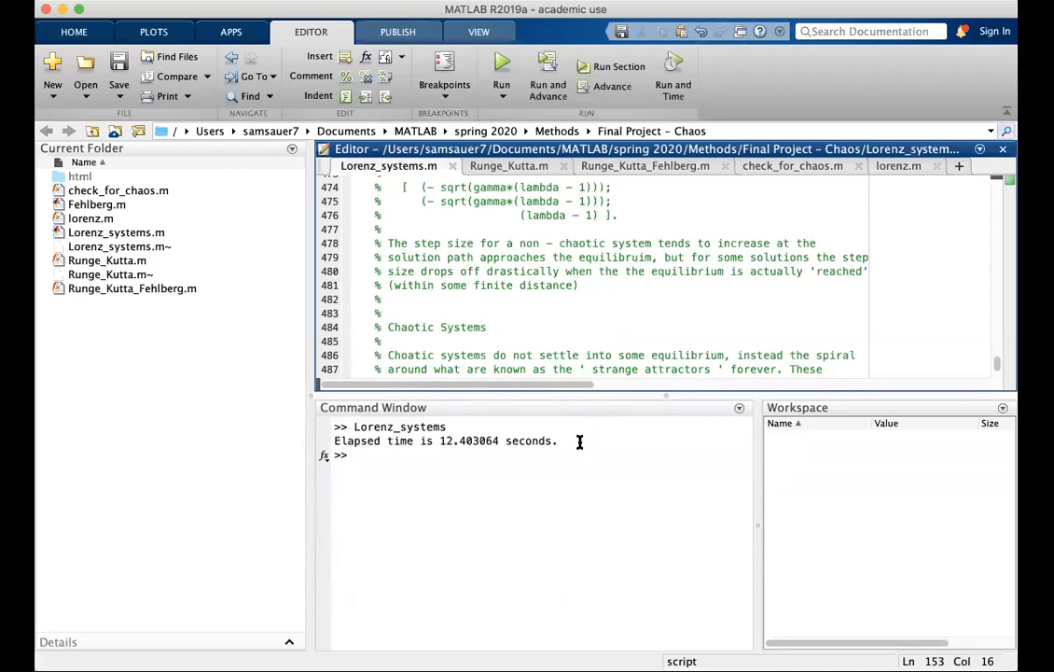
pyautogui.moveTo(466, 446)
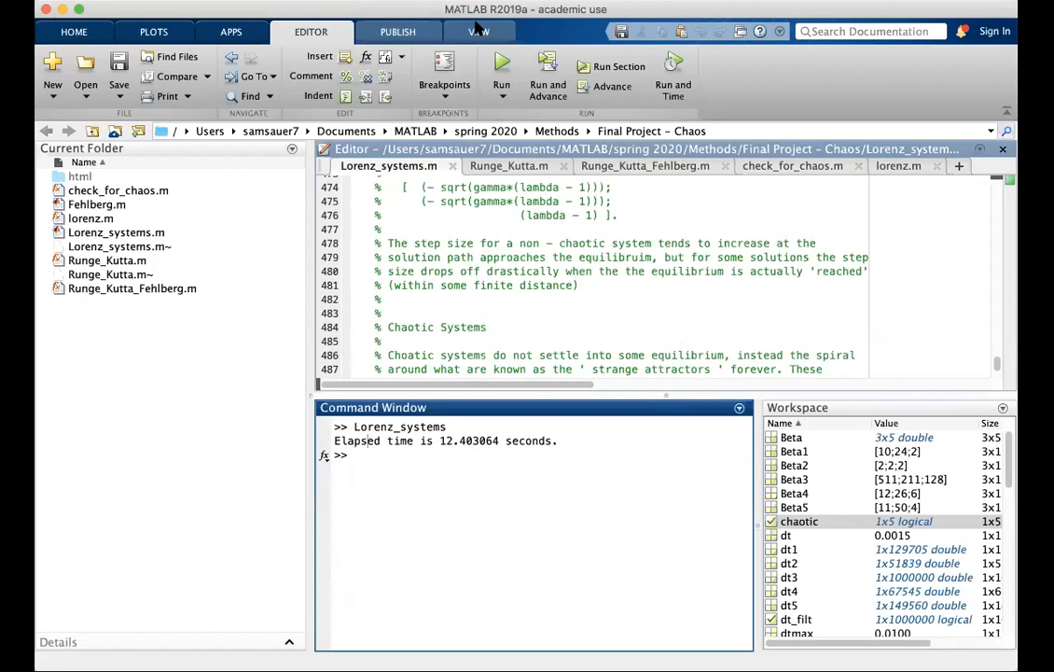
pyautogui.moveTo(690, 440)
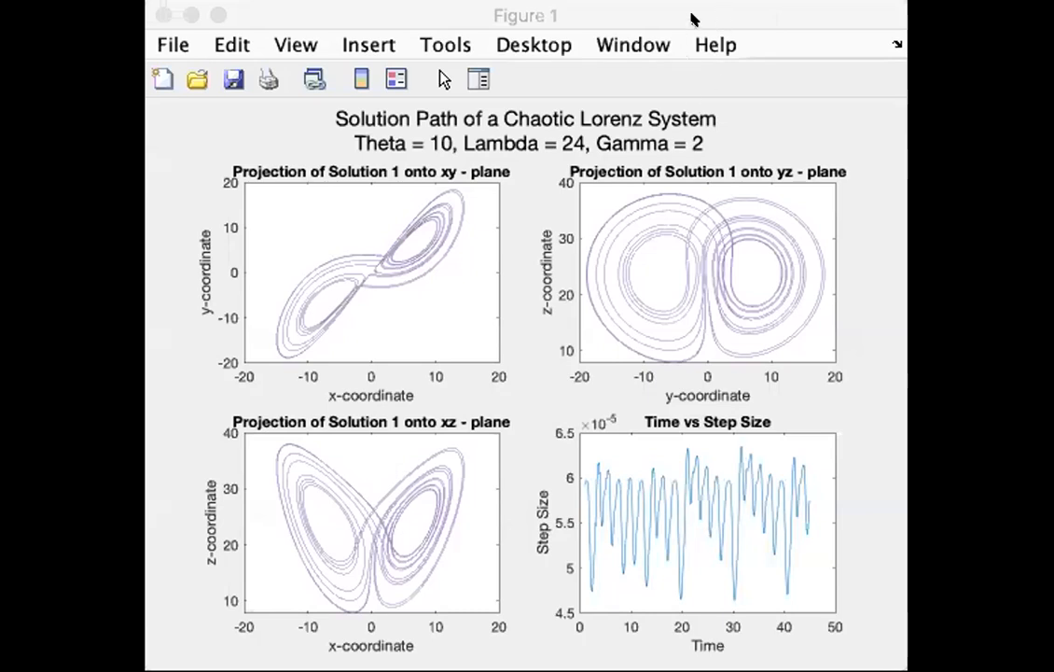
pyautogui.moveTo(653, 9)
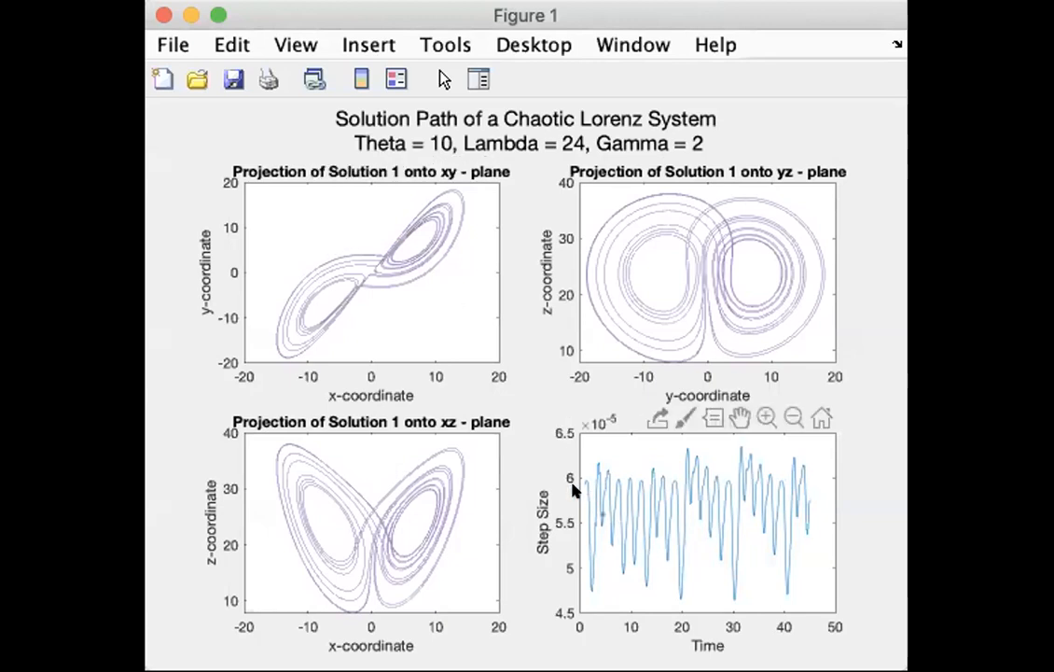
pyautogui.moveTo(657, 514)
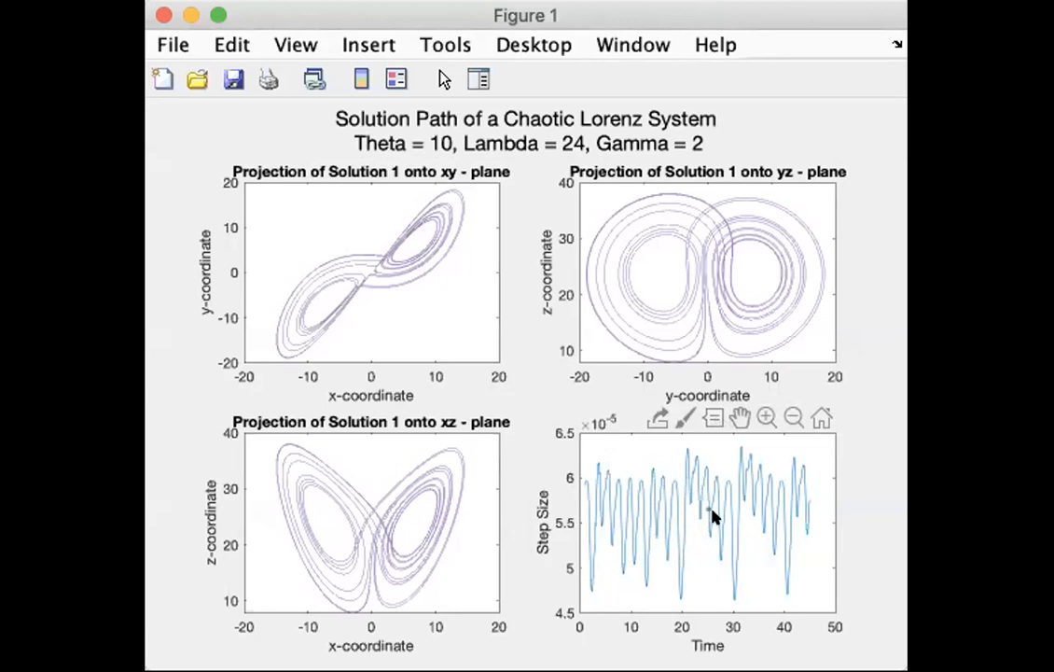
pyautogui.moveTo(746, 467)
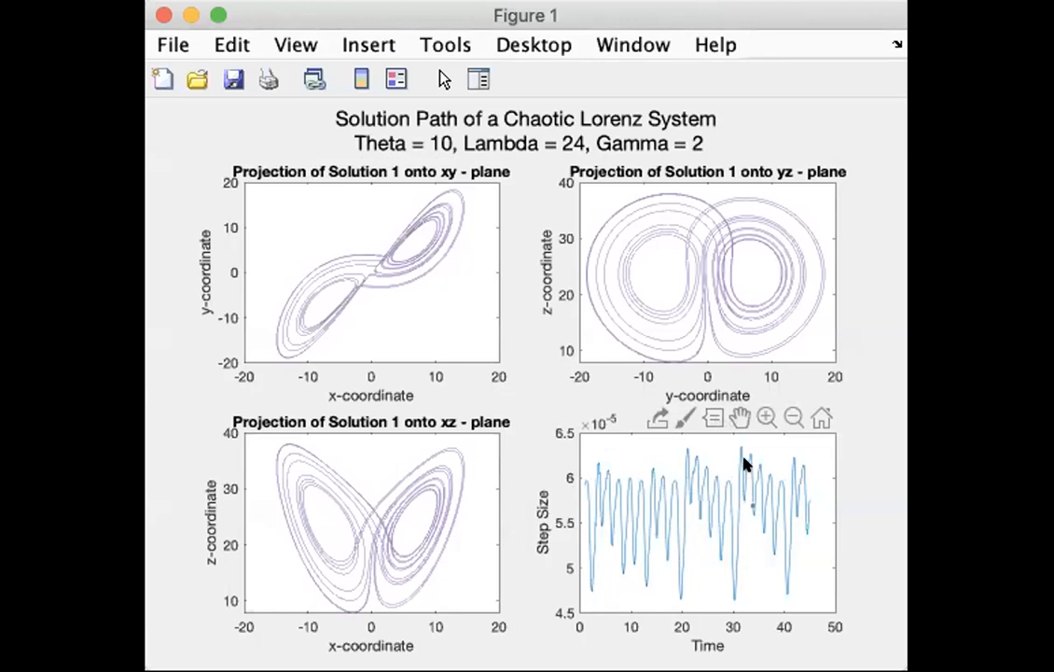
pyautogui.moveTo(783, 508)
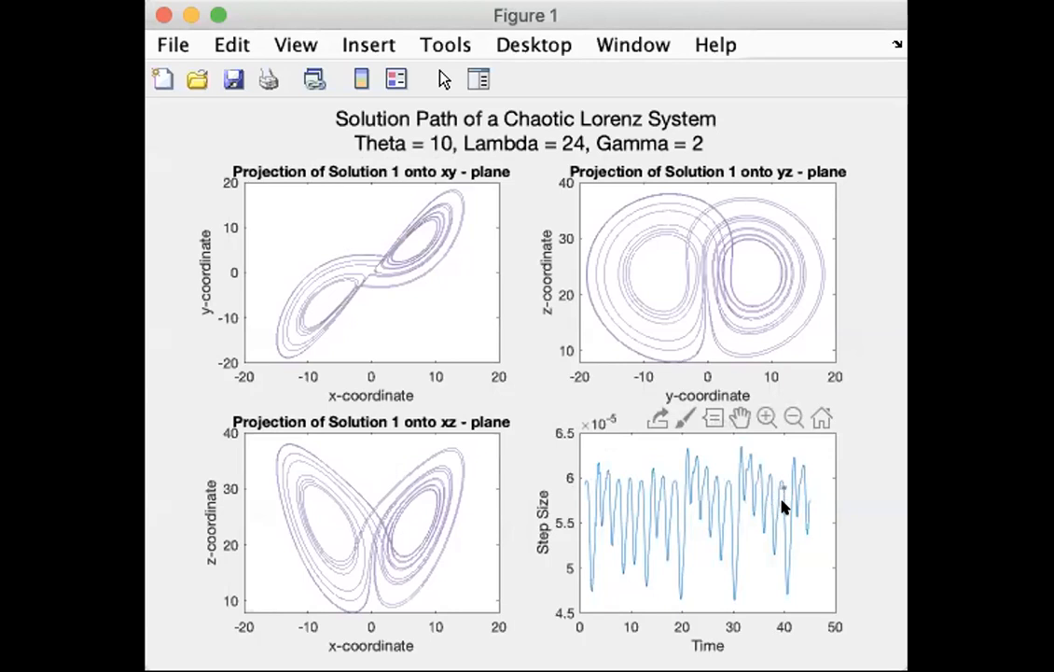
pyautogui.moveTo(800, 489)
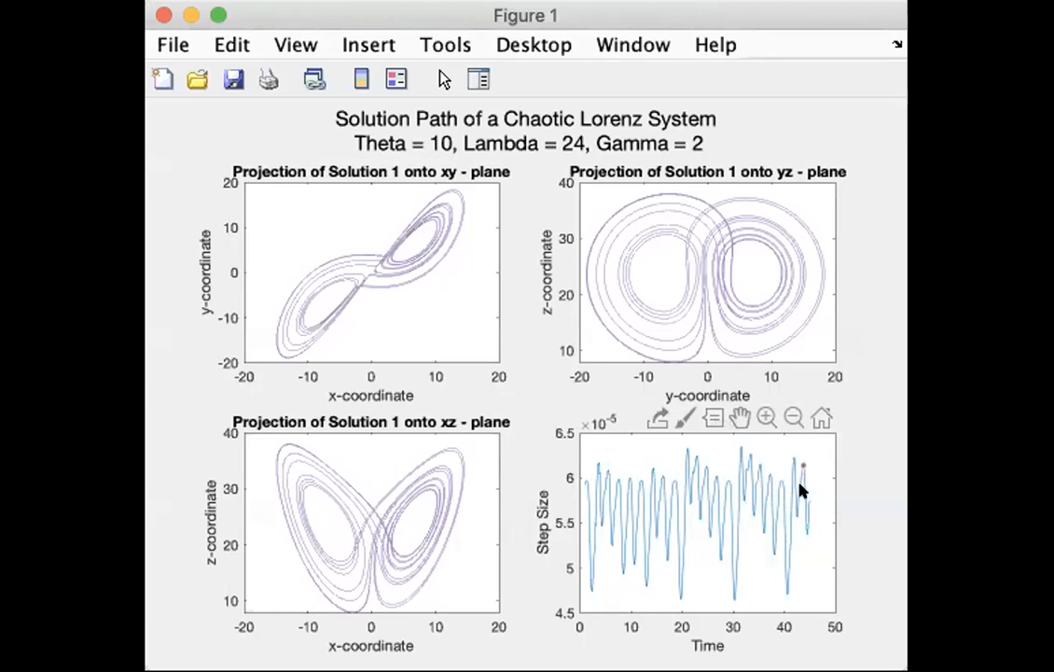
pyautogui.moveTo(613, 534)
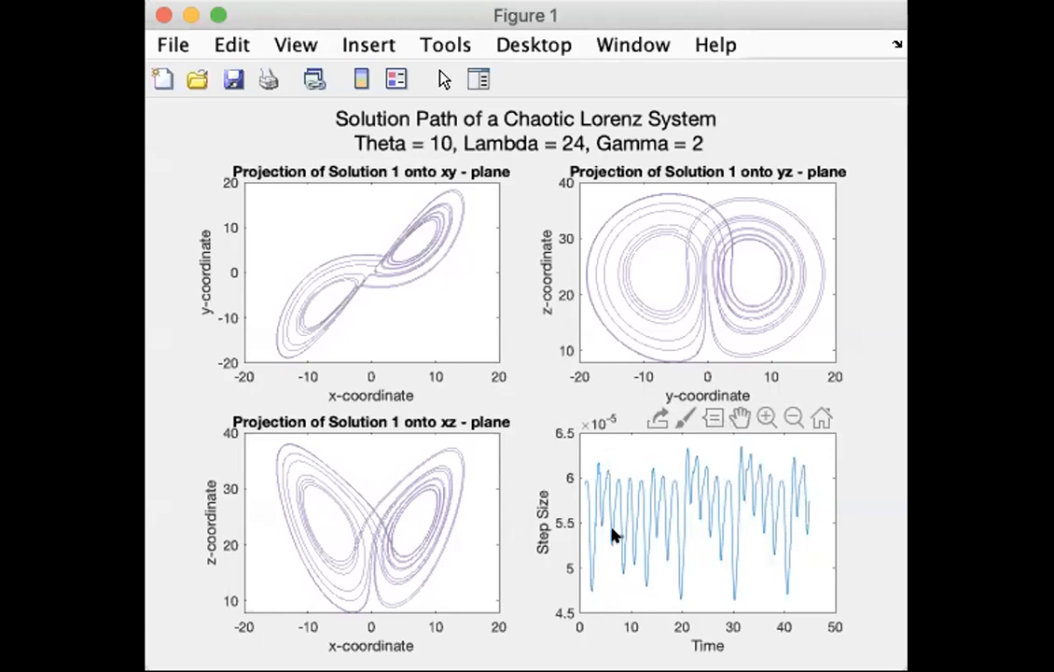
pyautogui.moveTo(657, 538)
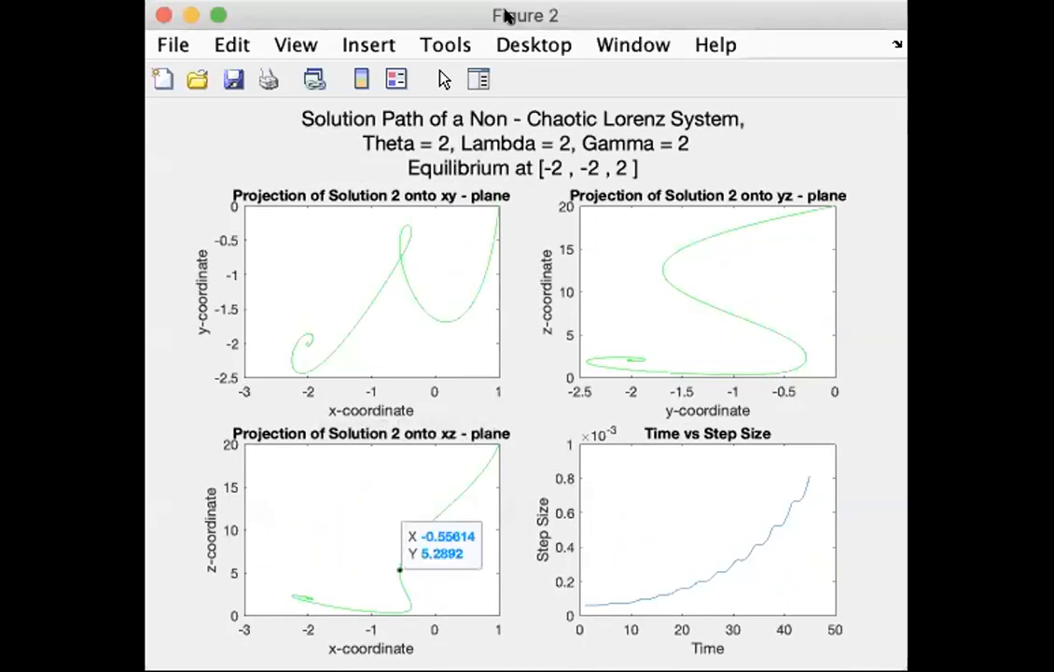
pyautogui.moveTo(457, 296)
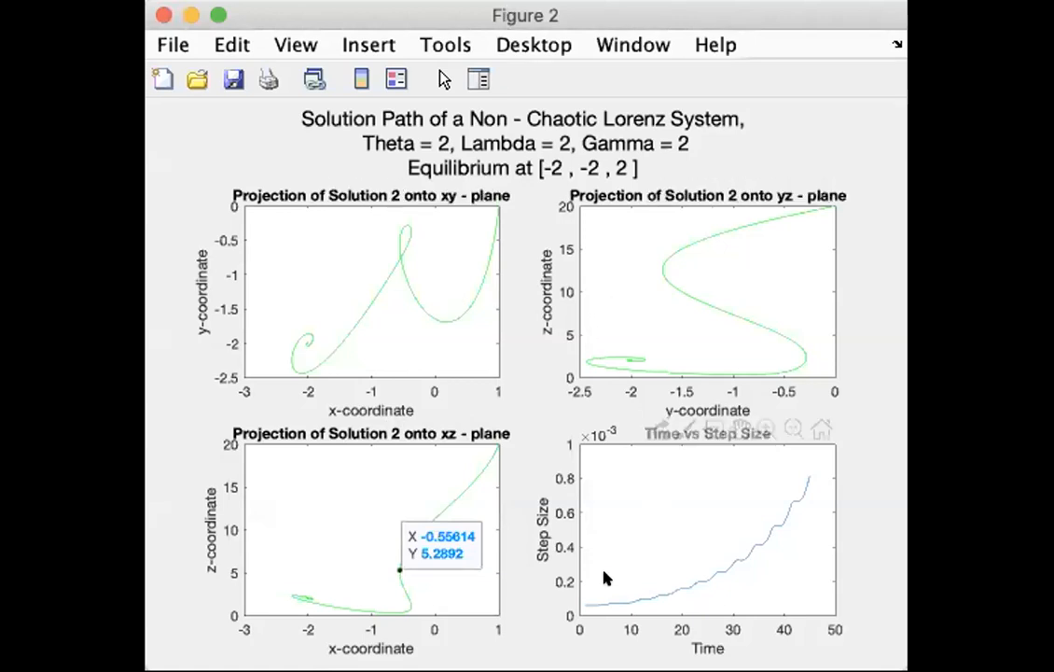
pyautogui.moveTo(520, 187)
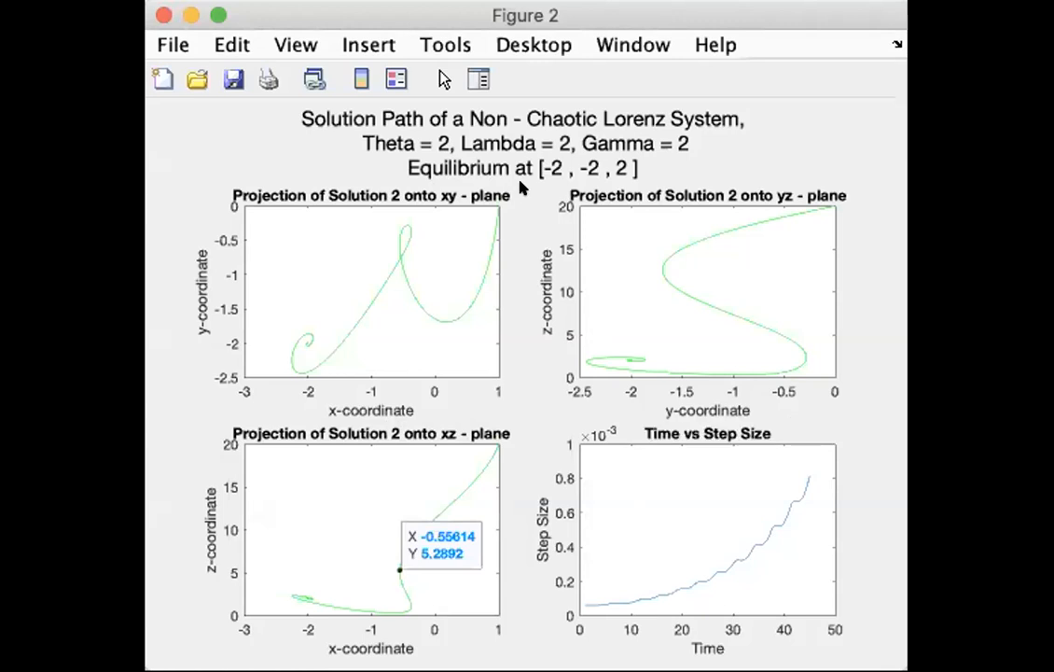
pyautogui.moveTo(395, 164)
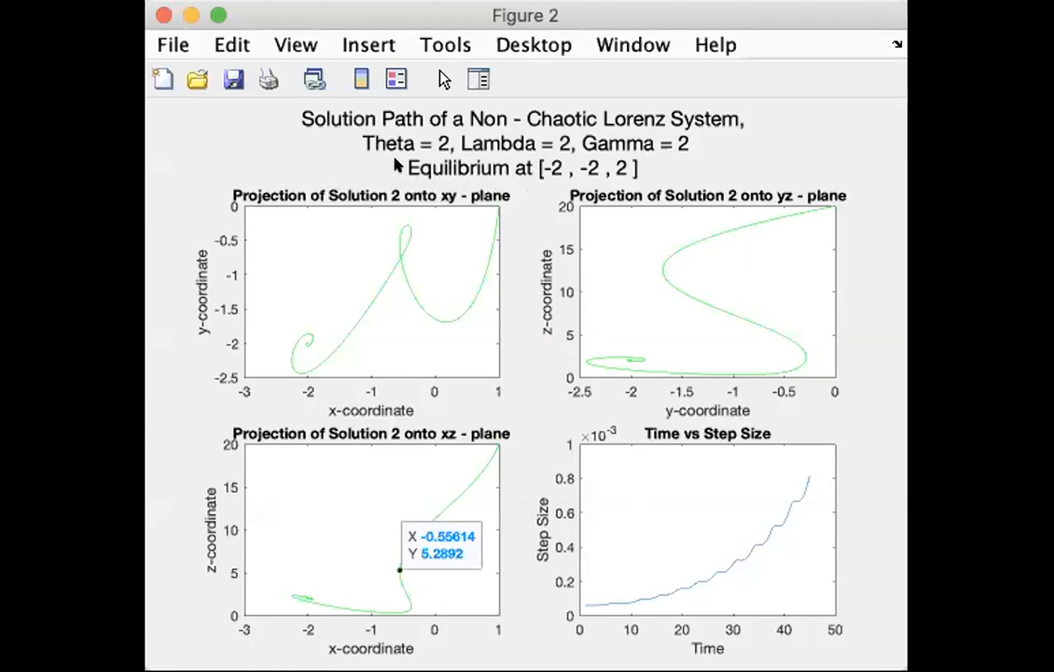
pyautogui.moveTo(694, 323)
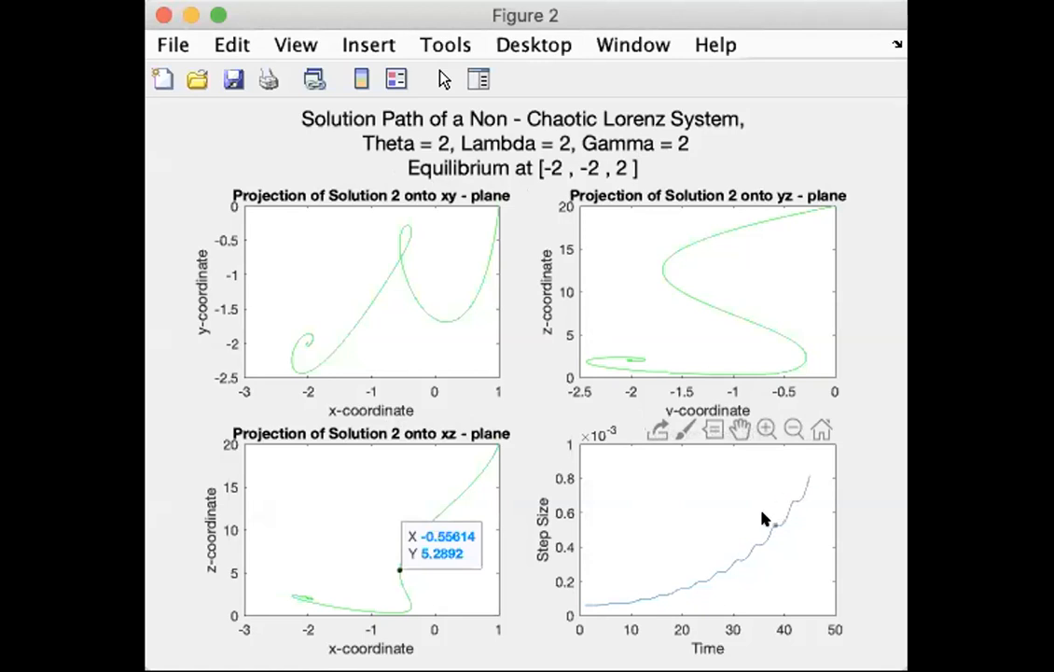
pyautogui.moveTo(718, 560)
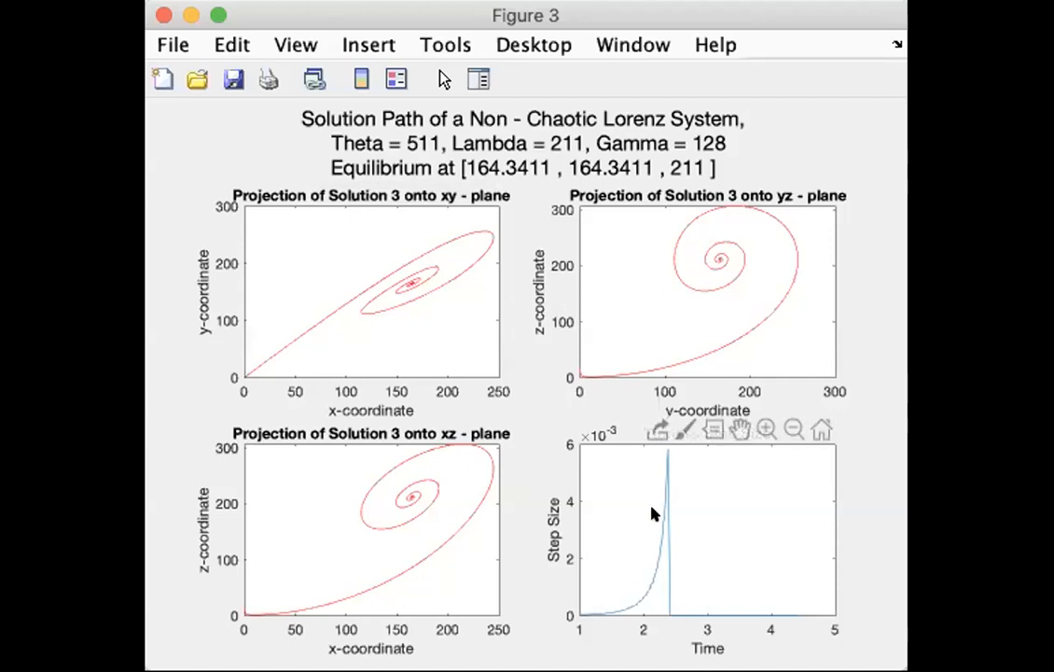
pyautogui.moveTo(657, 448)
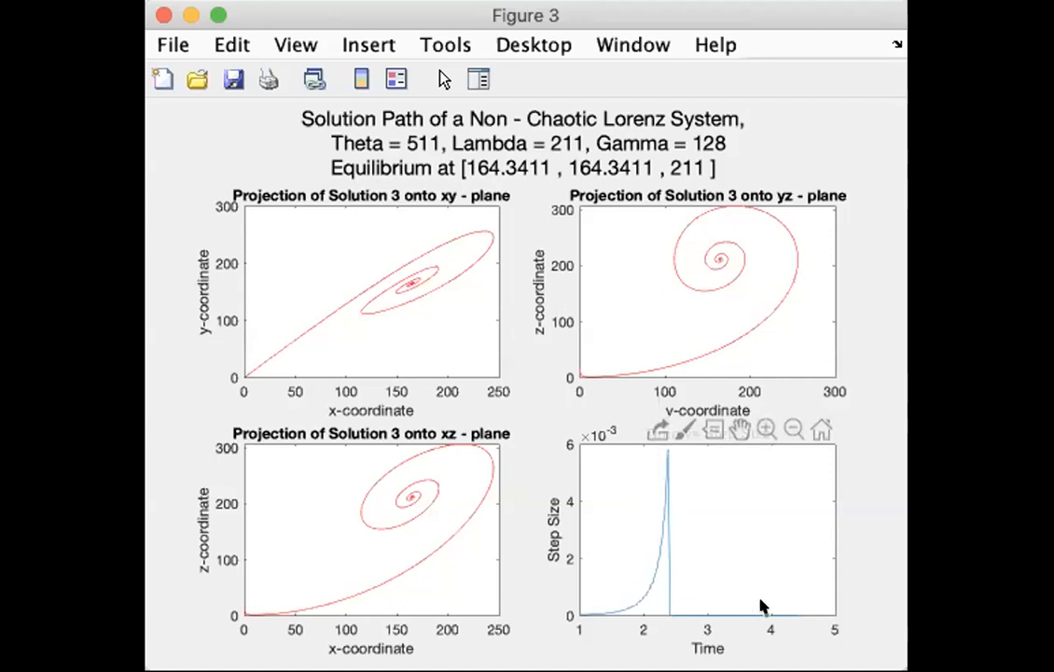
pyautogui.moveTo(761, 608)
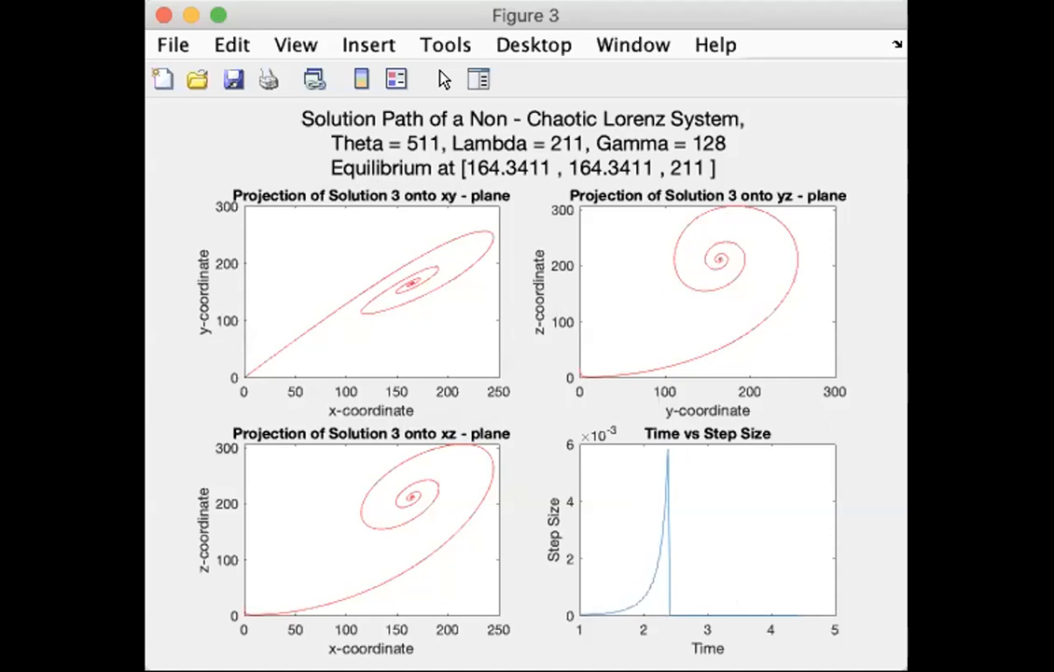
pyautogui.moveTo(606, 468)
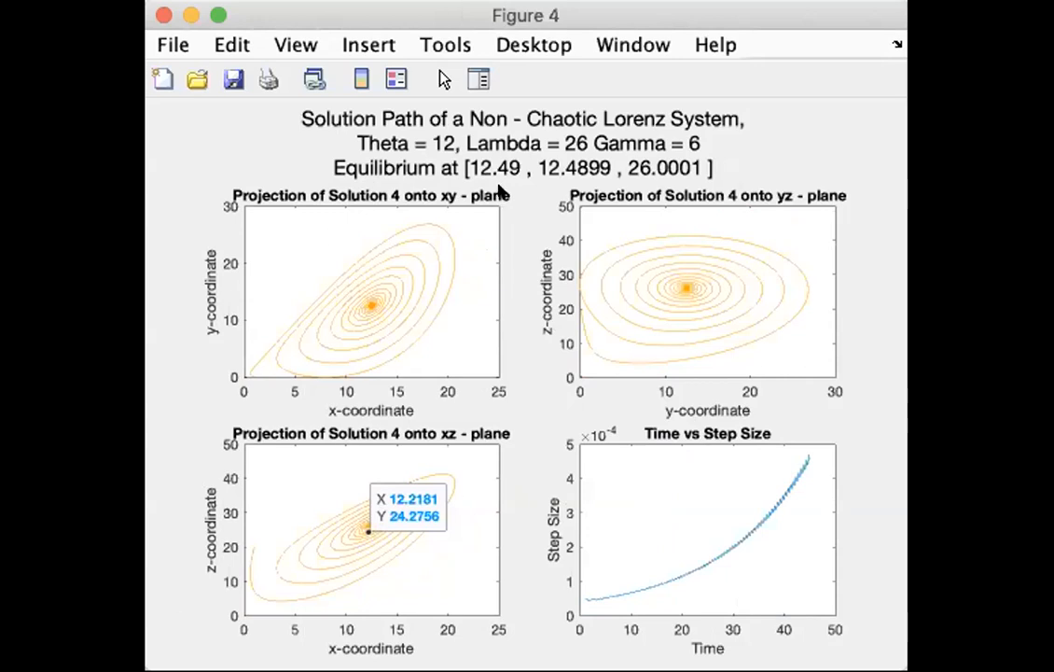
pyautogui.moveTo(657, 84)
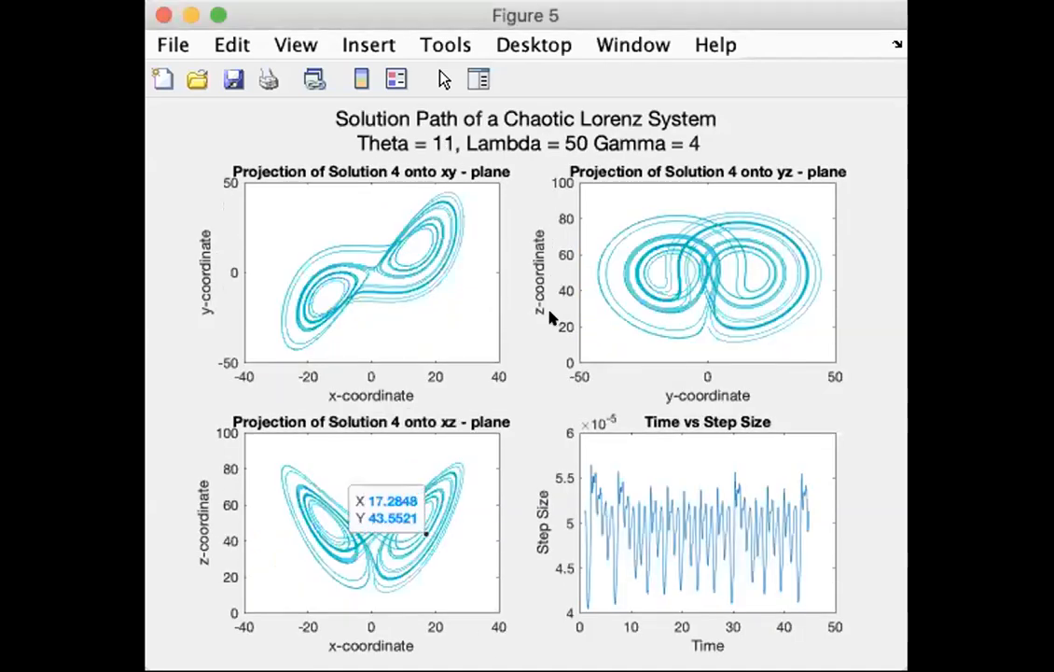
pyautogui.moveTo(744, 513)
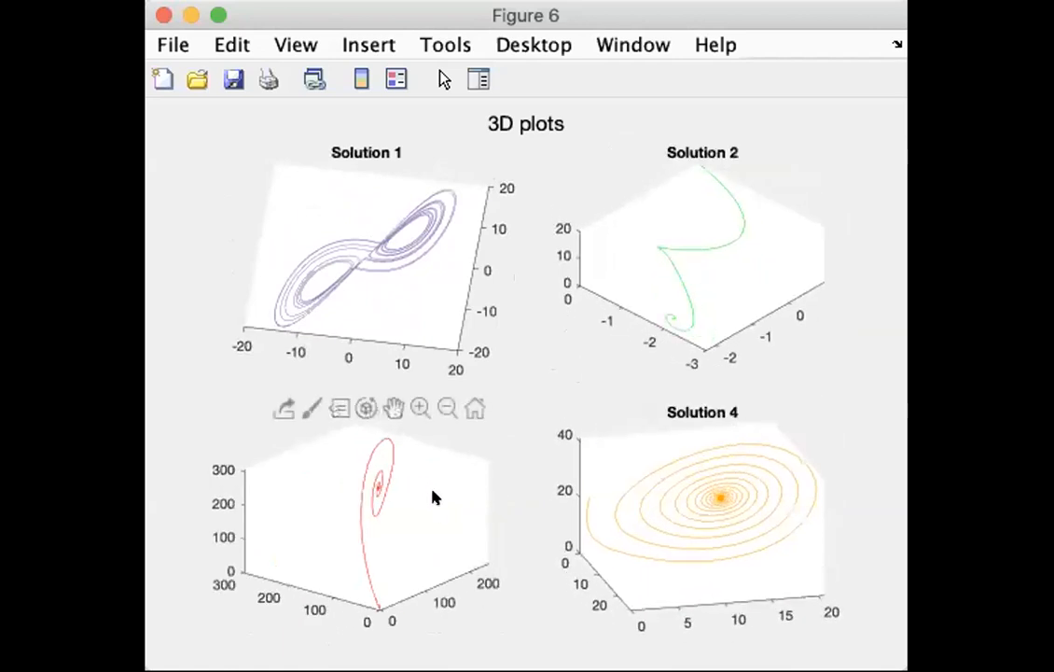
# Step: Rotate Figure 6's red Solution 3 subplot to show its inward-spiralling 3D trajectory
pyautogui.moveTo(377, 481); pyautogui.dragTo(457, 494)
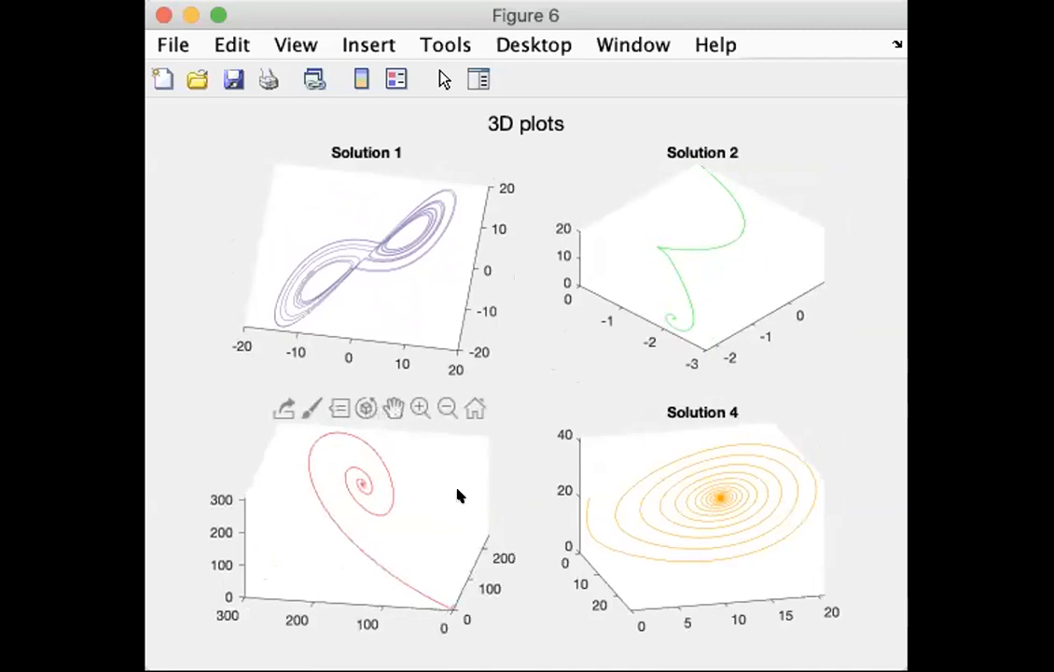